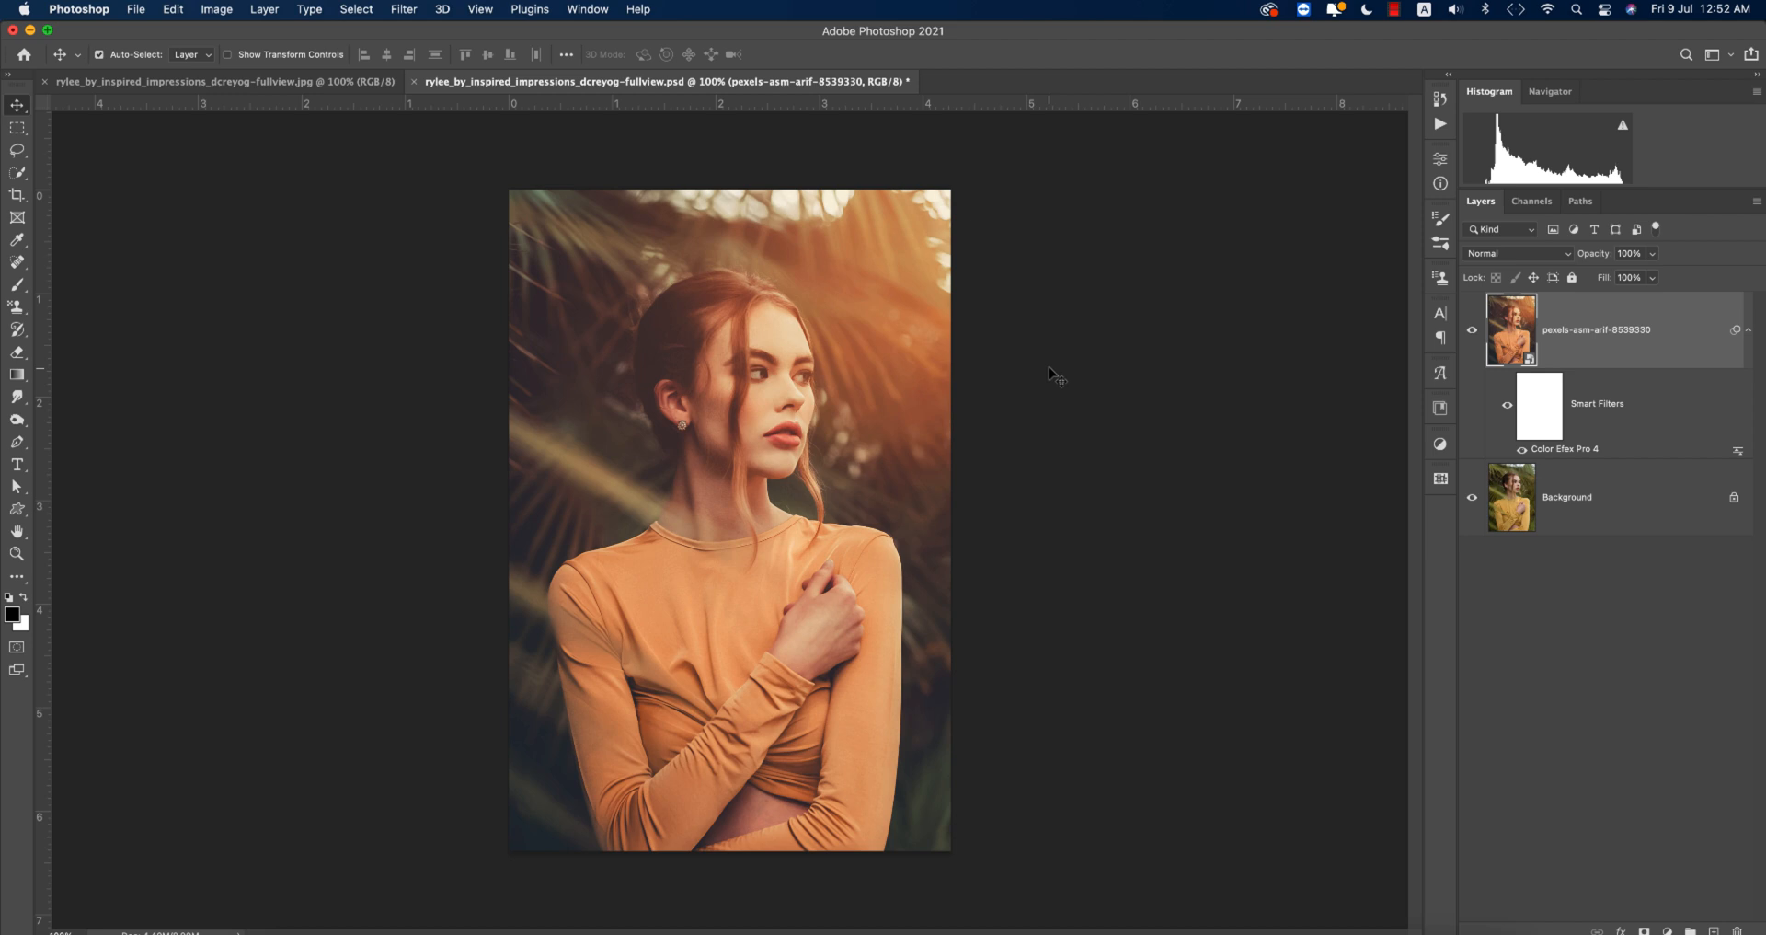
{"action": "mouse_move", "coordinate": [1161, 348]}
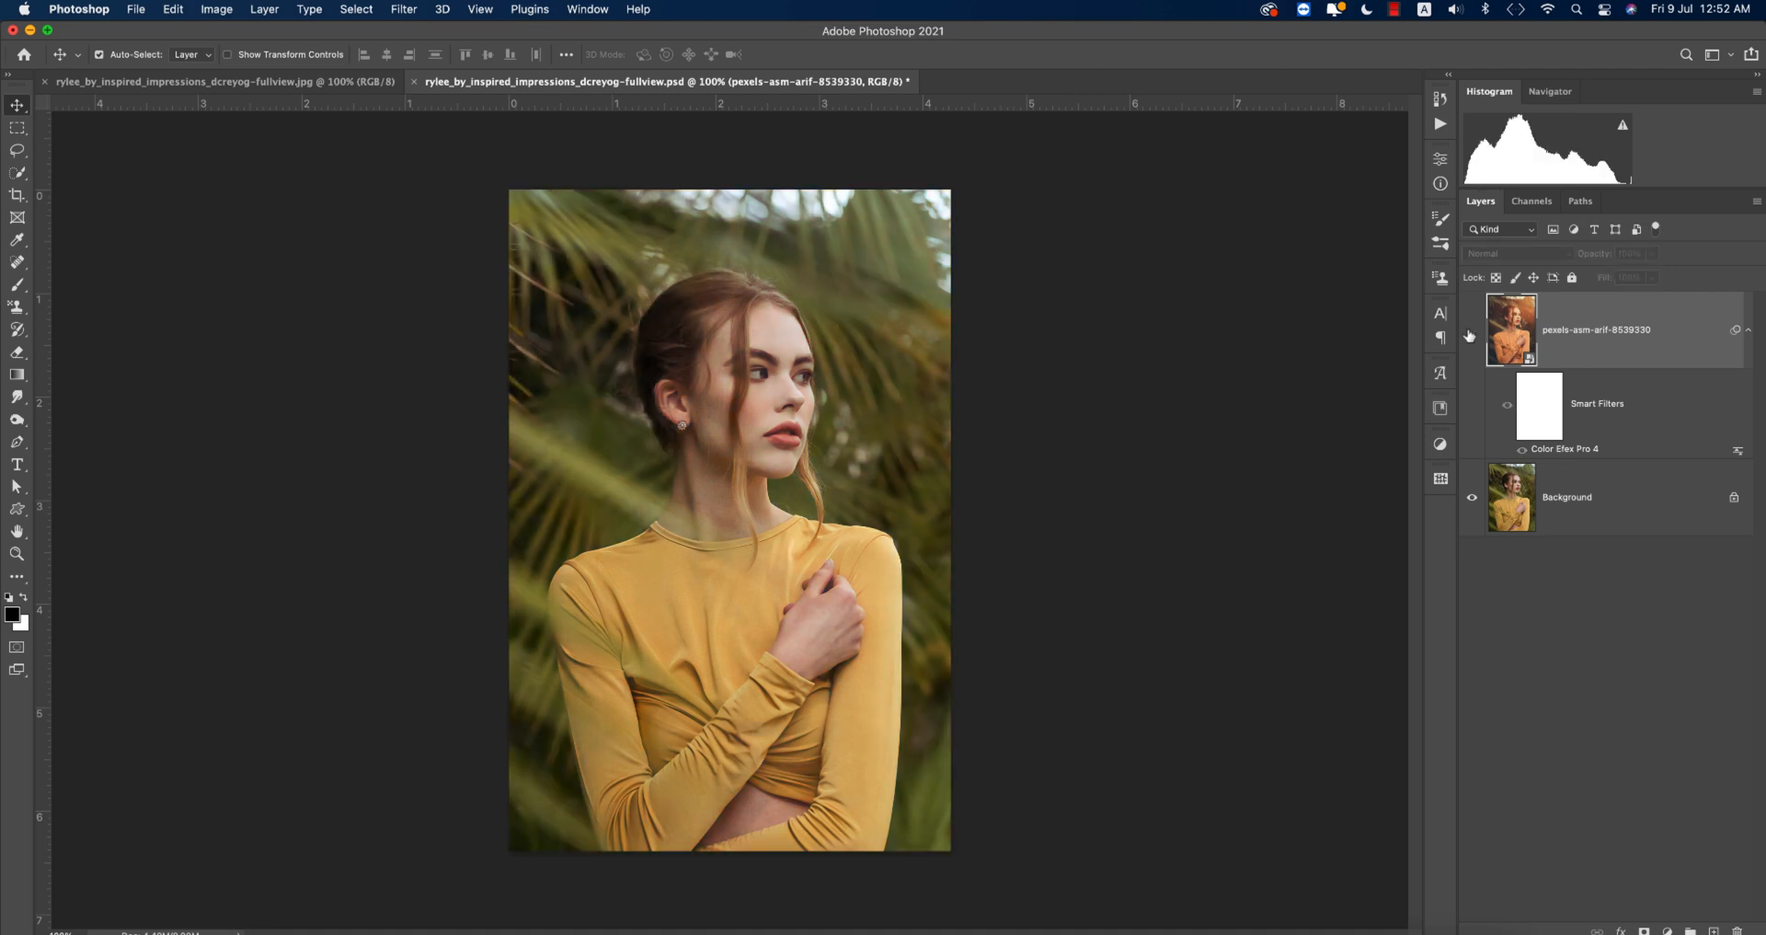
{"action": "mouse_move", "coordinate": [1470, 334]}
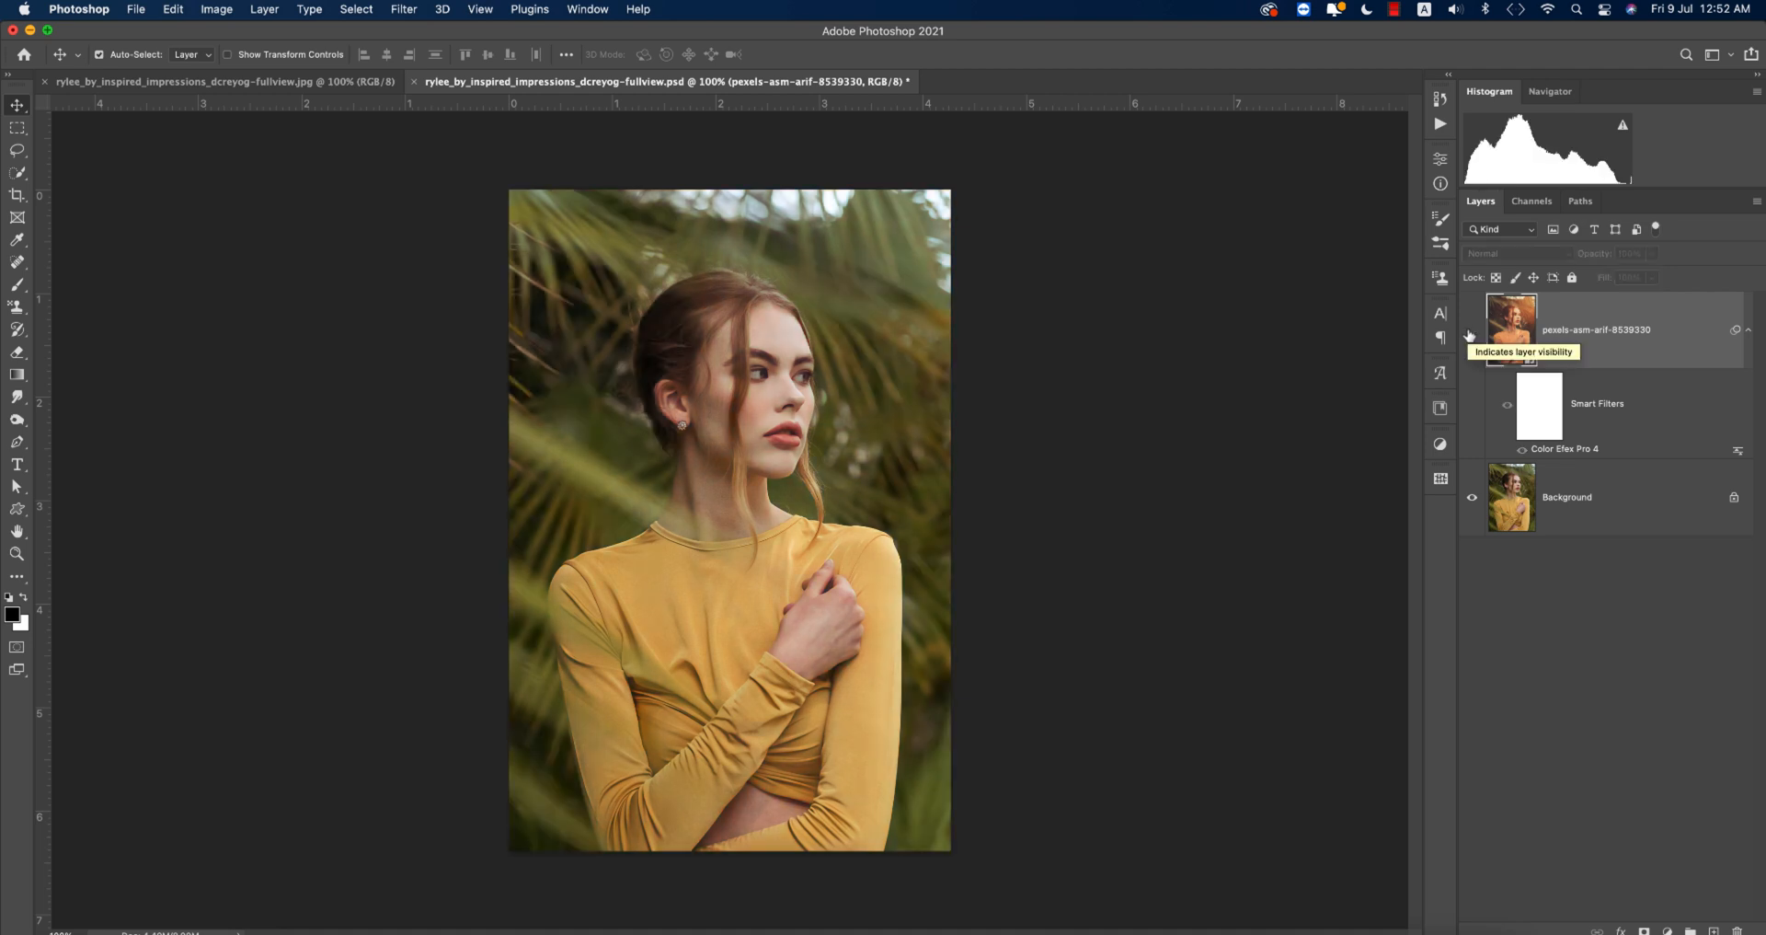
Open the original yellow-toned portrait JPG and rename the duplicated layer 'edit'
{"action": "left_click", "coordinate": [1470, 331]}
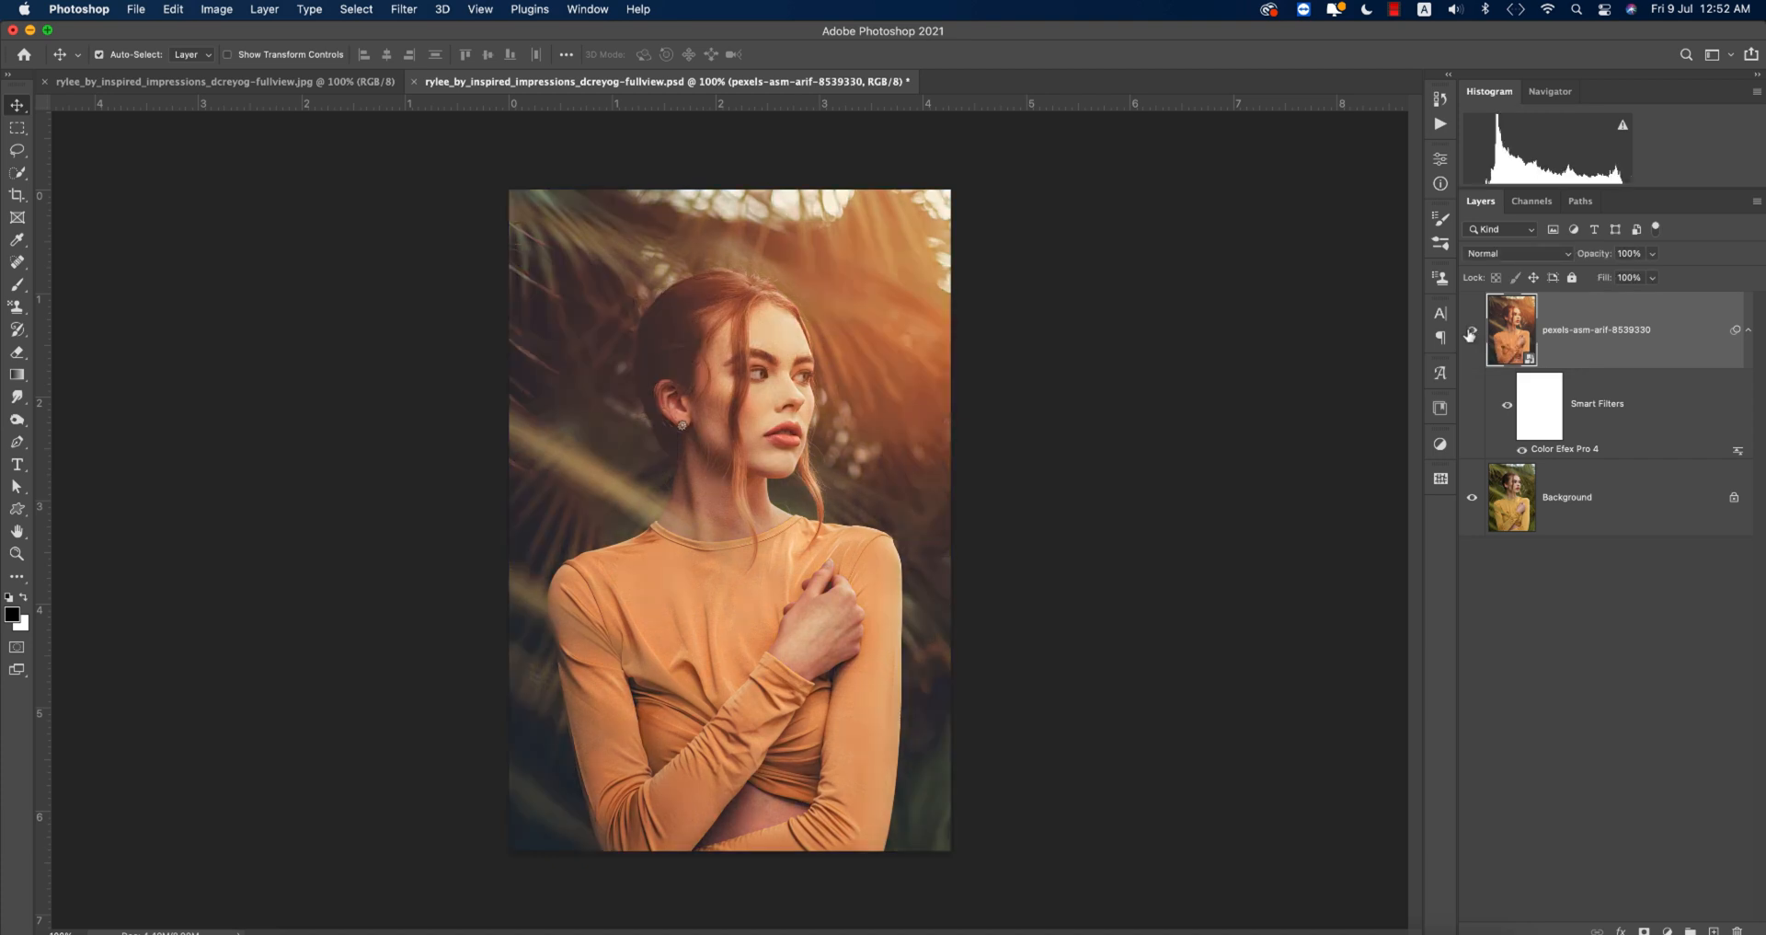
{"action": "mouse_move", "coordinate": [1228, 416]}
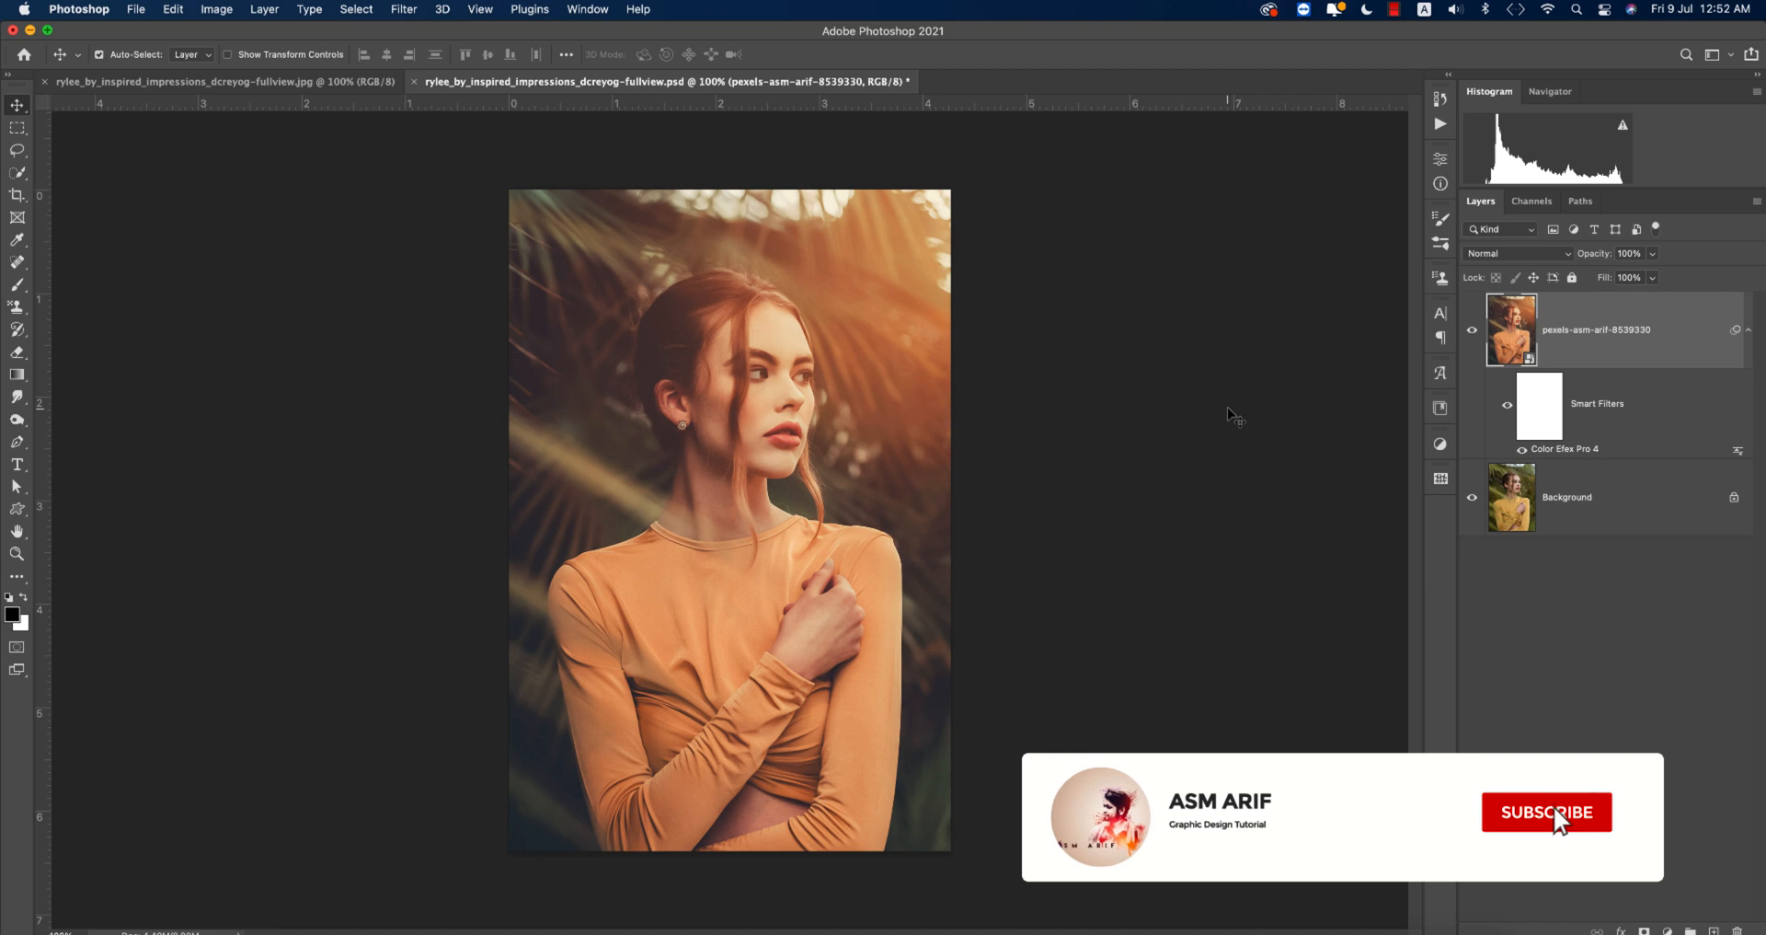
{"action": "left_click", "coordinate": [1547, 811]}
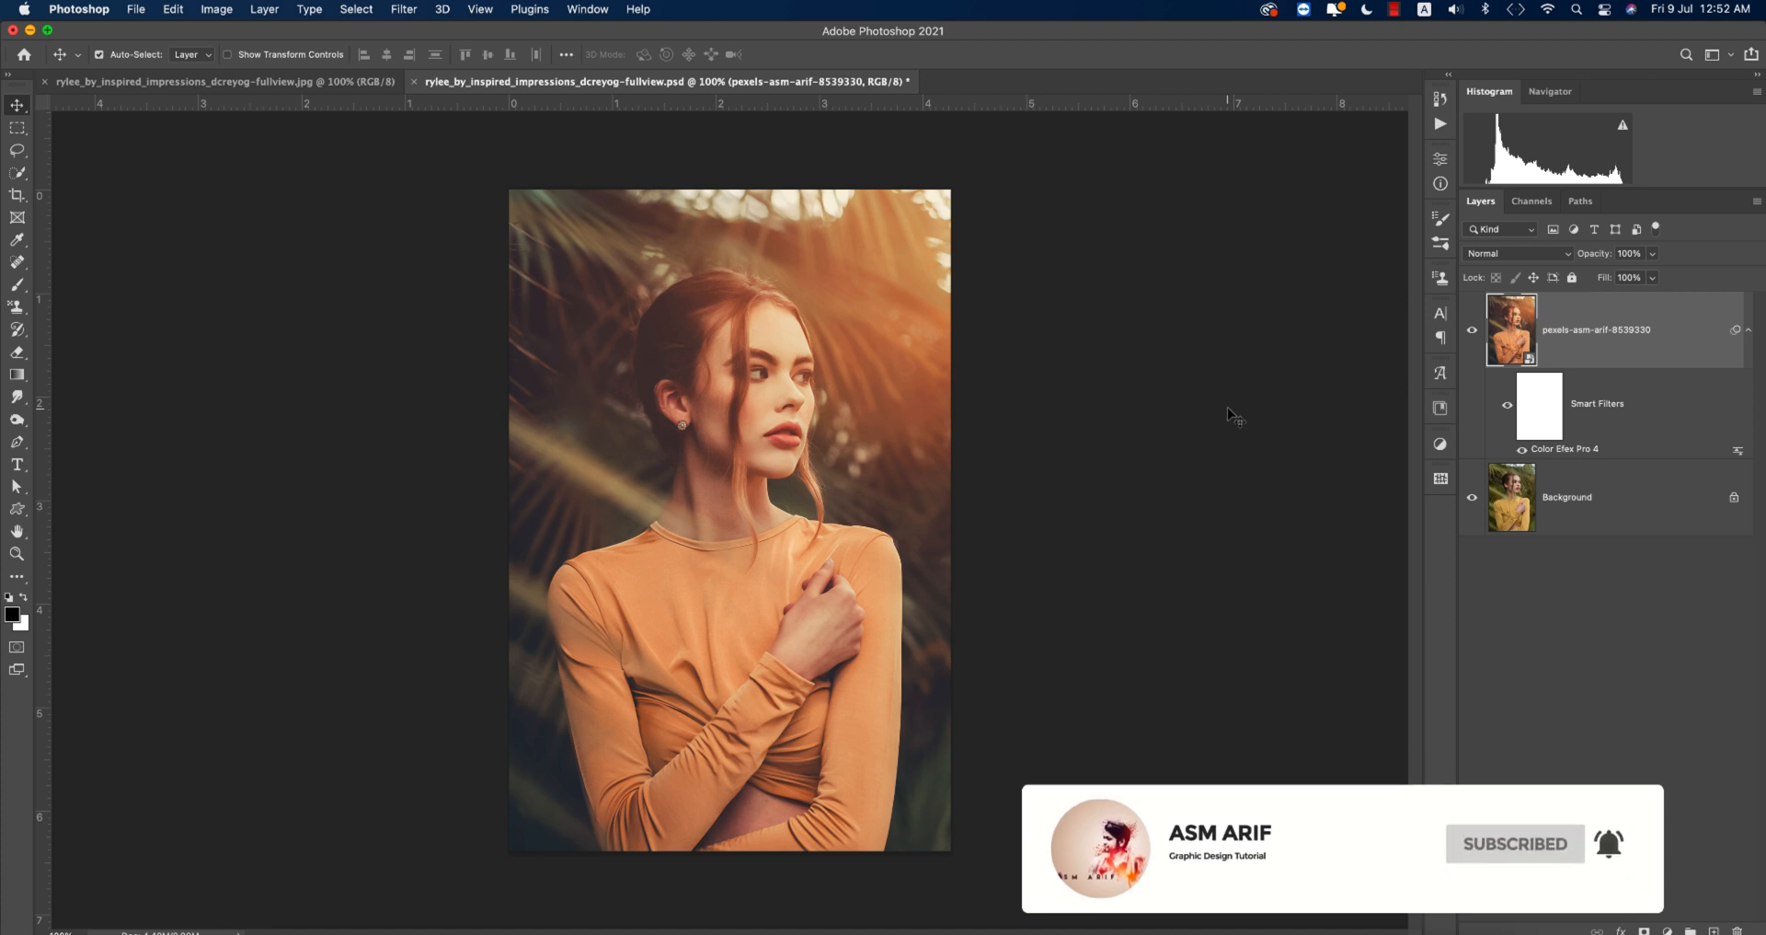
{"action": "left_click", "coordinate": [211, 80]}
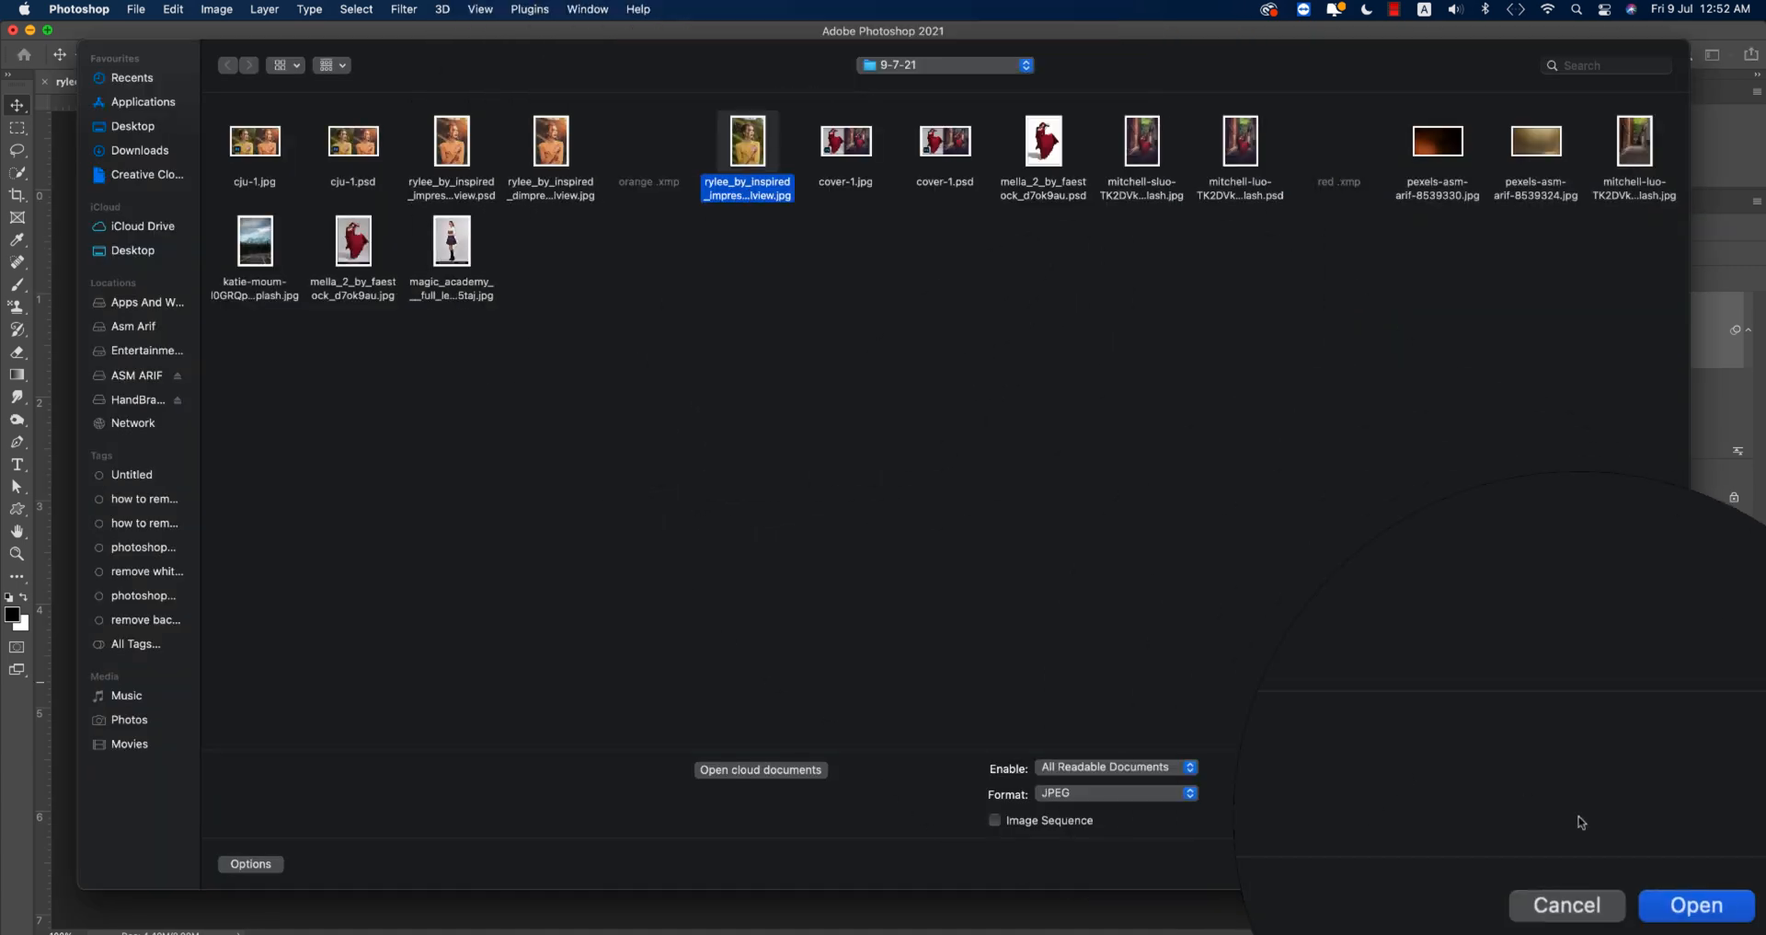
{"action": "left_click", "coordinate": [1696, 904]}
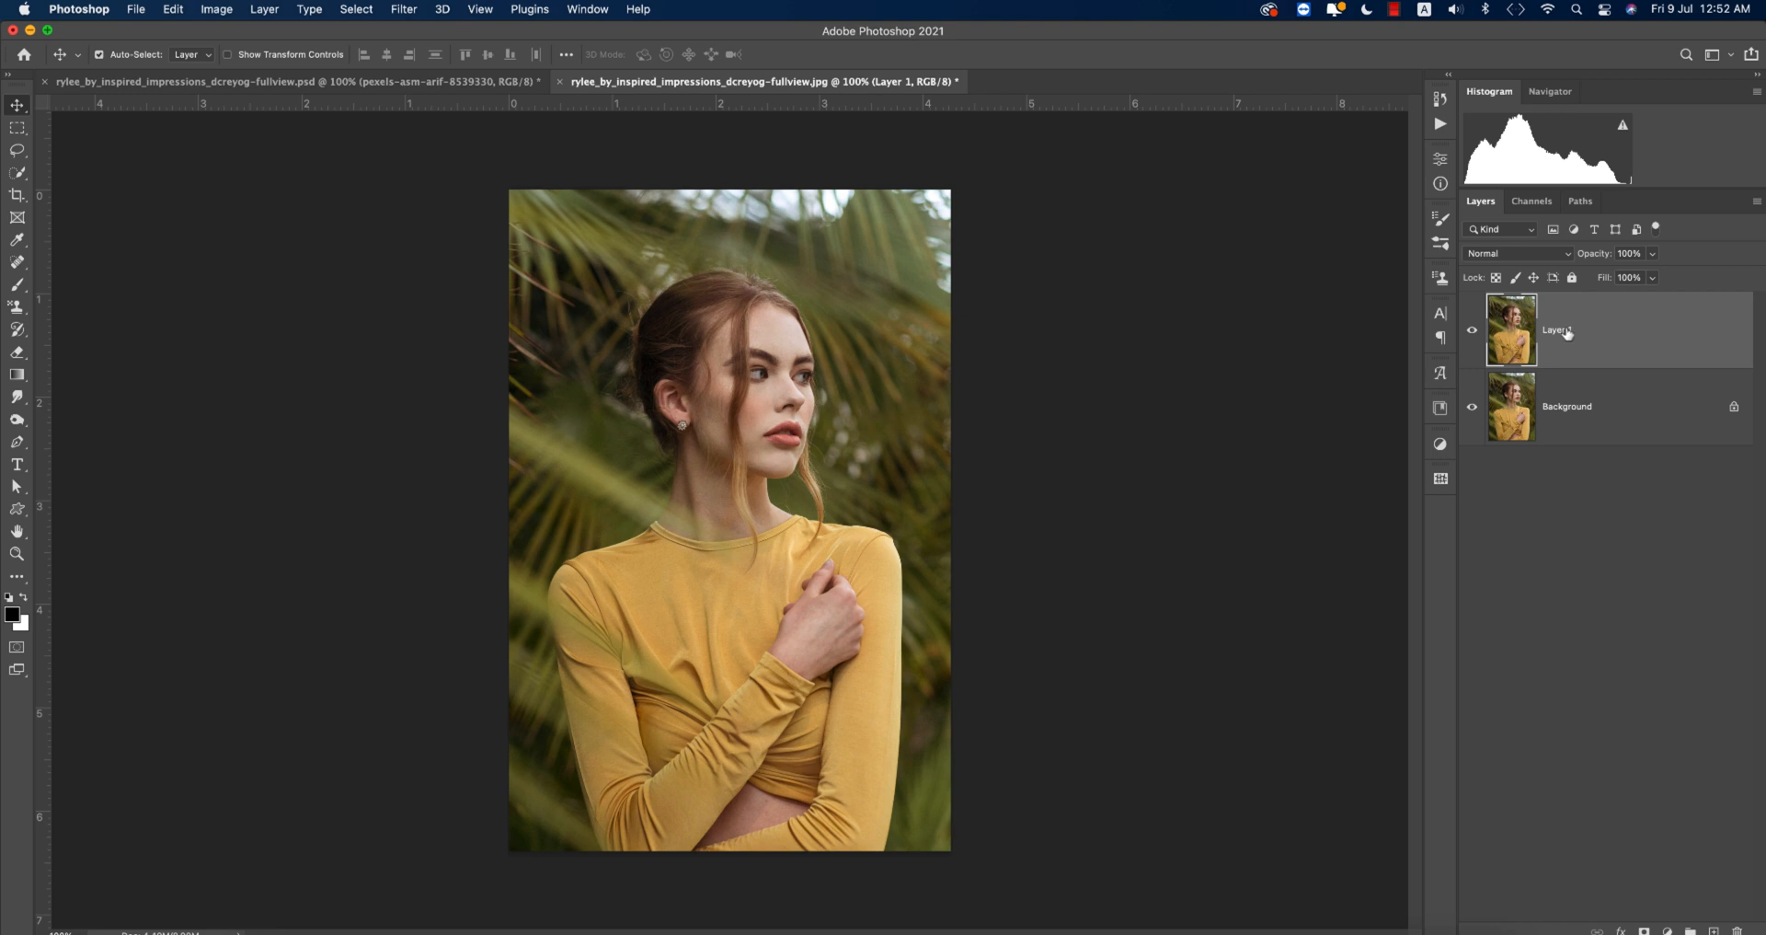
{"action": "double_click", "coordinate": [1554, 329]}
{"action": "type", "text": "edit"}
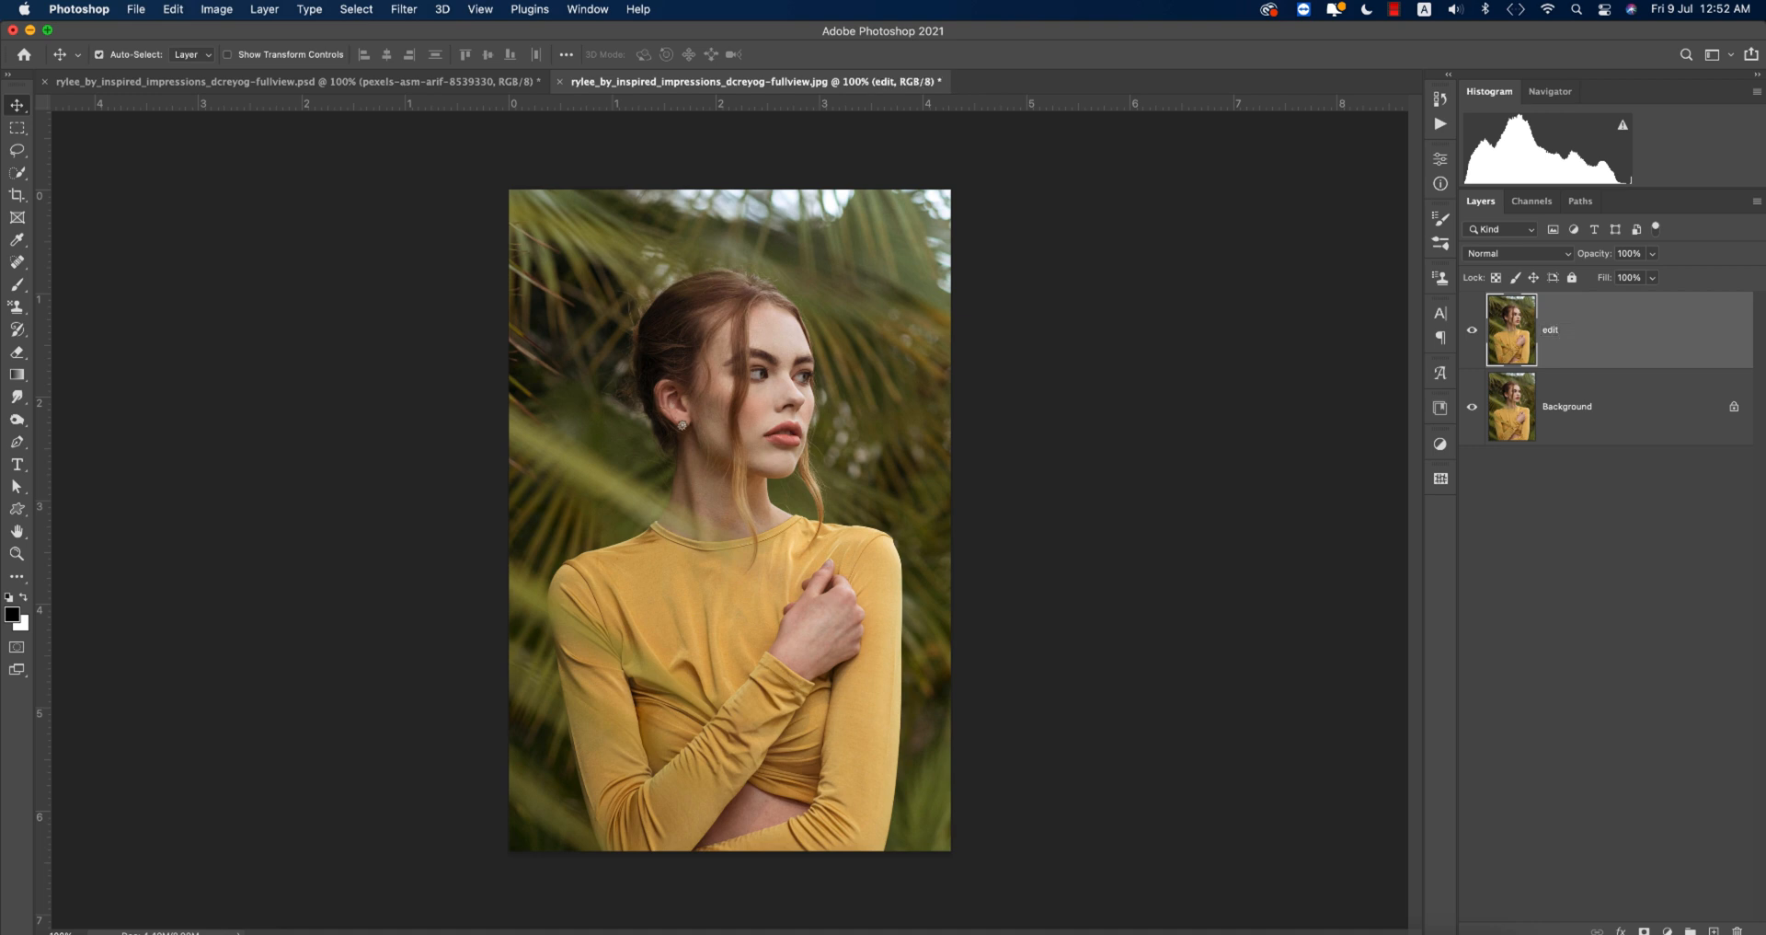
{"action": "mouse_move", "coordinate": [1697, 381]}
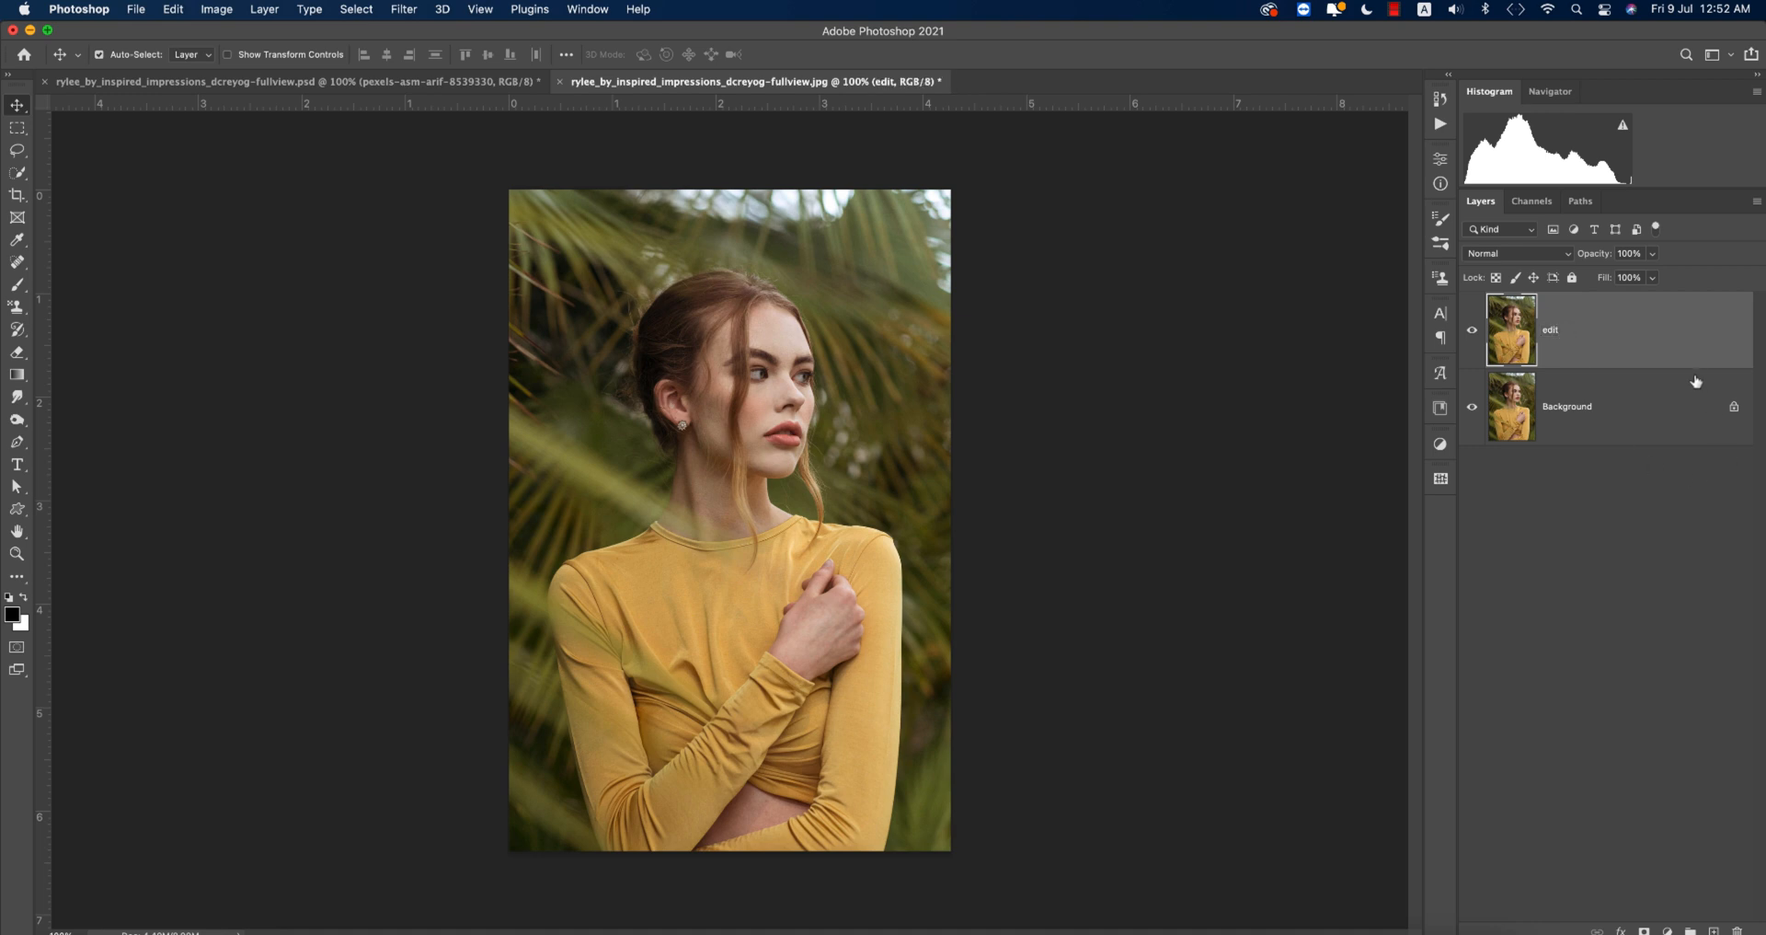
In Camera Raw, load orange.xmp from the 9-7-21 folder via Load Settings
{"action": "left_click", "coordinate": [403, 8]}
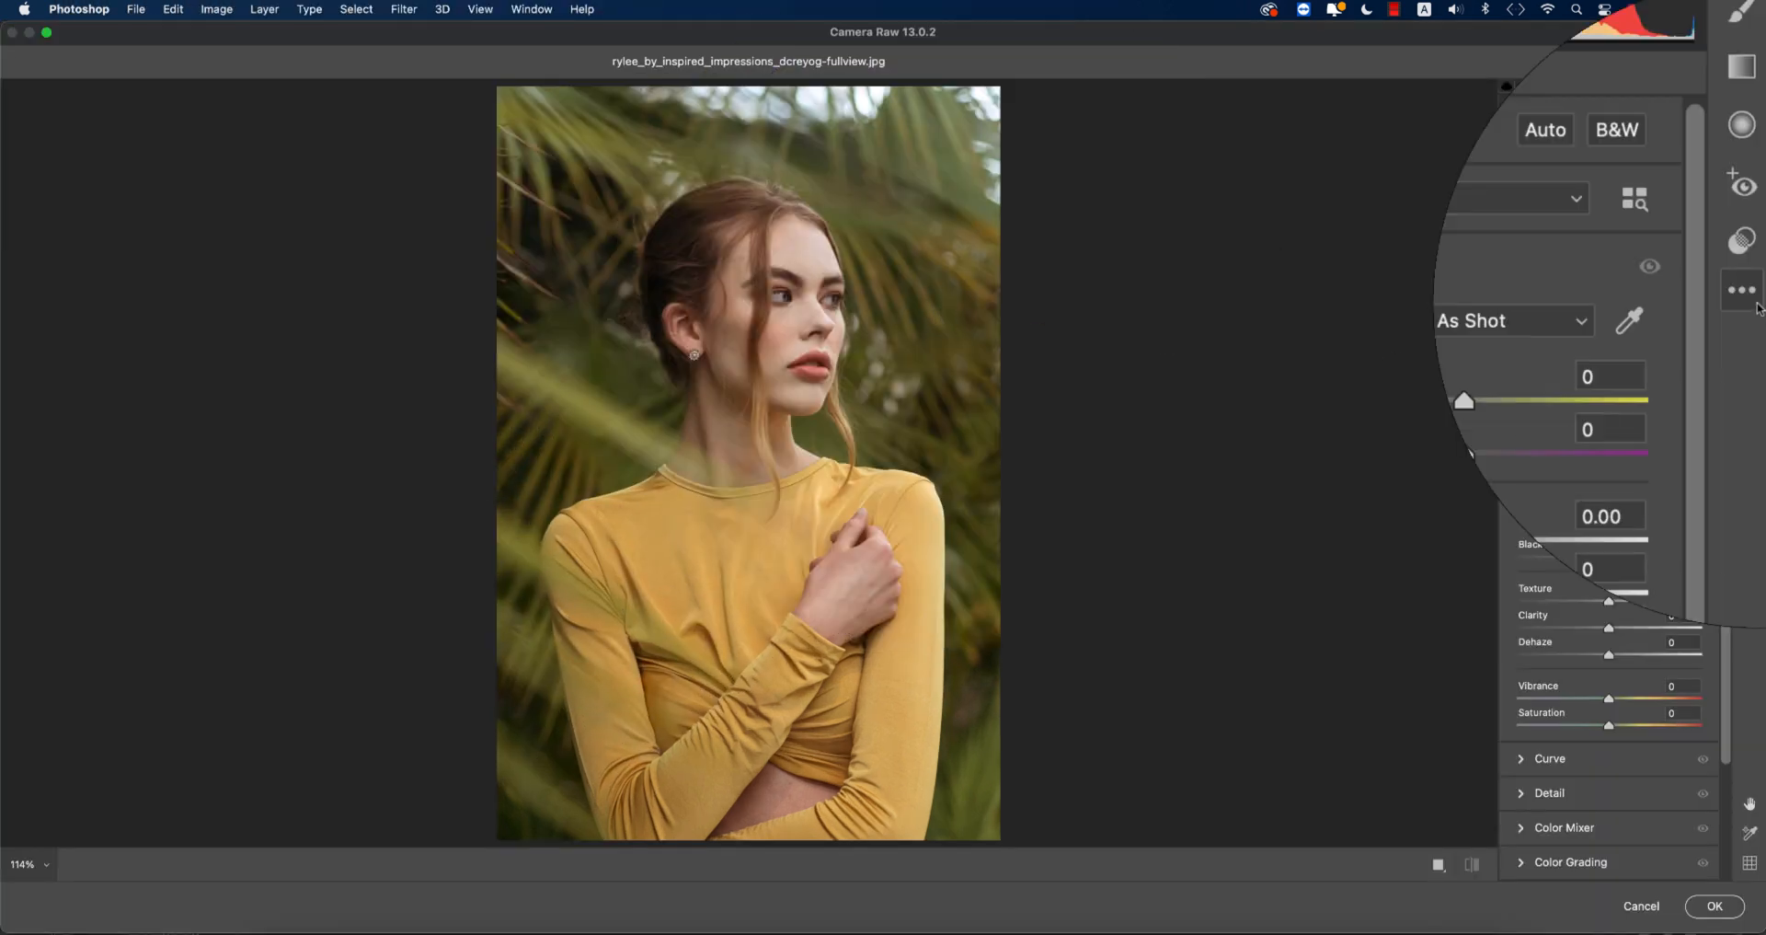
{"action": "left_click", "coordinate": [1739, 287]}
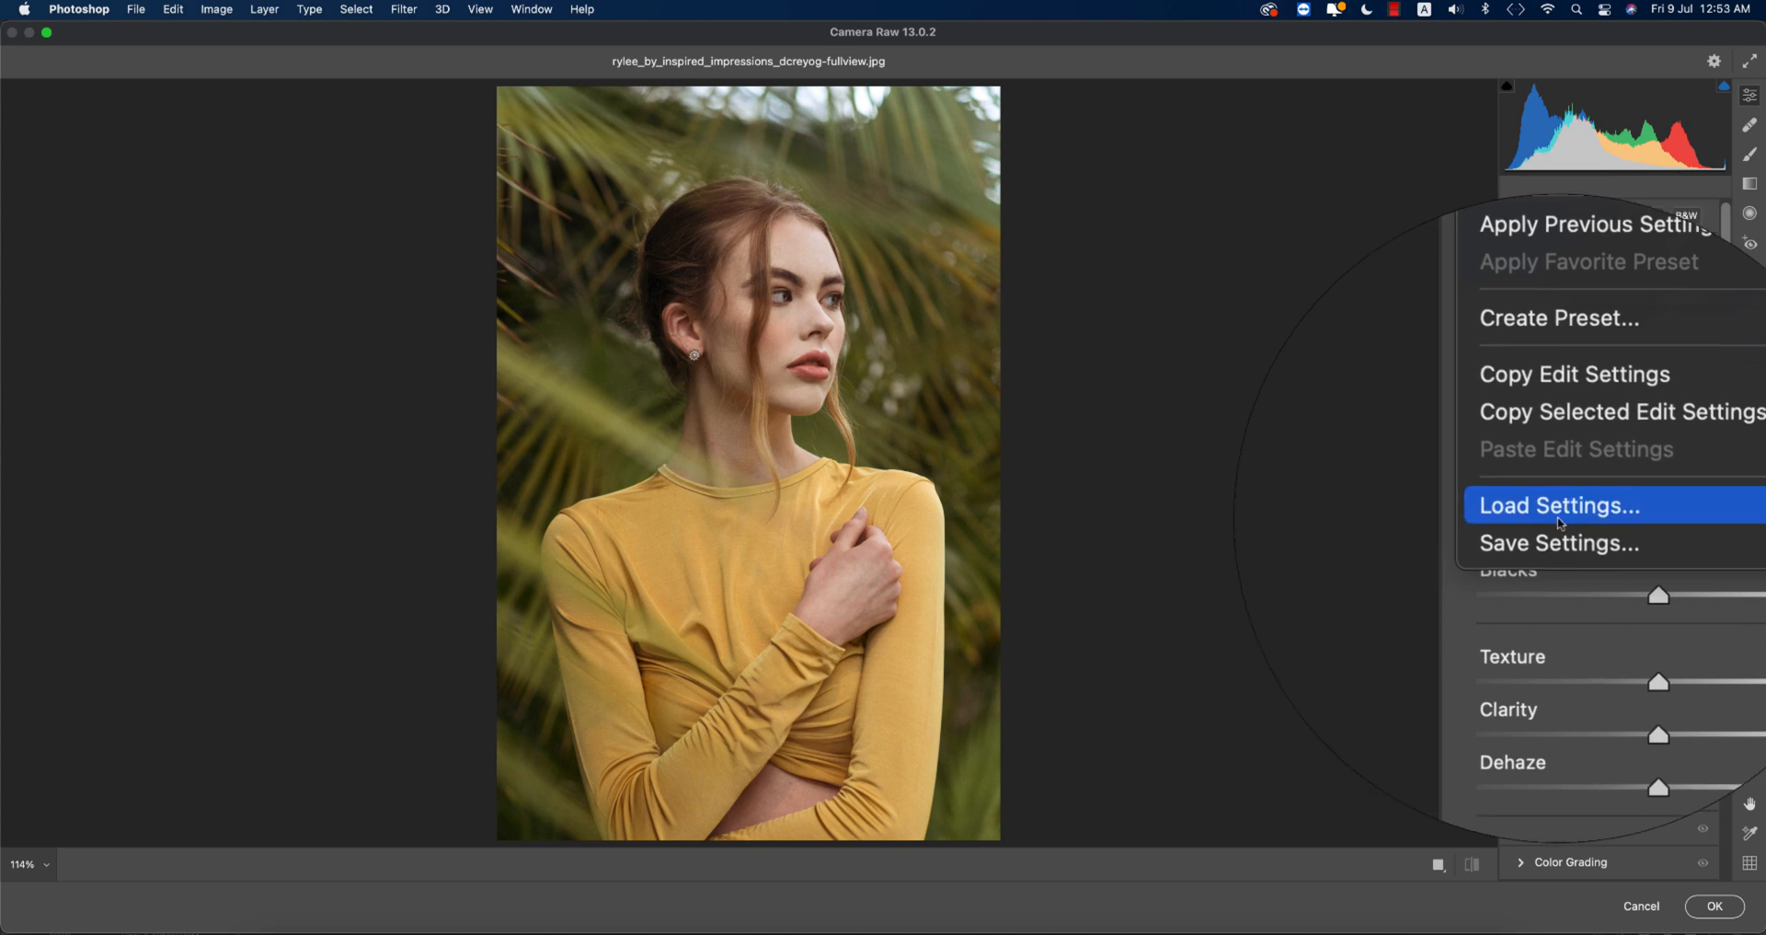
{"action": "left_click", "coordinate": [1557, 505]}
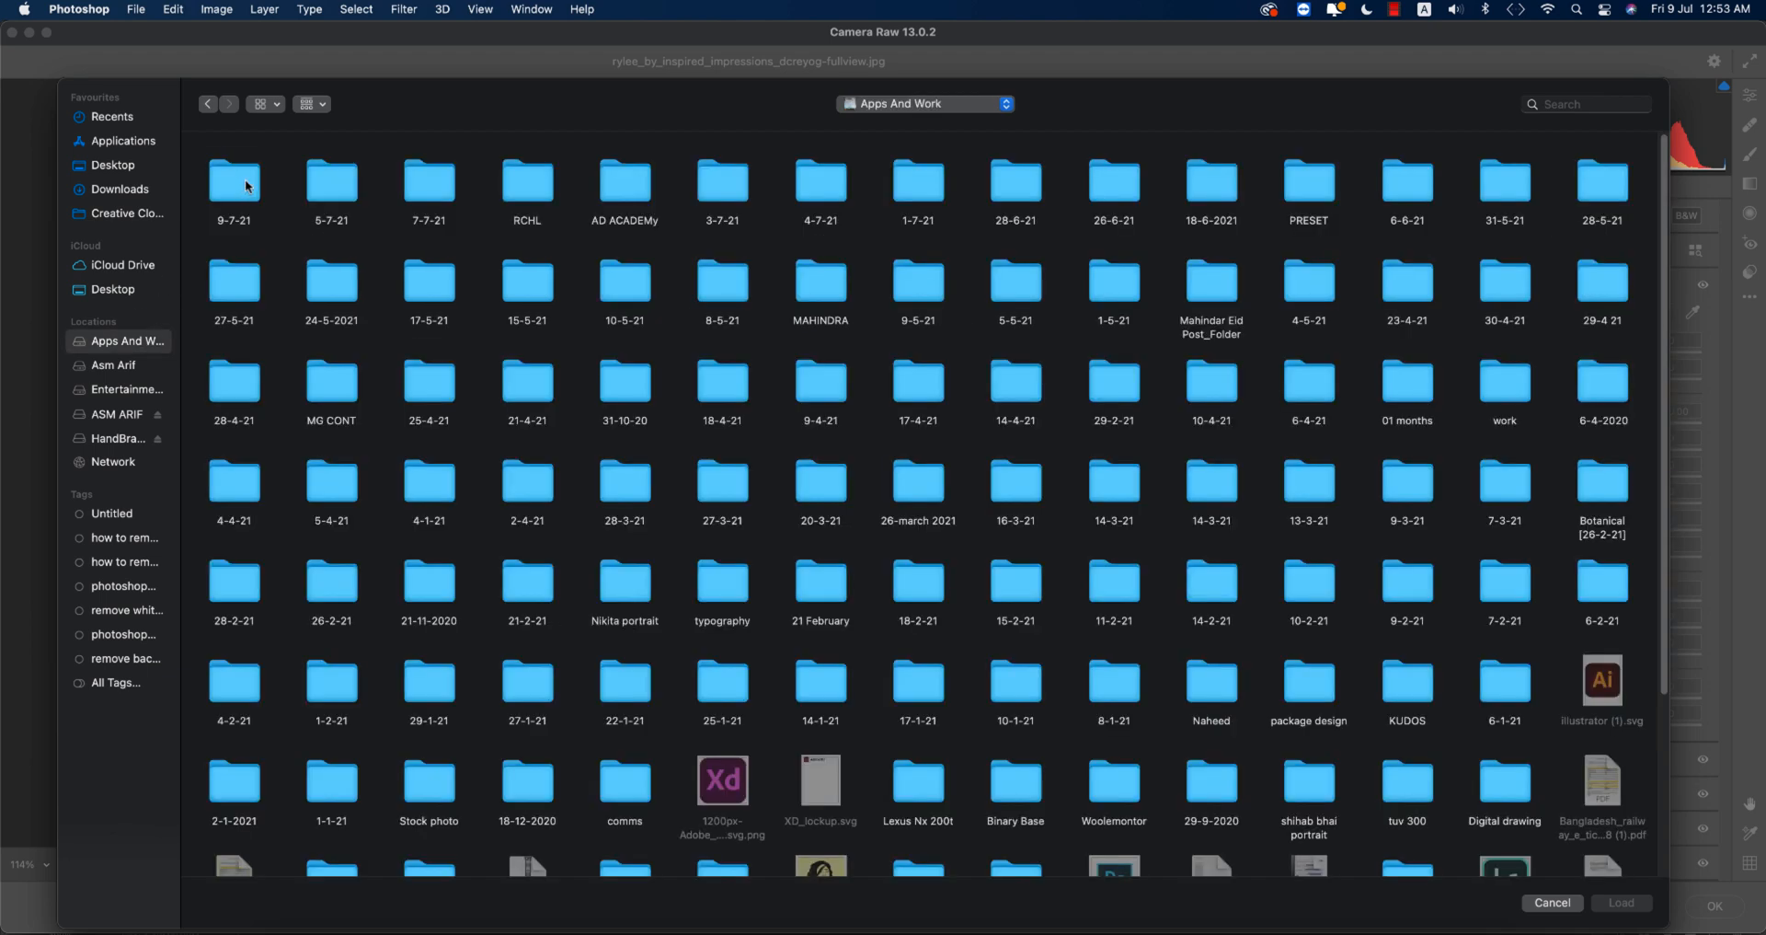
{"action": "double_click", "coordinate": [234, 183]}
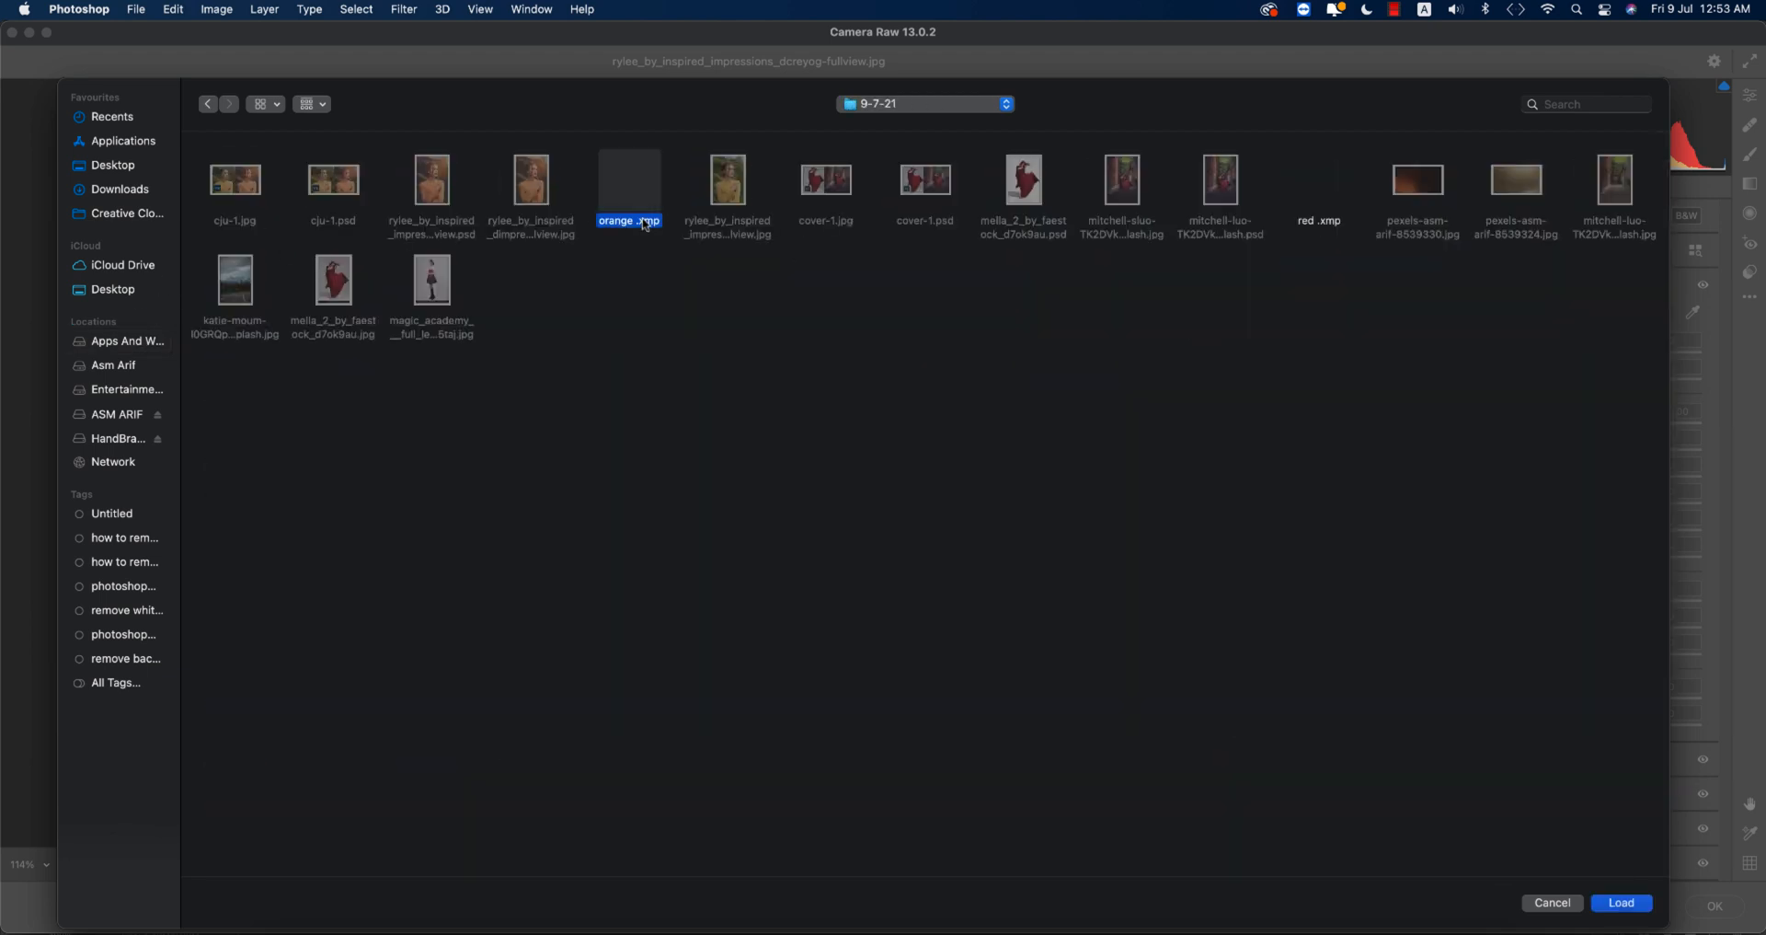
{"action": "left_click", "coordinate": [1621, 929]}
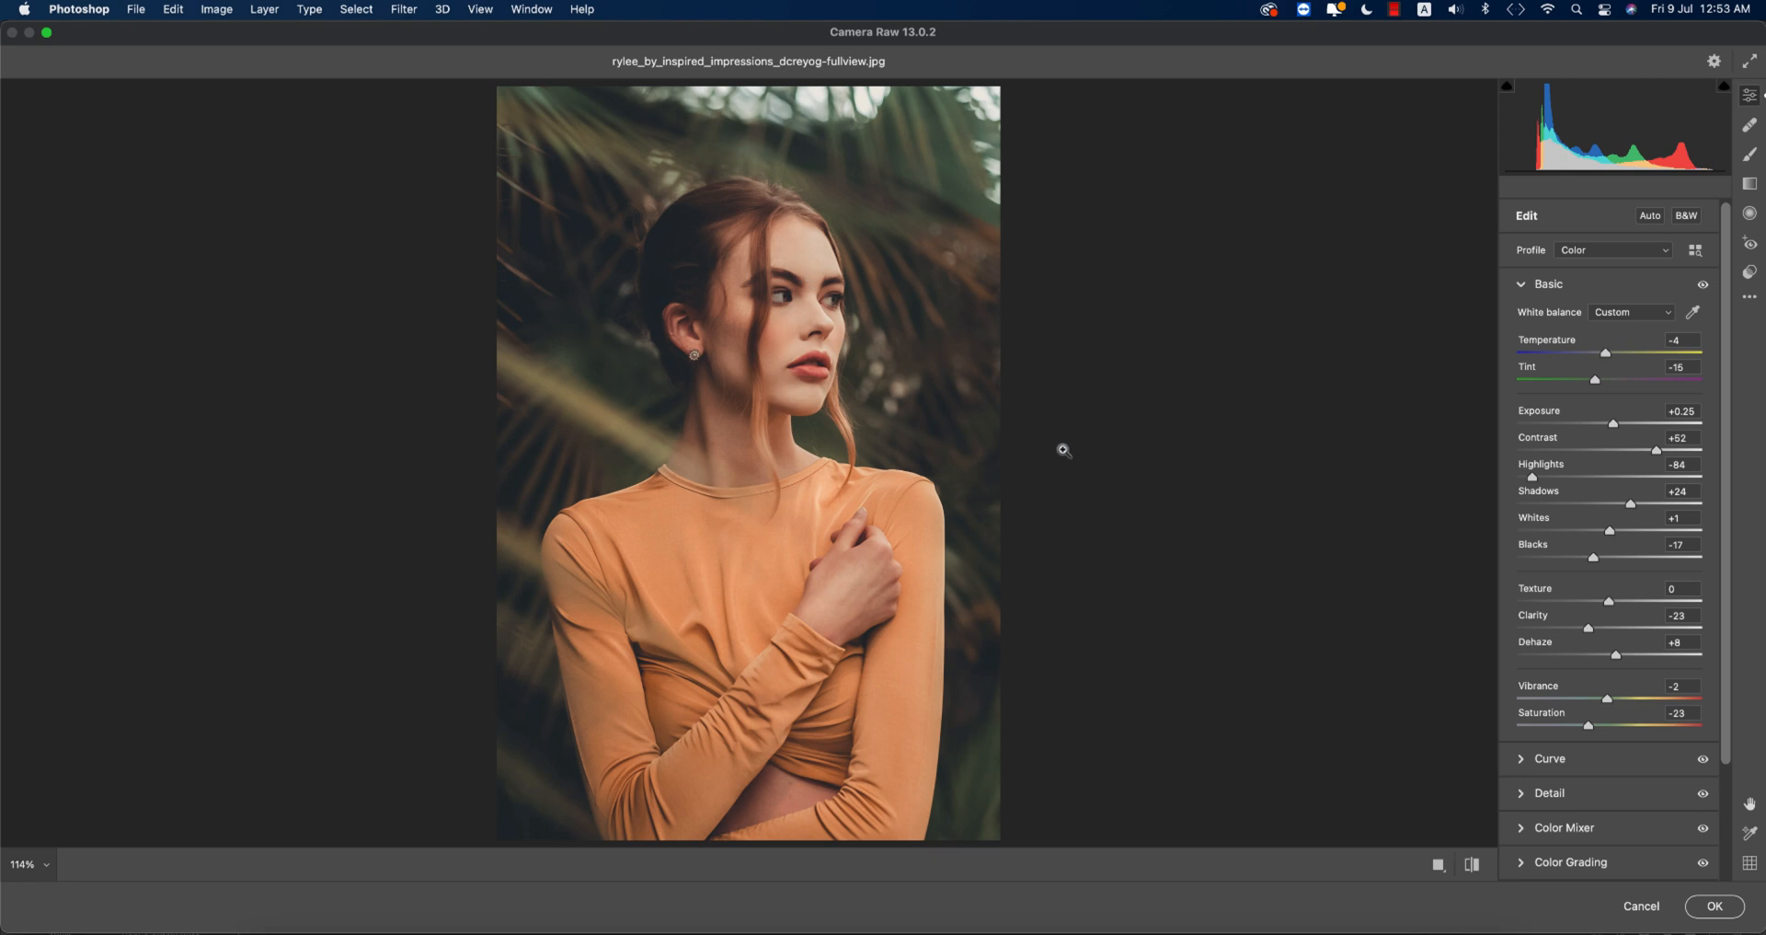
{"action": "mouse_move", "coordinate": [1382, 795]}
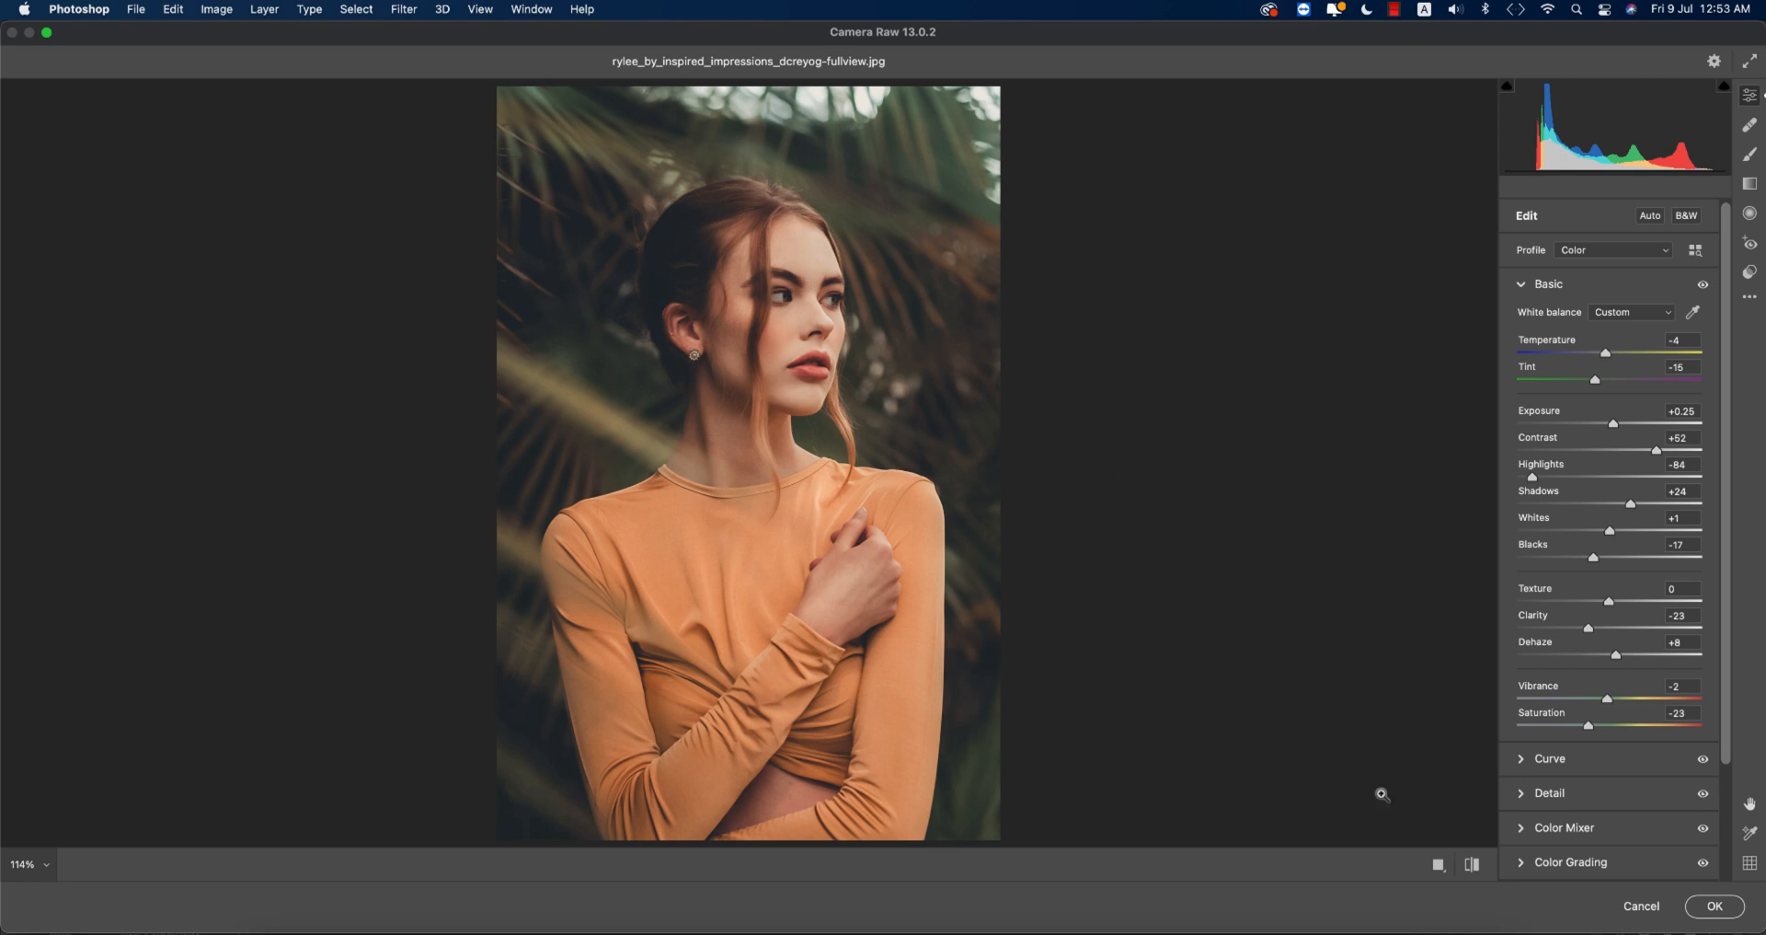
{"action": "mouse_move", "coordinate": [1556, 732]}
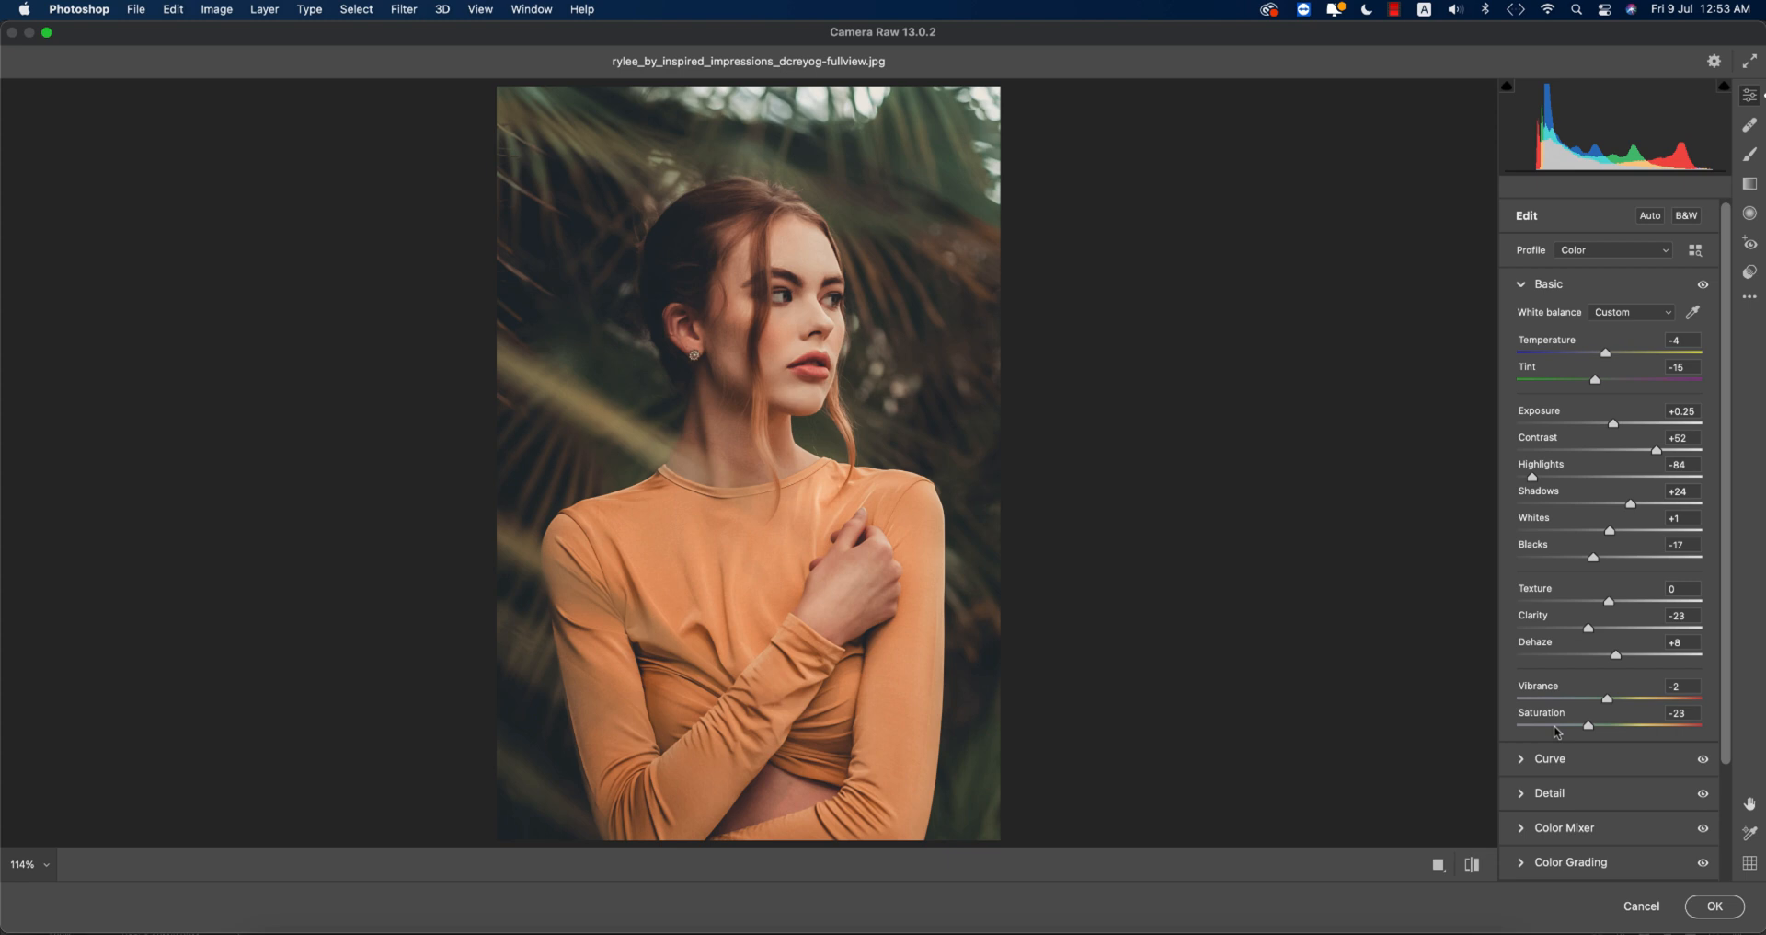
{"action": "scroll", "scroll_direction": "down", "scroll_amount": 3}
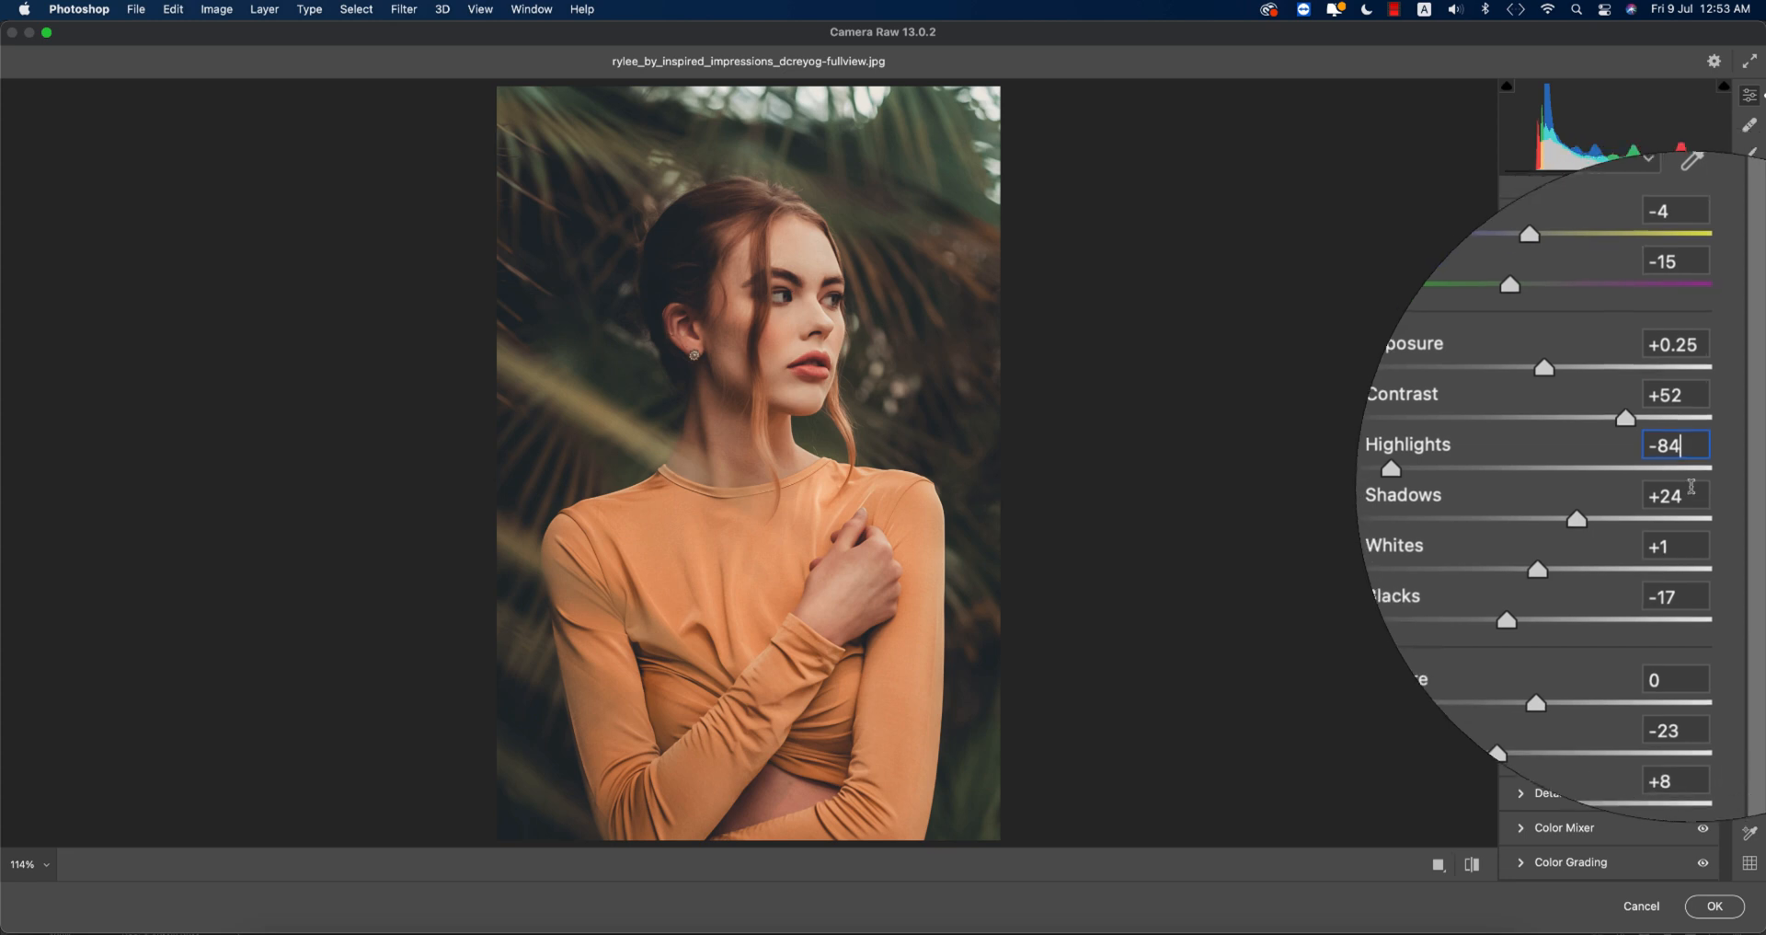
{"action": "mouse_move", "coordinate": [785, 436]}
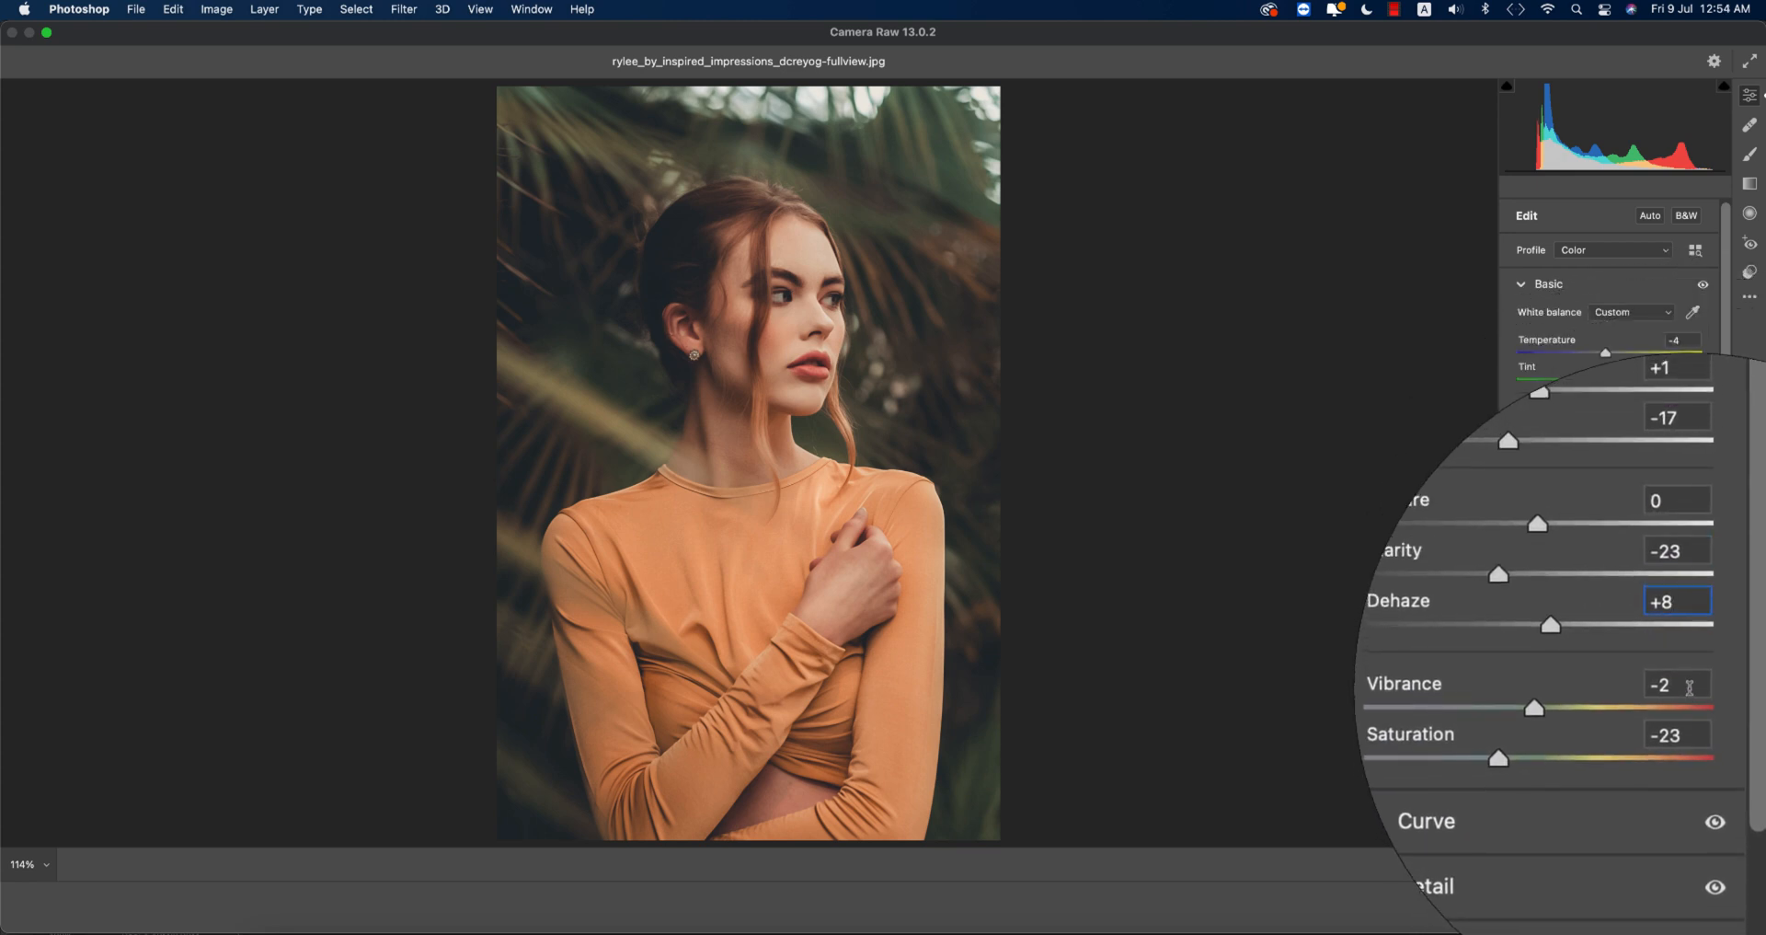
{"action": "left_click", "coordinate": [1675, 684]}
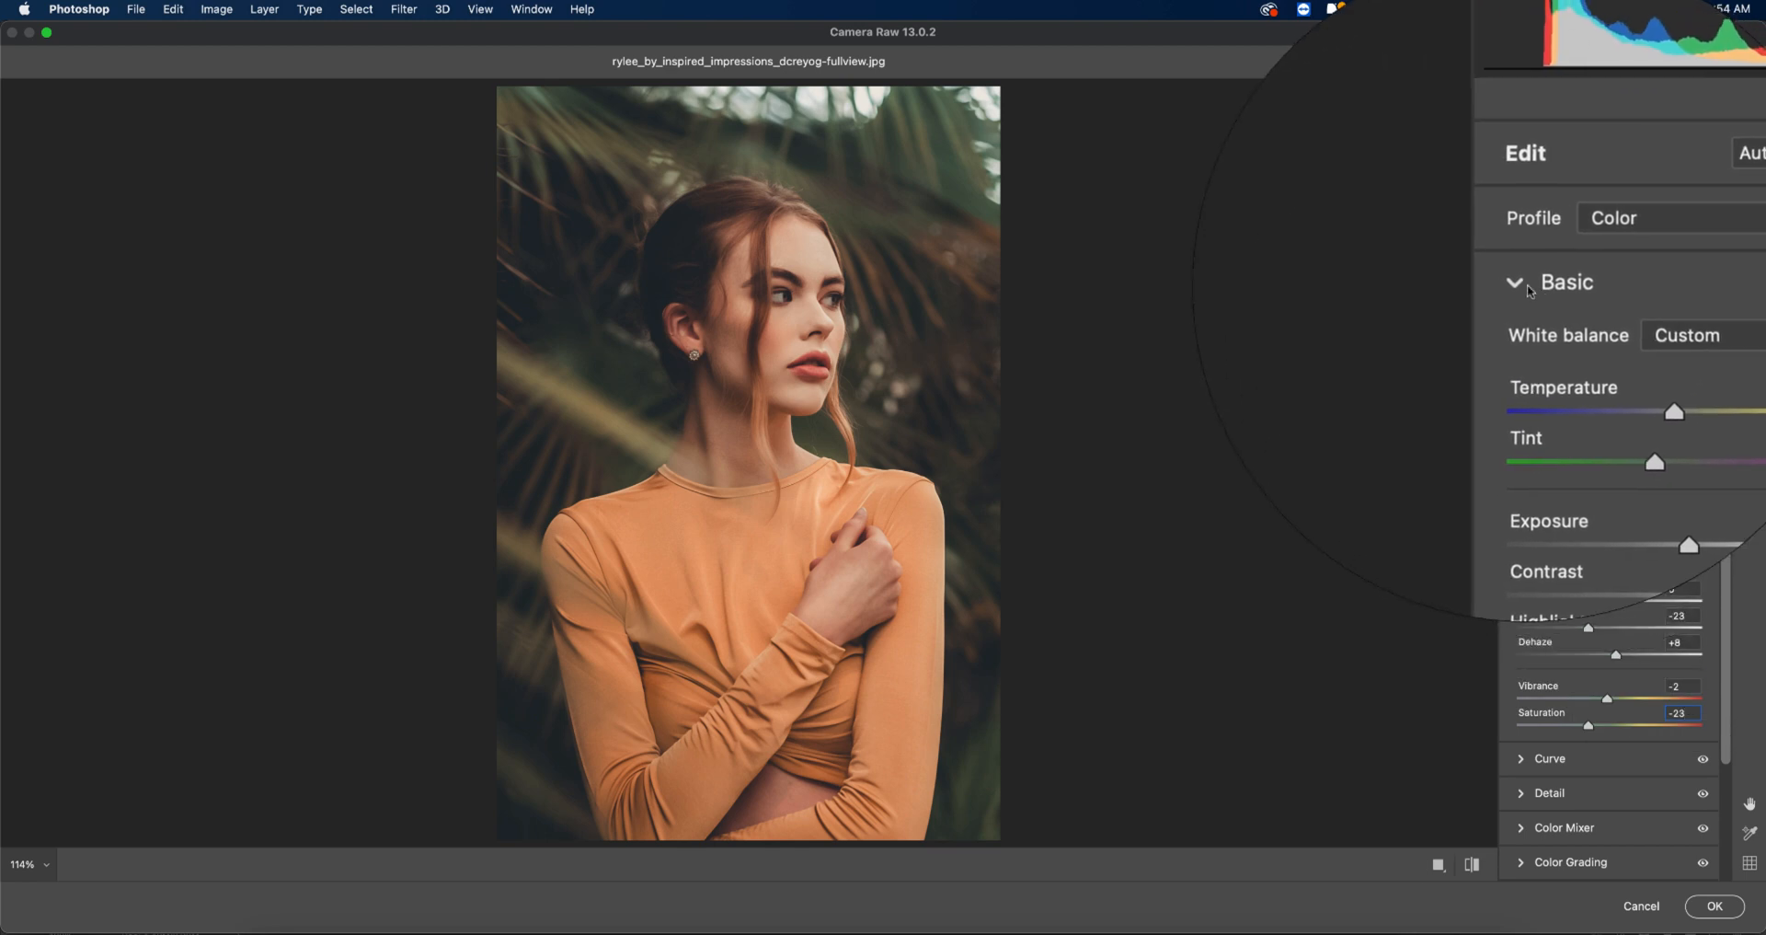
Collapse Basic and drag the tone curve's black point and shadow point upward
{"action": "left_click", "coordinate": [1515, 282]}
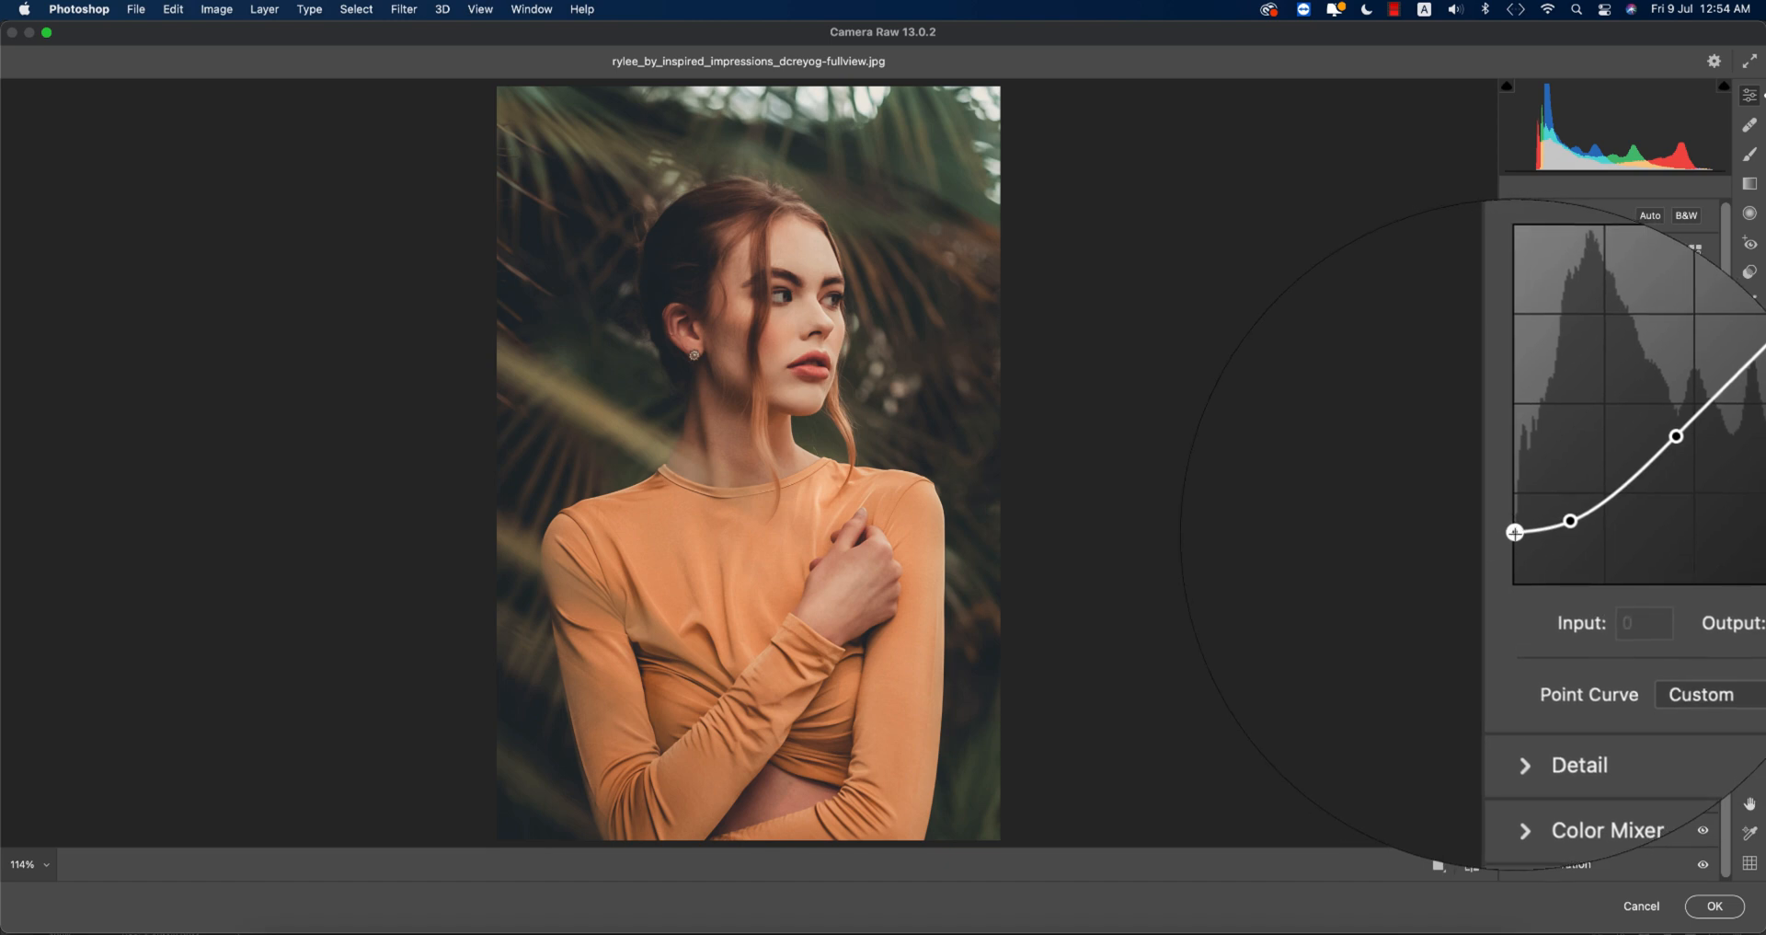
{"action": "left_click_drag", "start_coordinate": [1515, 532], "coordinate": [1544, 527]}
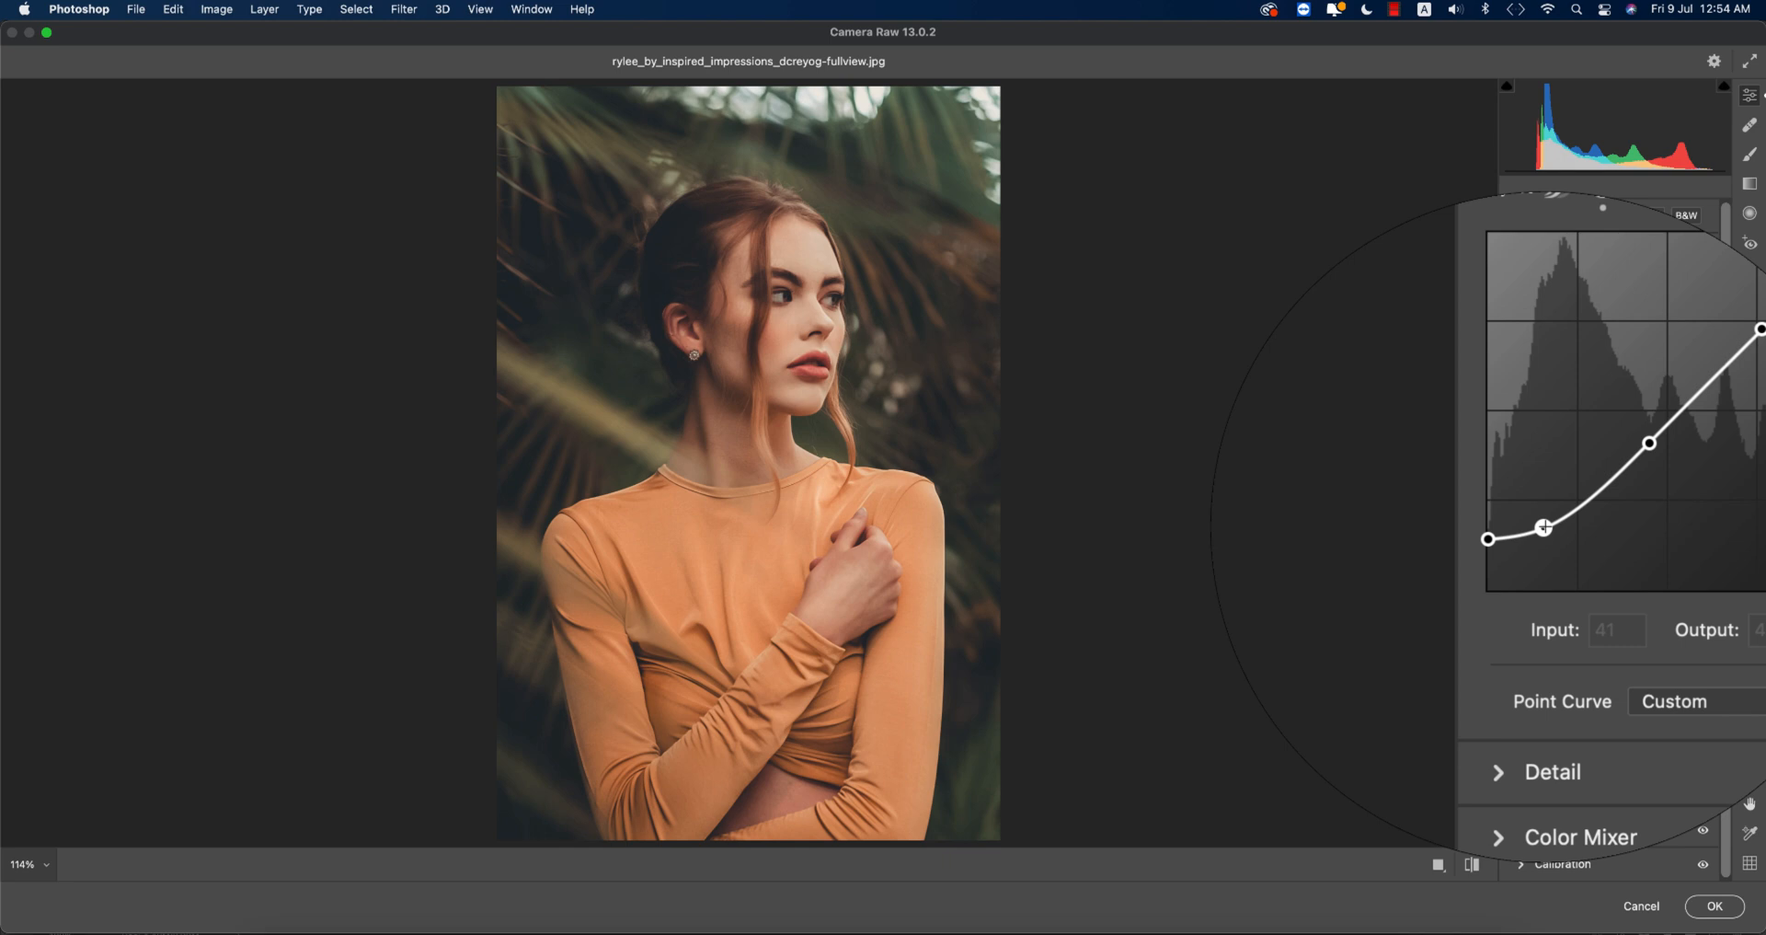
{"action": "left_click_drag", "start_coordinate": [1544, 525], "coordinate": [1600, 482]}
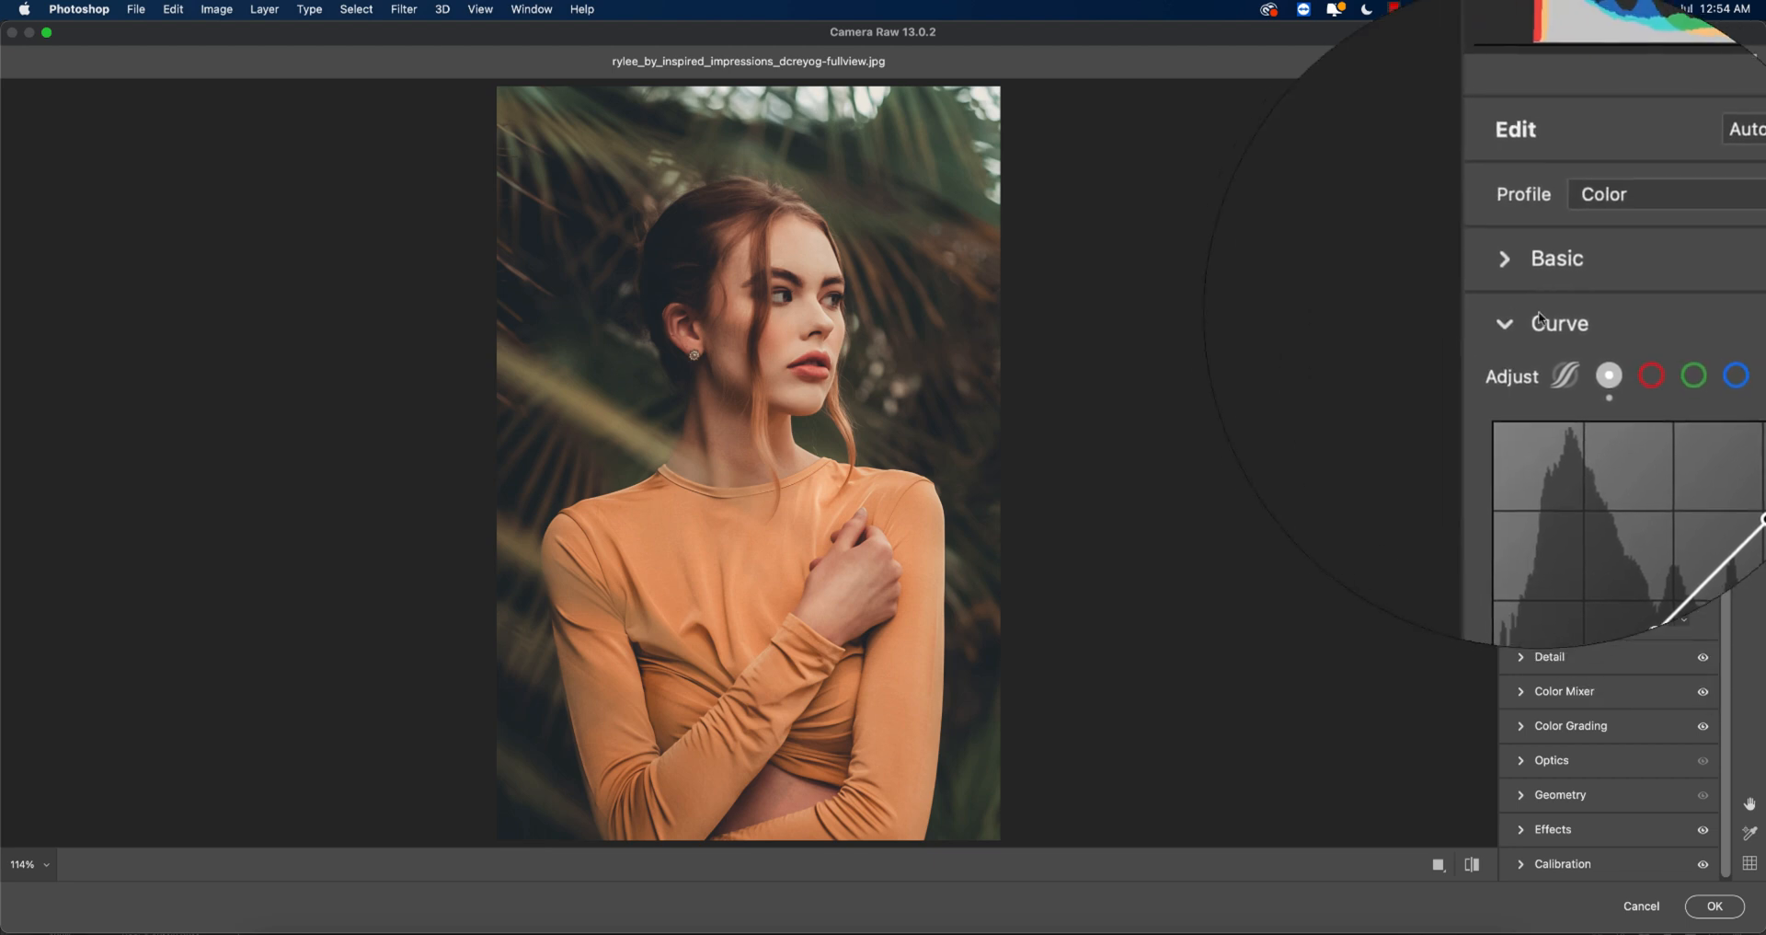
Set Detail sharpening to 24 and noise reduction to 34, then collapse Detail
{"action": "left_click", "coordinate": [1549, 352]}
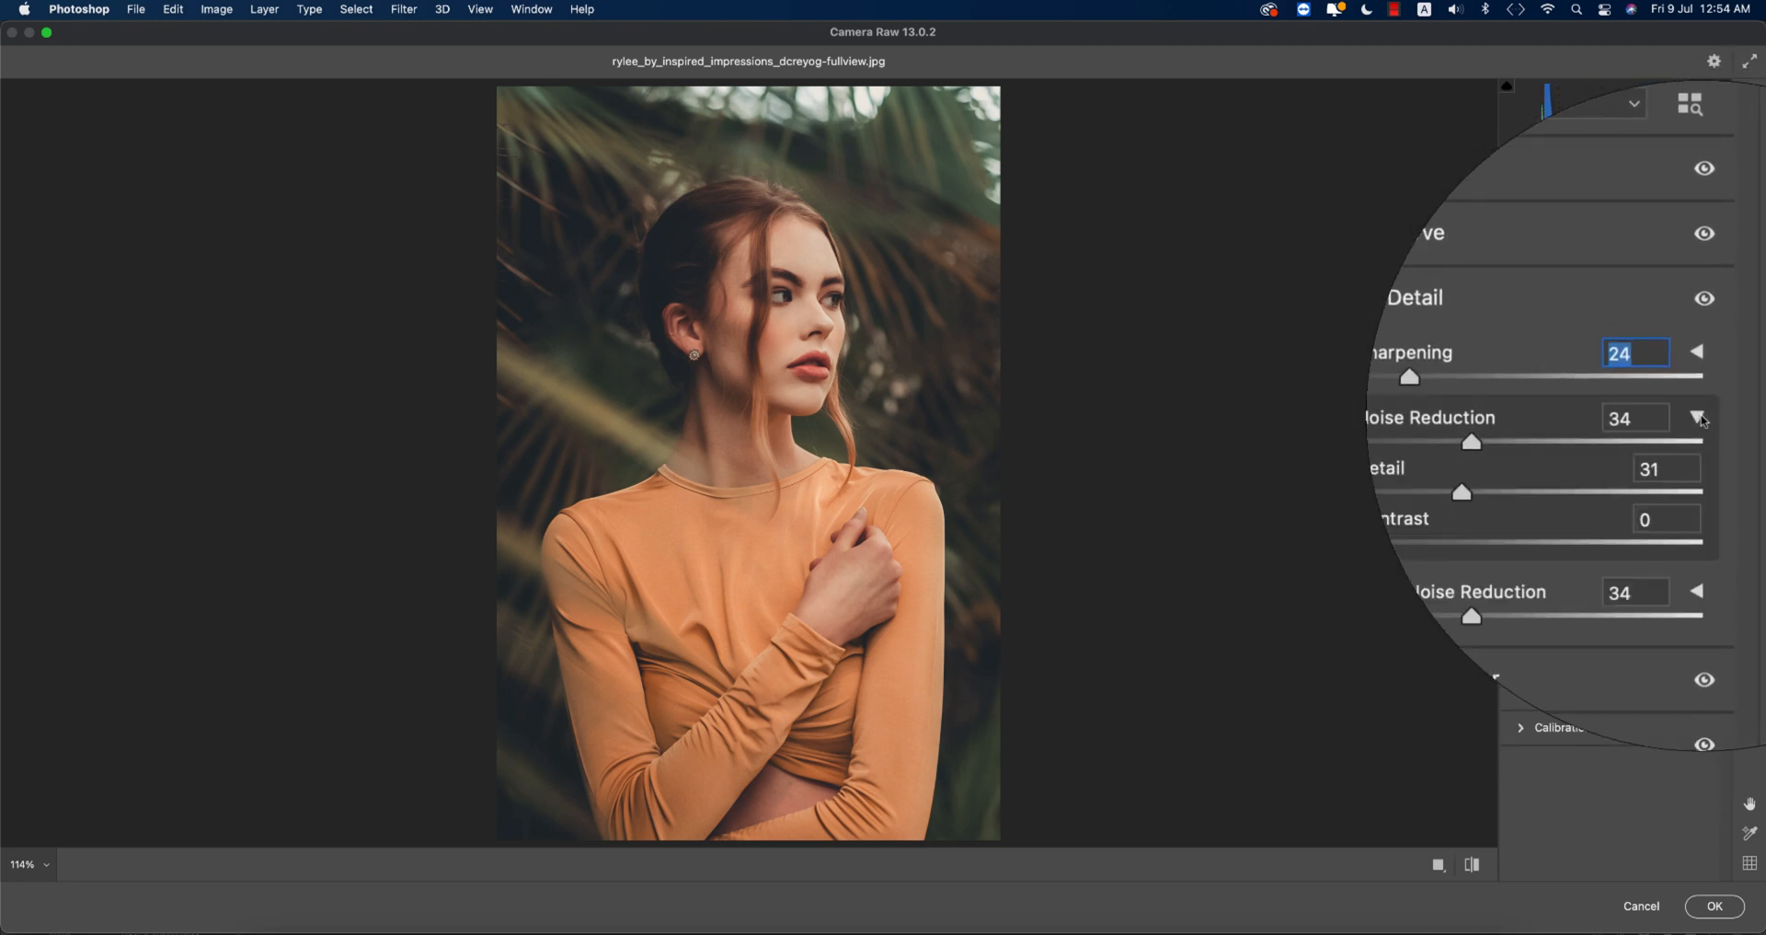
{"action": "left_click", "coordinate": [1632, 417]}
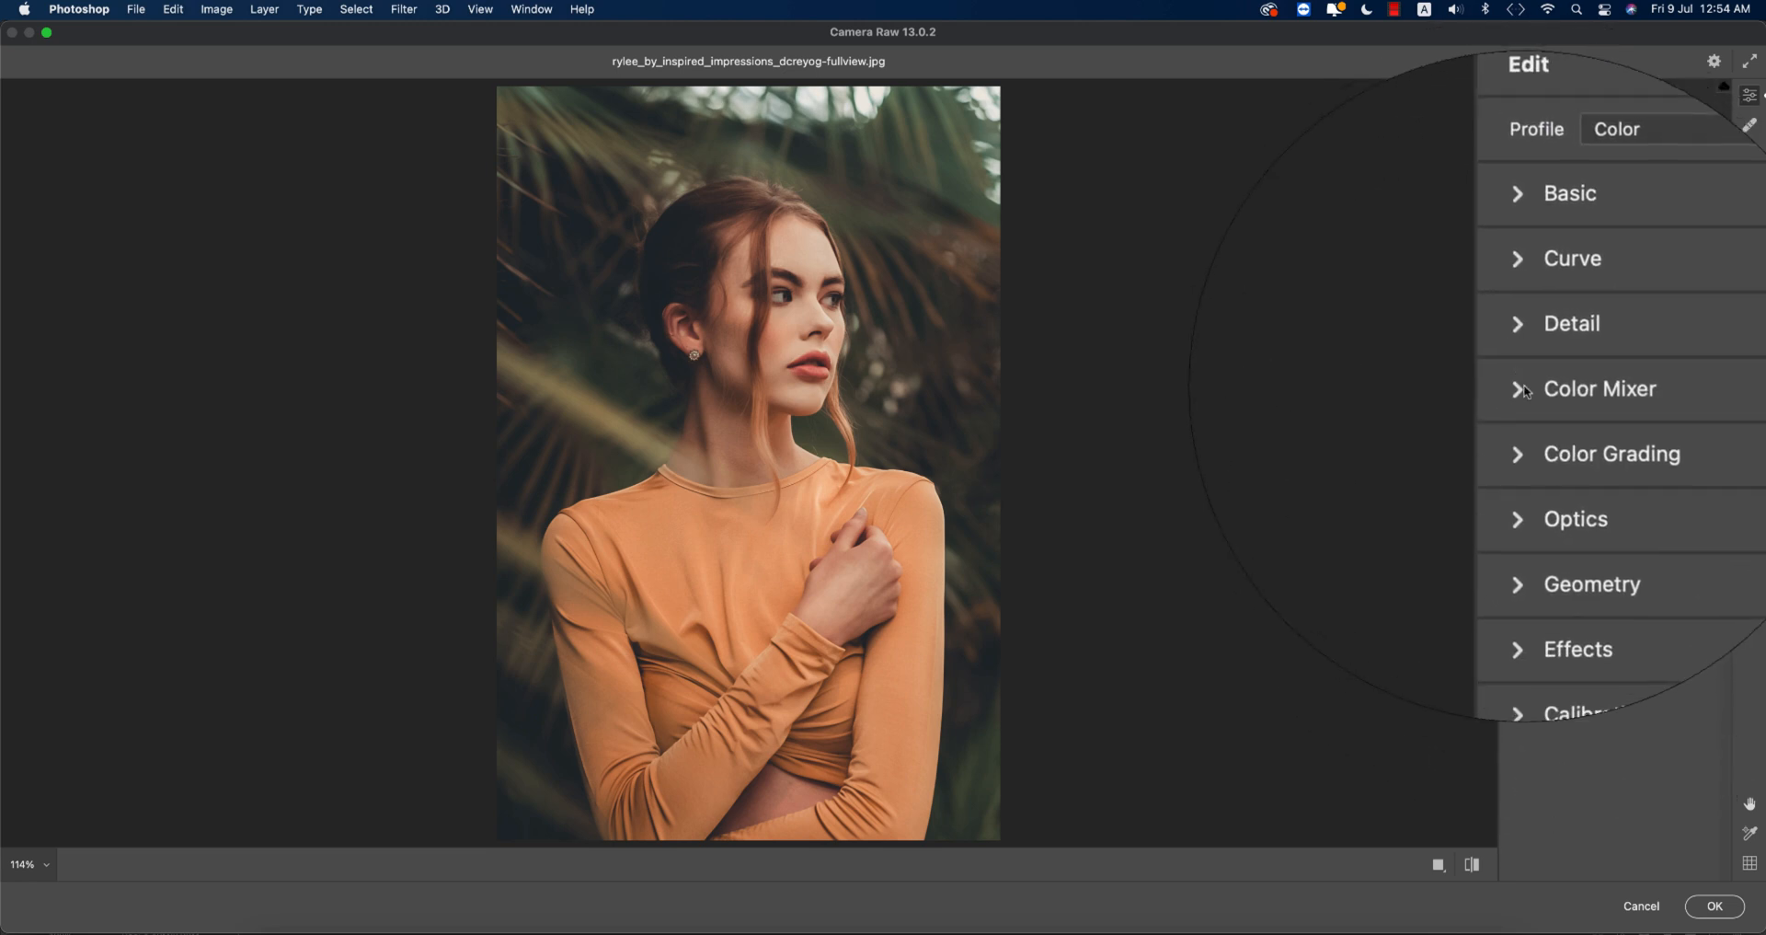
In Color Mixer HSL tabs, edit Reds hue and Aquas saturation values
{"action": "left_click", "coordinate": [1600, 389]}
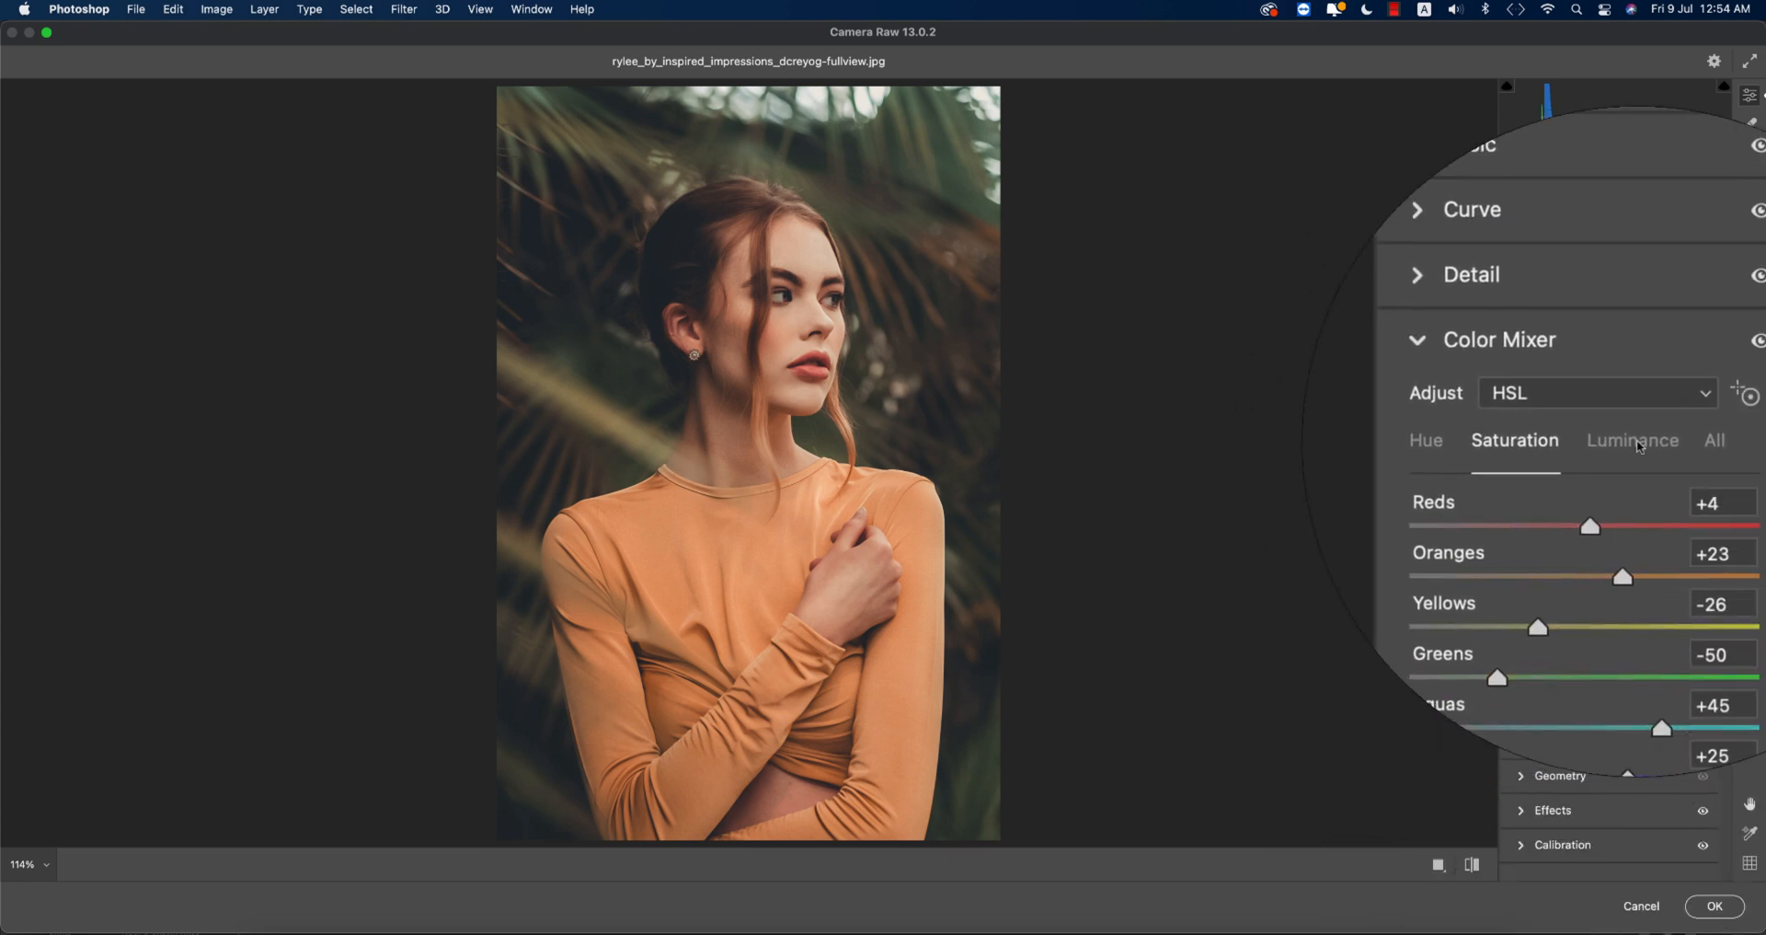
{"action": "left_click", "coordinate": [1425, 440]}
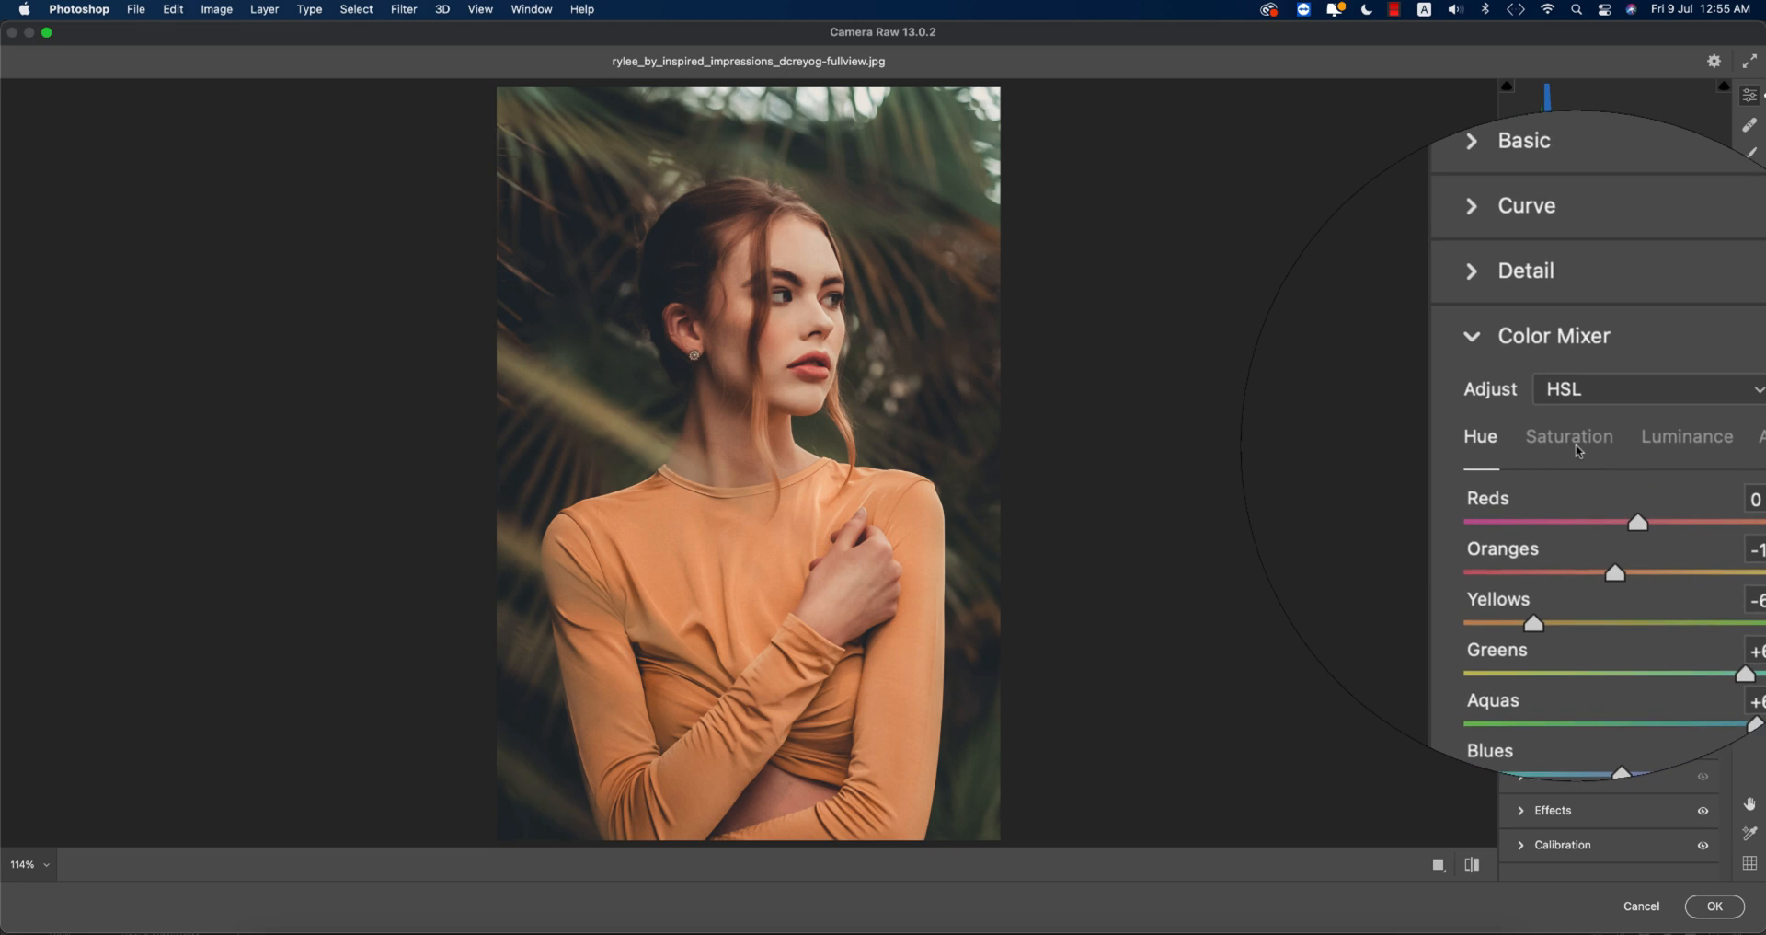
{"action": "left_click", "coordinate": [1569, 437]}
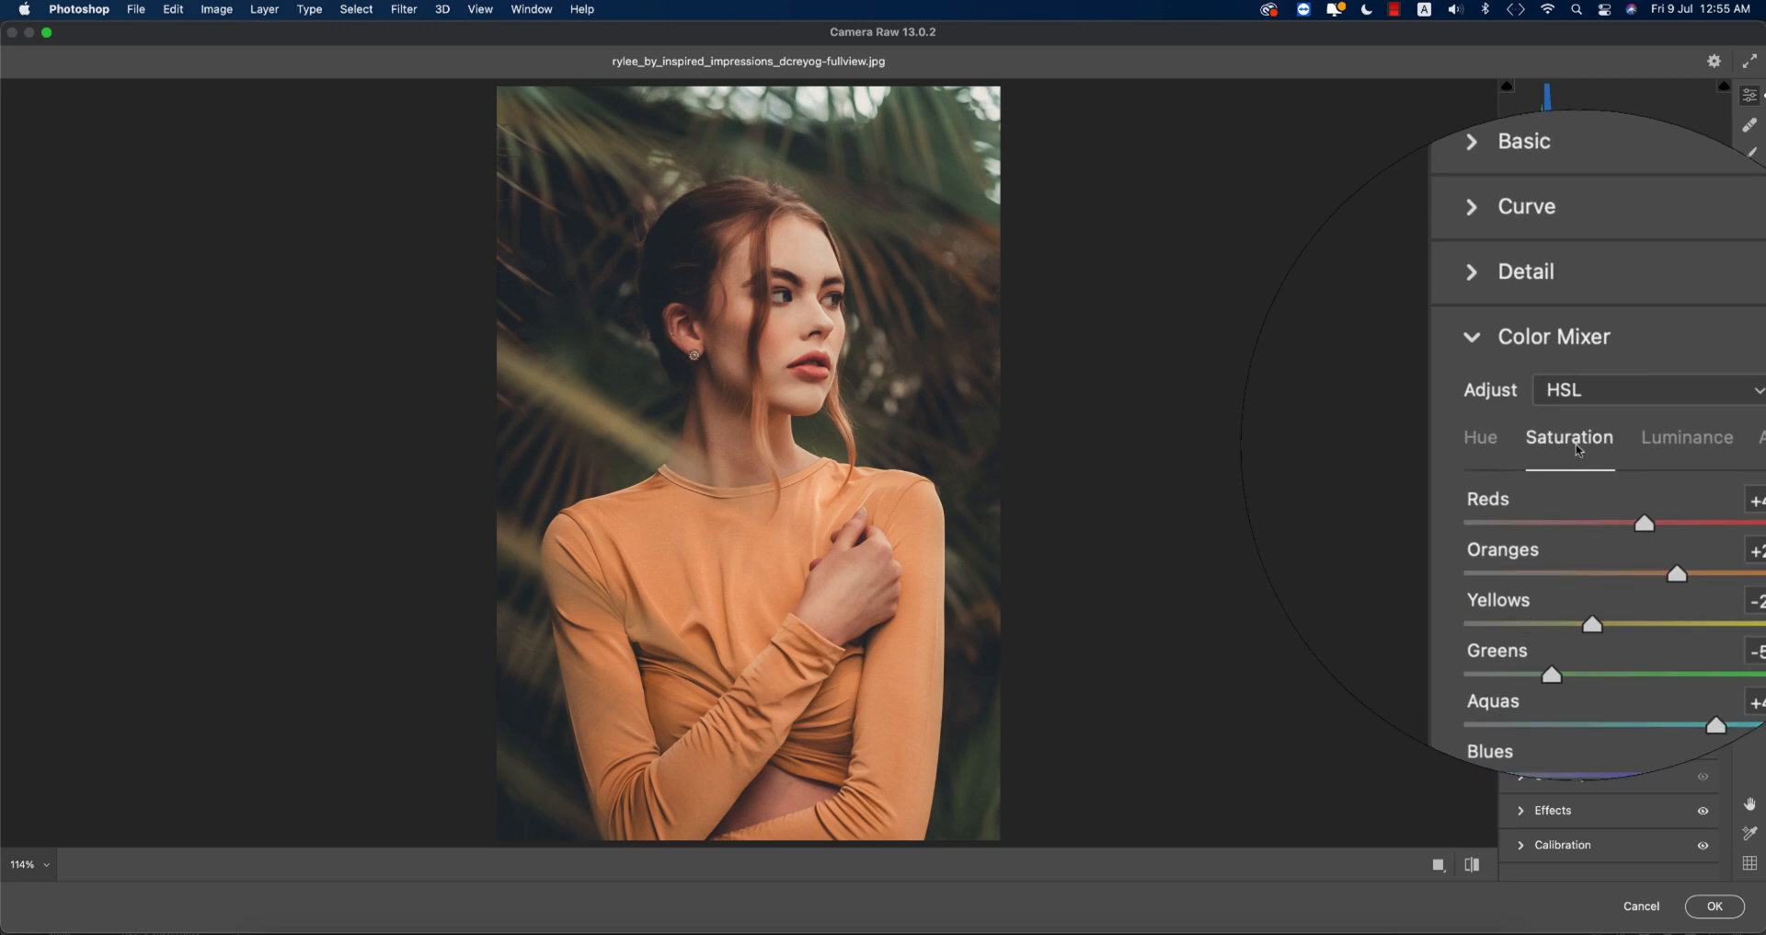
{"action": "left_click", "coordinate": [1628, 437]}
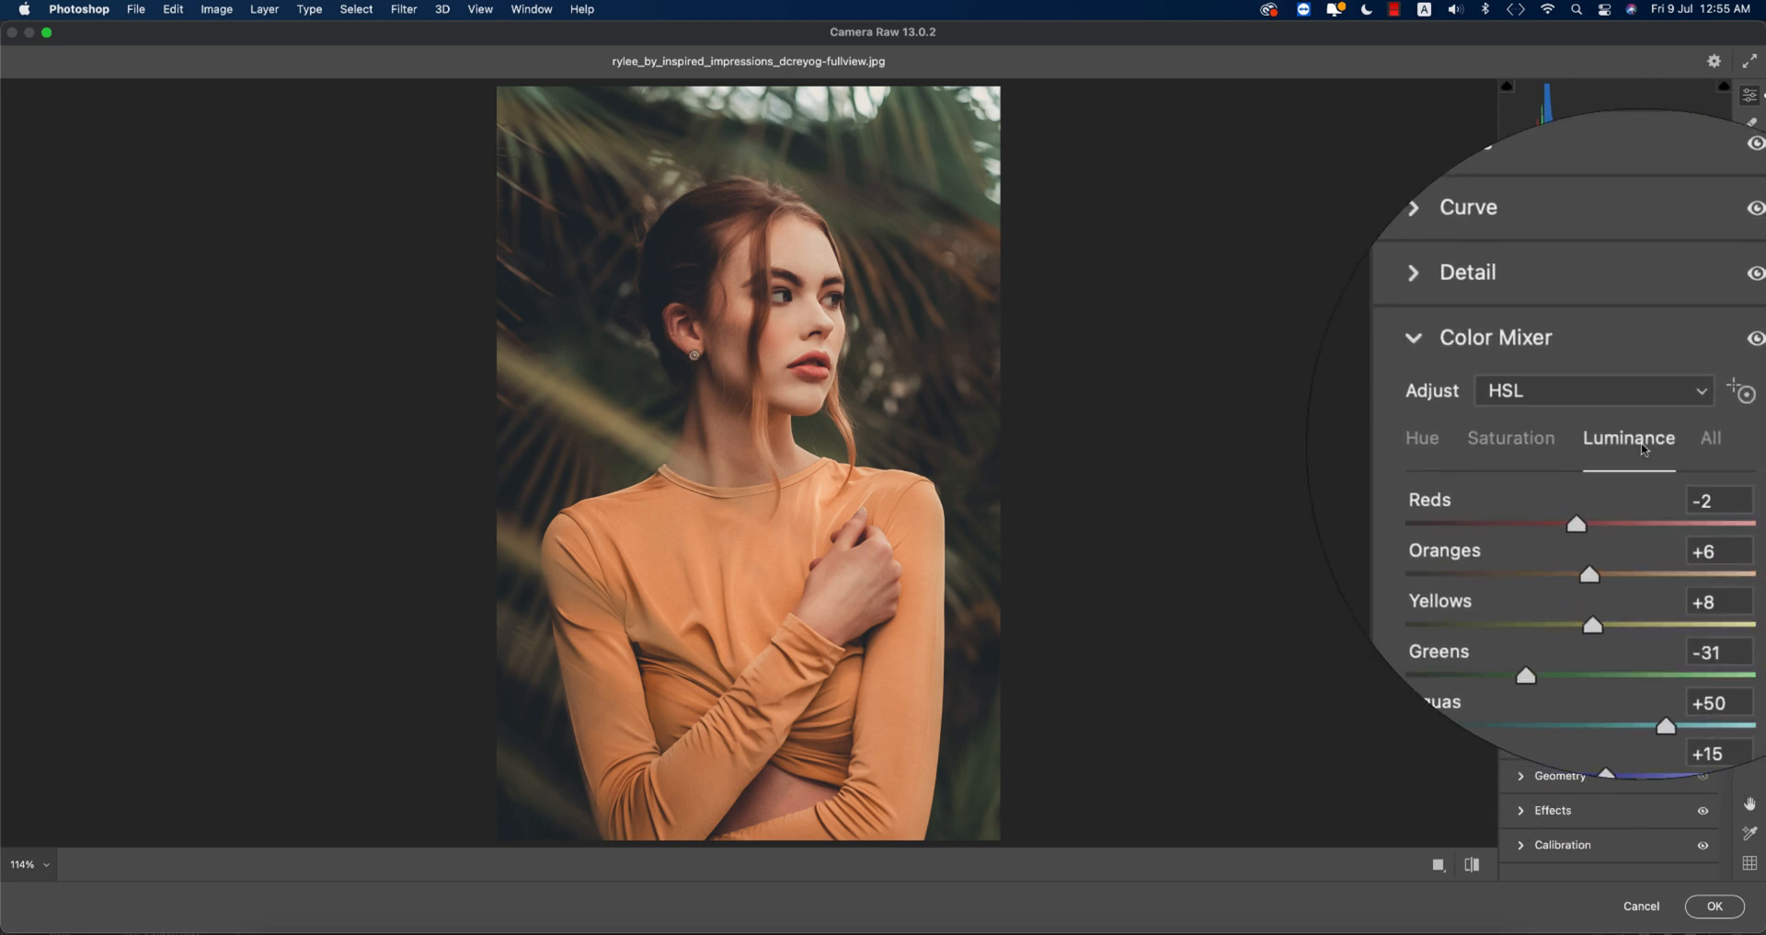
{"action": "left_click", "coordinate": [1378, 410]}
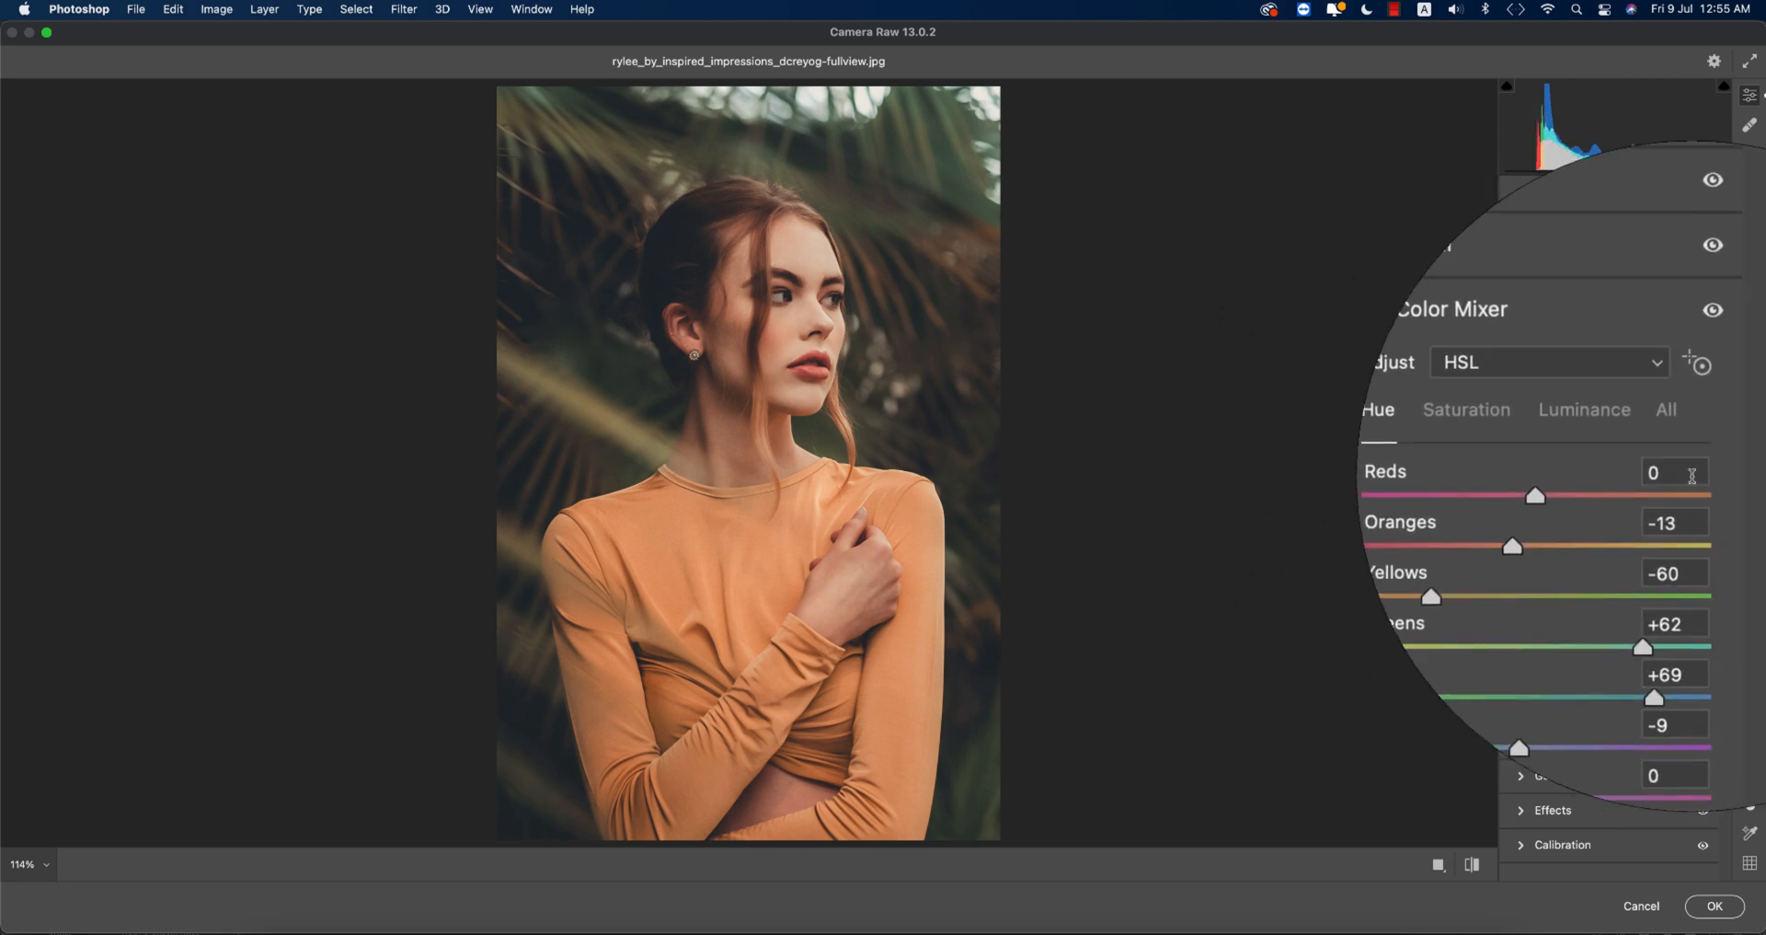
{"action": "left_click", "coordinate": [1673, 500]}
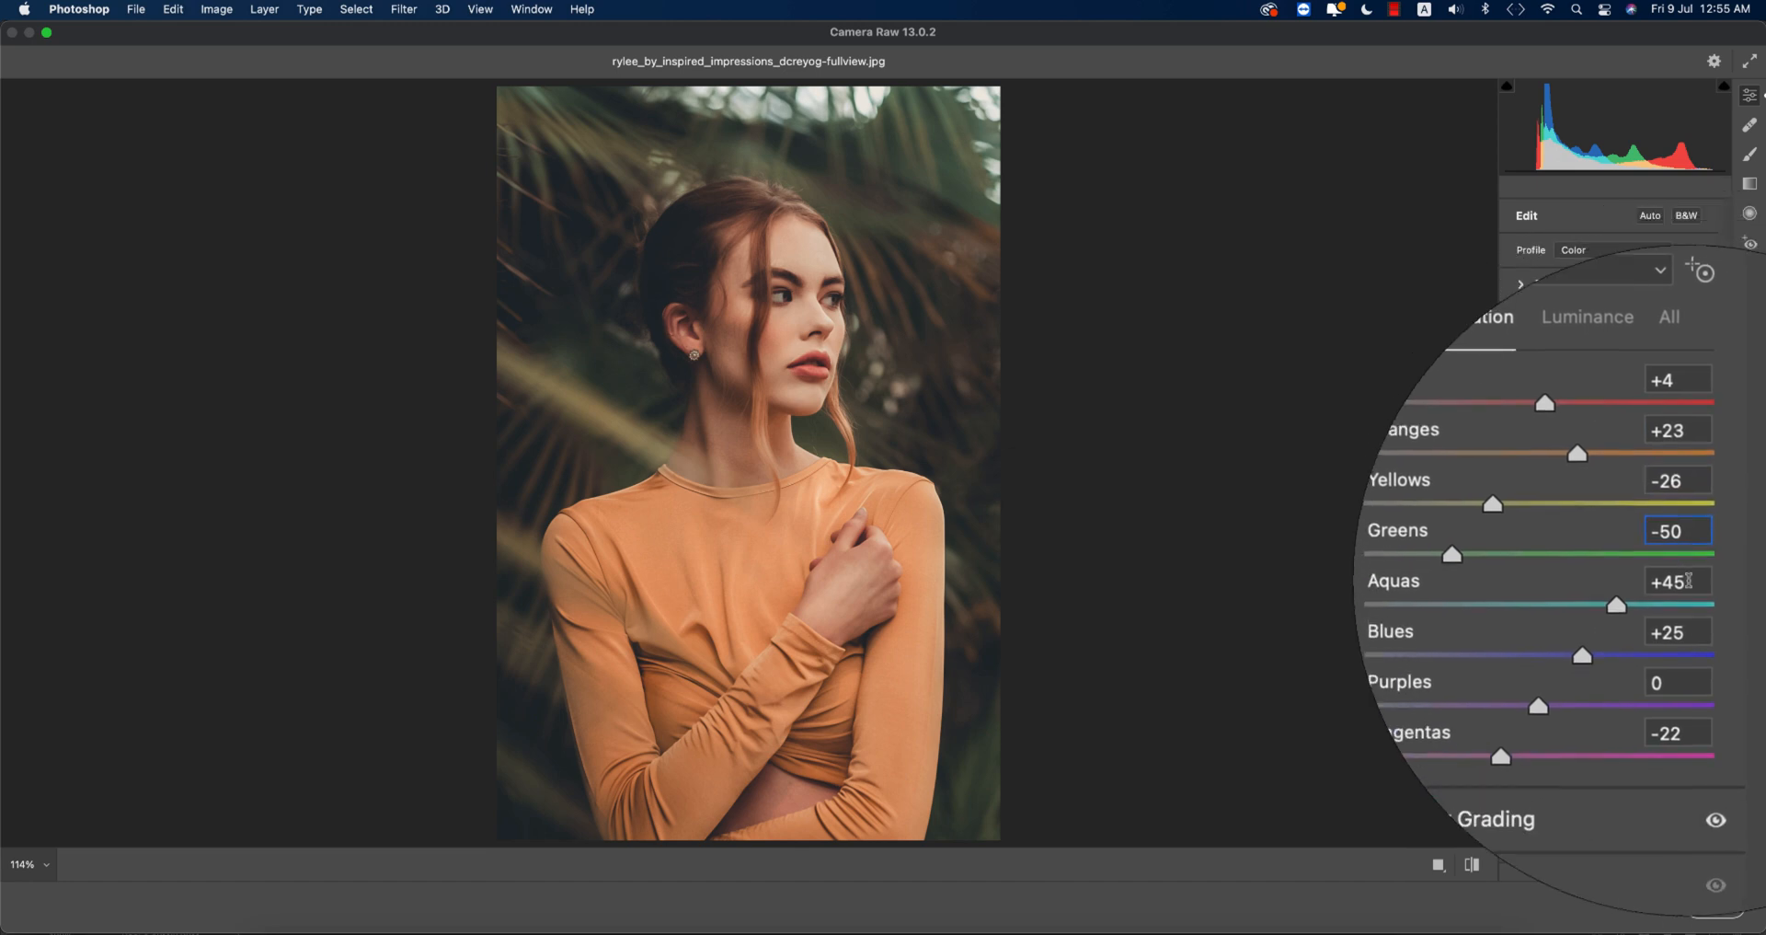
{"action": "left_click", "coordinate": [1675, 580]}
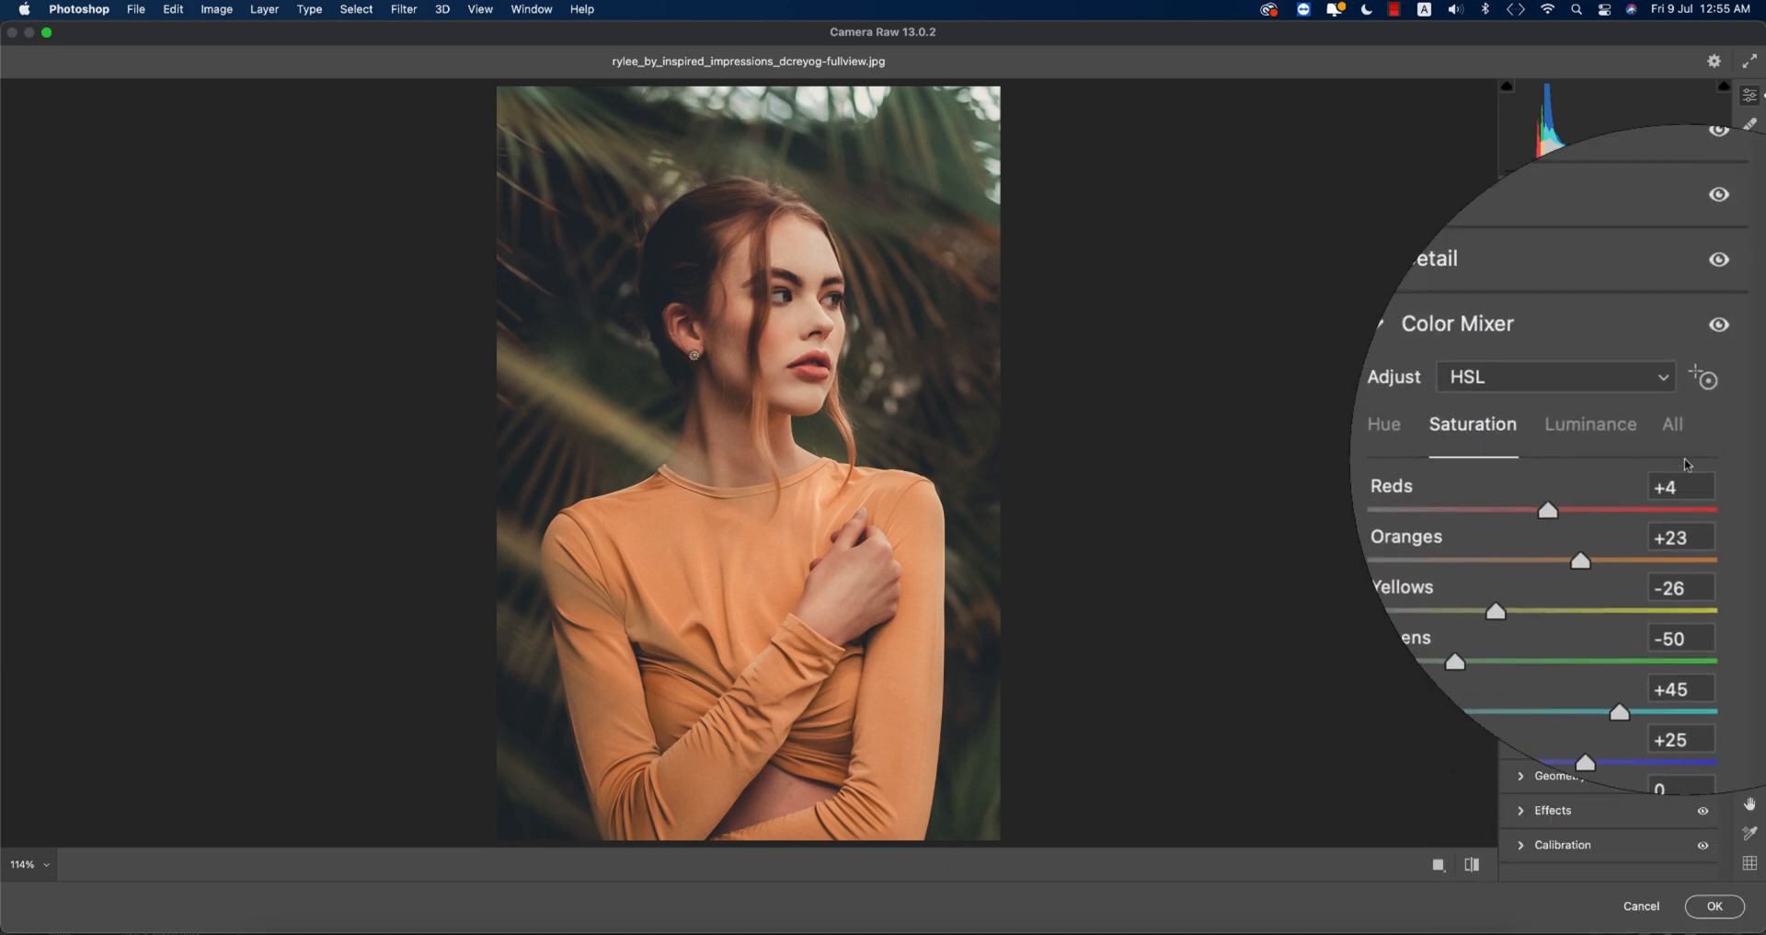
{"action": "left_click", "coordinate": [1590, 425]}
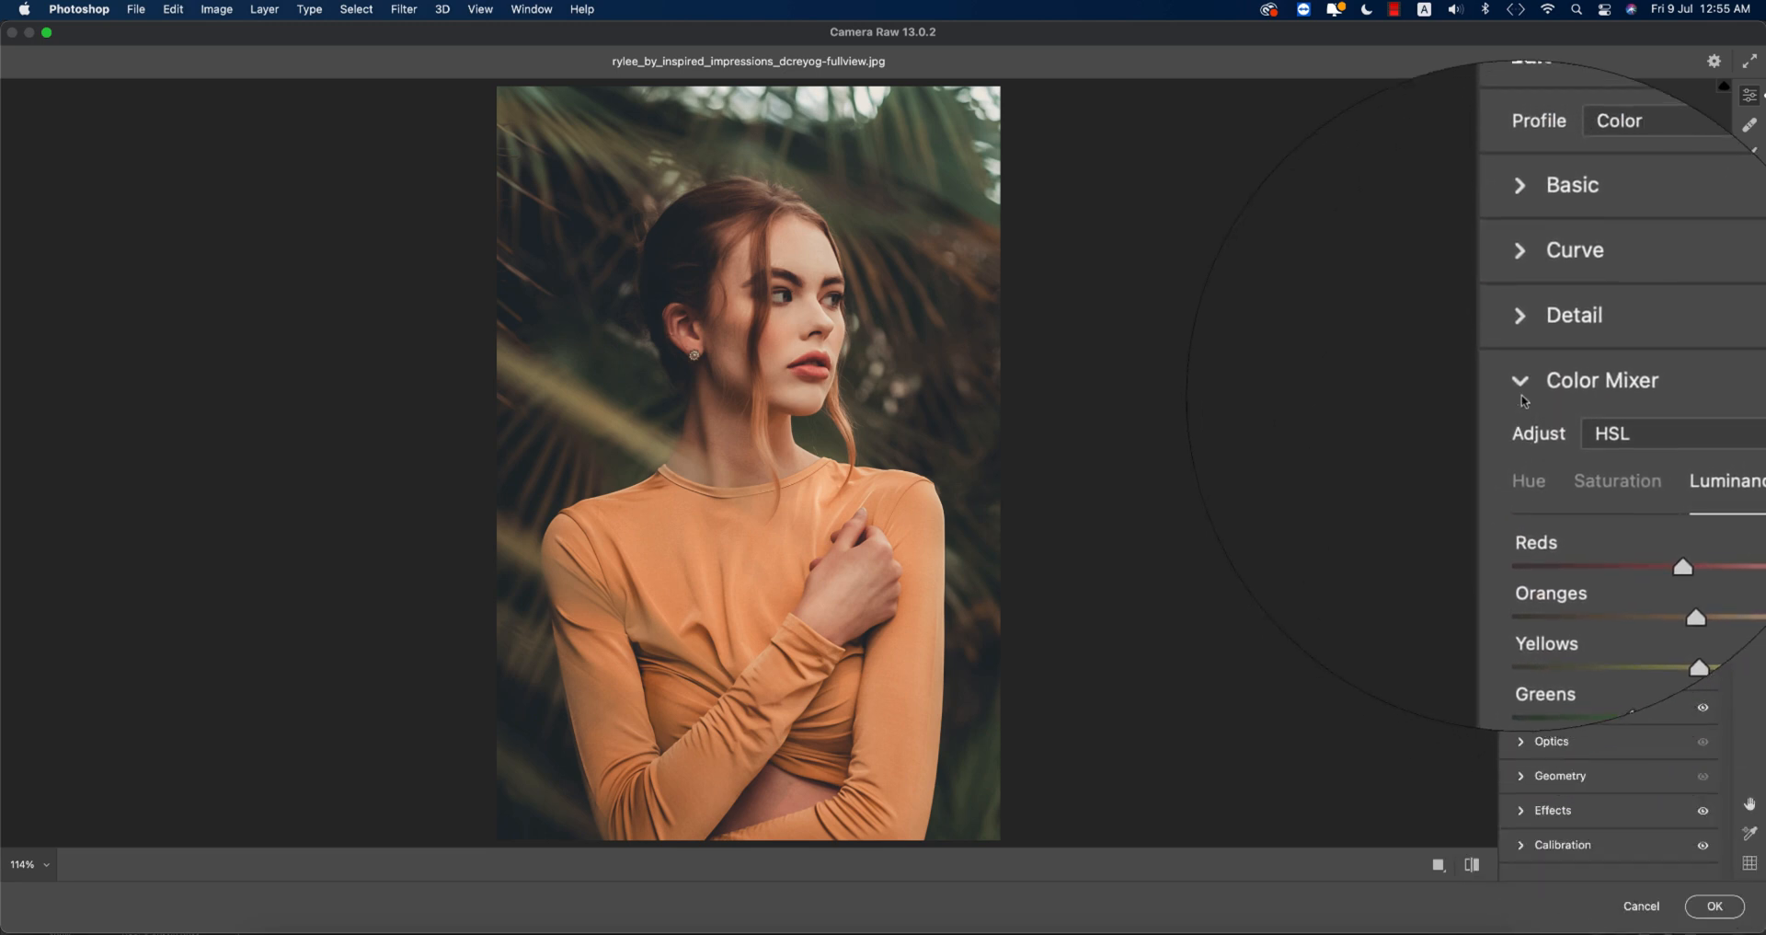
In Color Grading, tint shadows blue (hue 221) and highlights warm yellow
{"action": "left_click", "coordinate": [1601, 357]}
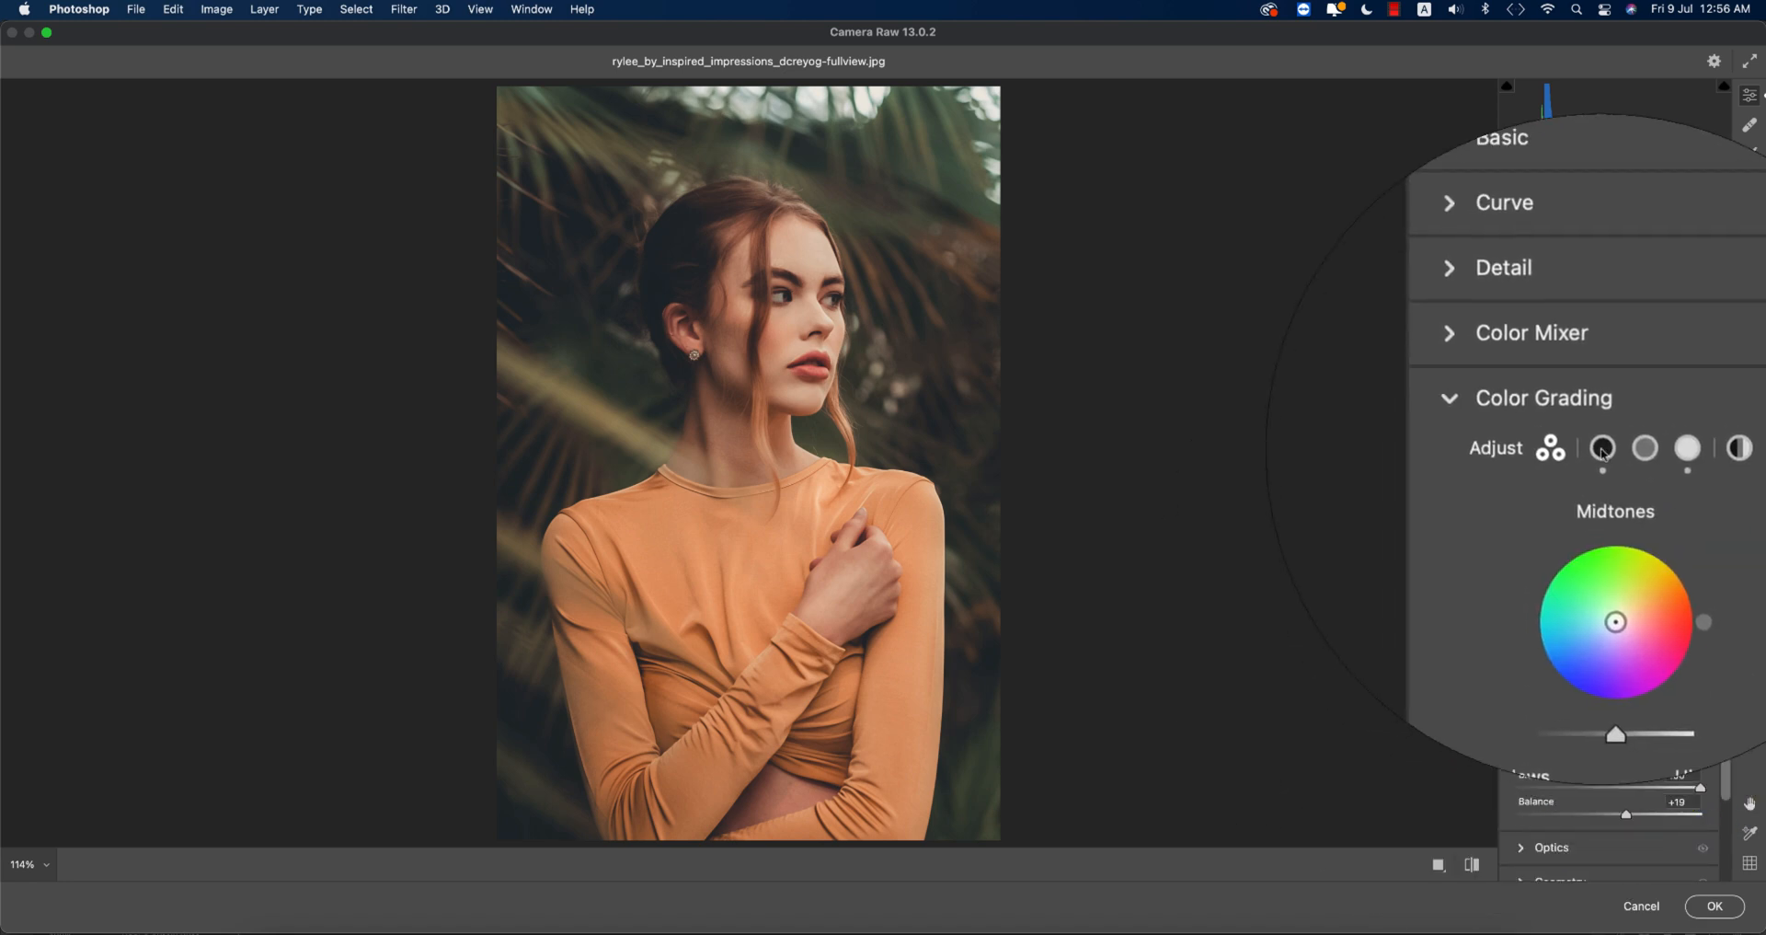
{"action": "left_click", "coordinate": [1603, 448]}
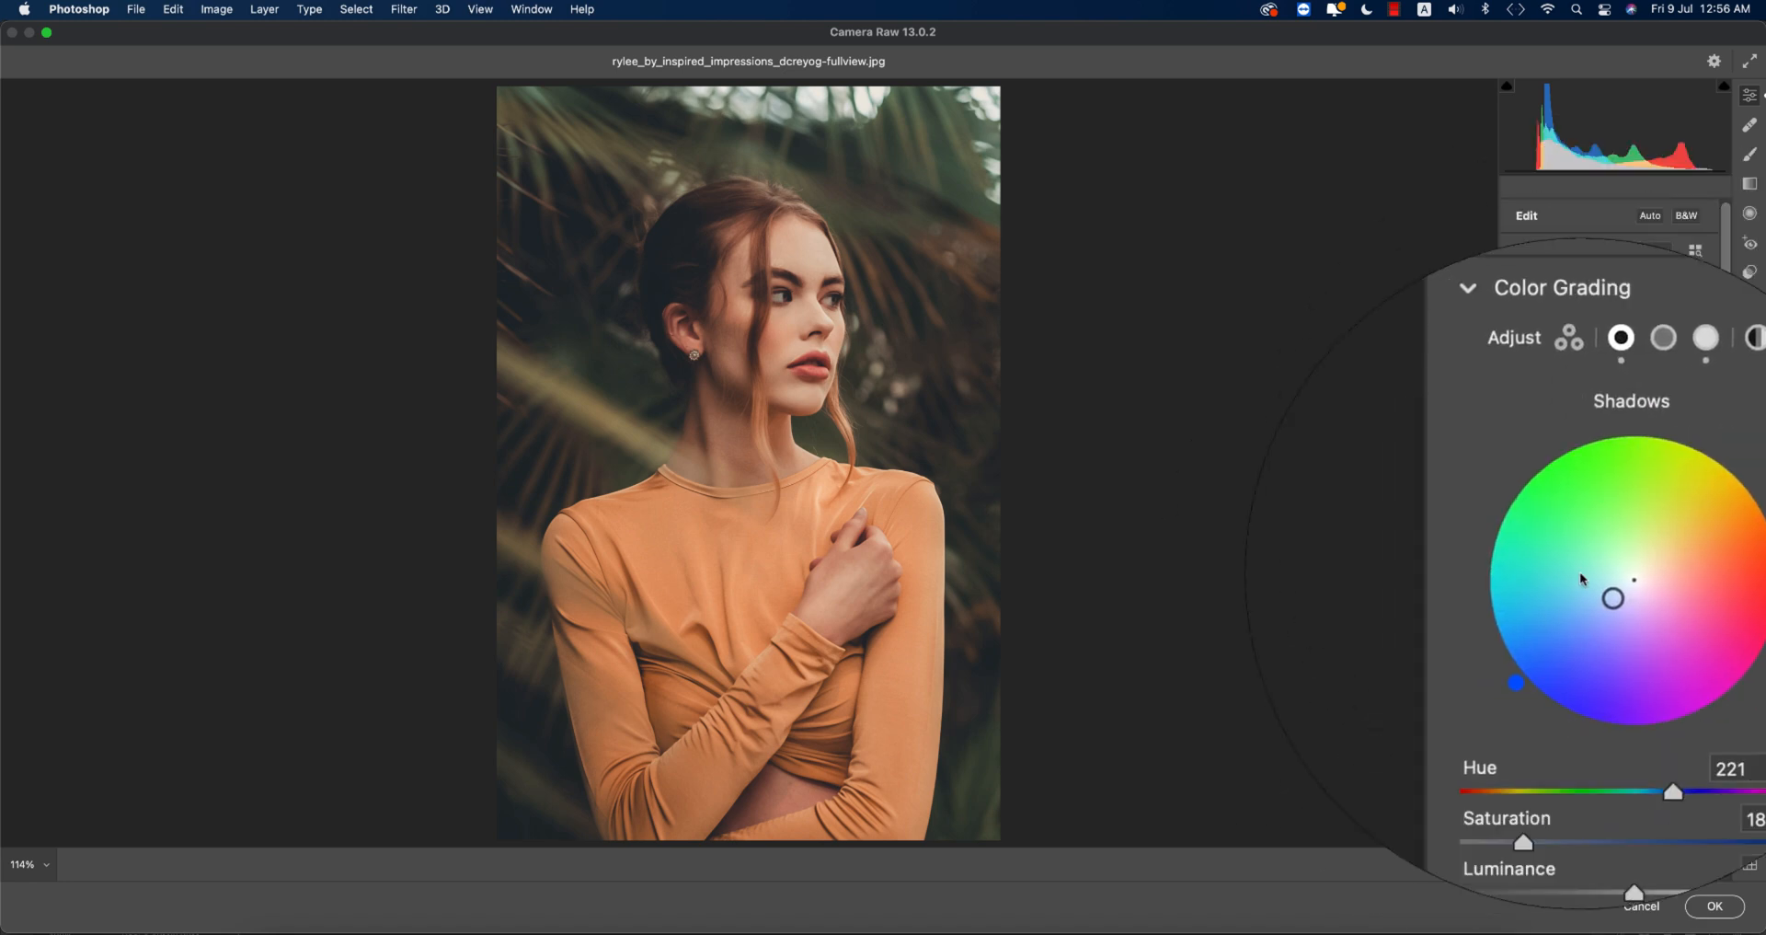
{"action": "left_click", "coordinate": [1467, 287]}
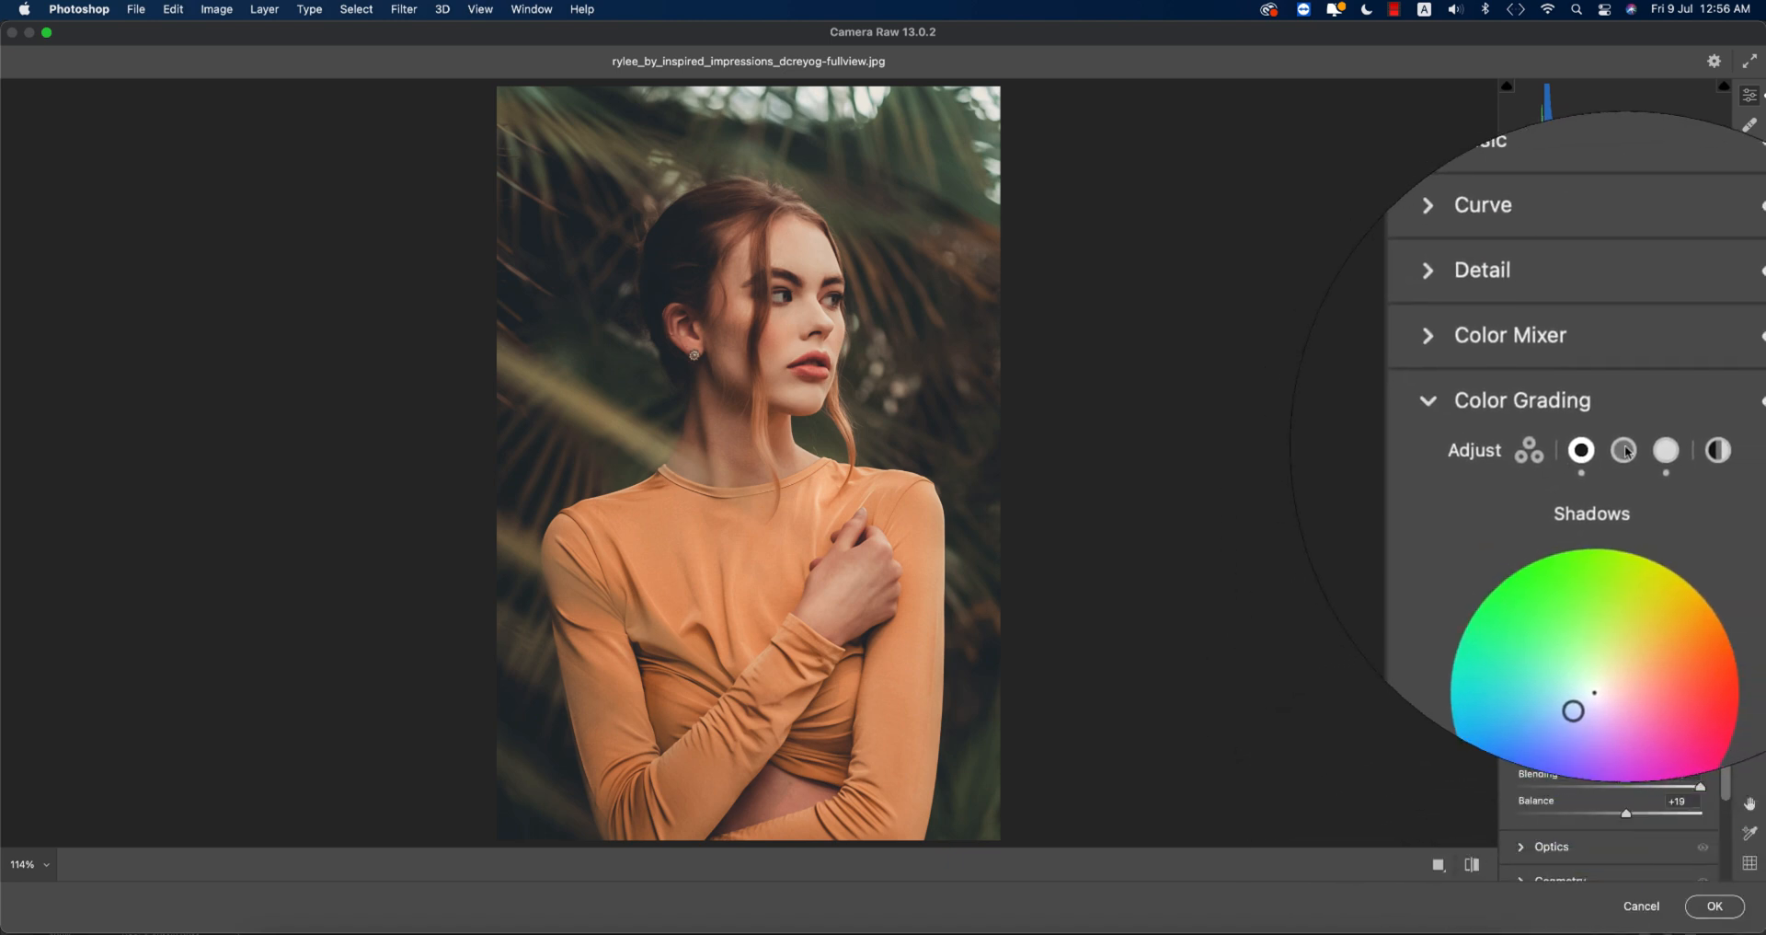
{"action": "left_click", "coordinate": [1647, 449]}
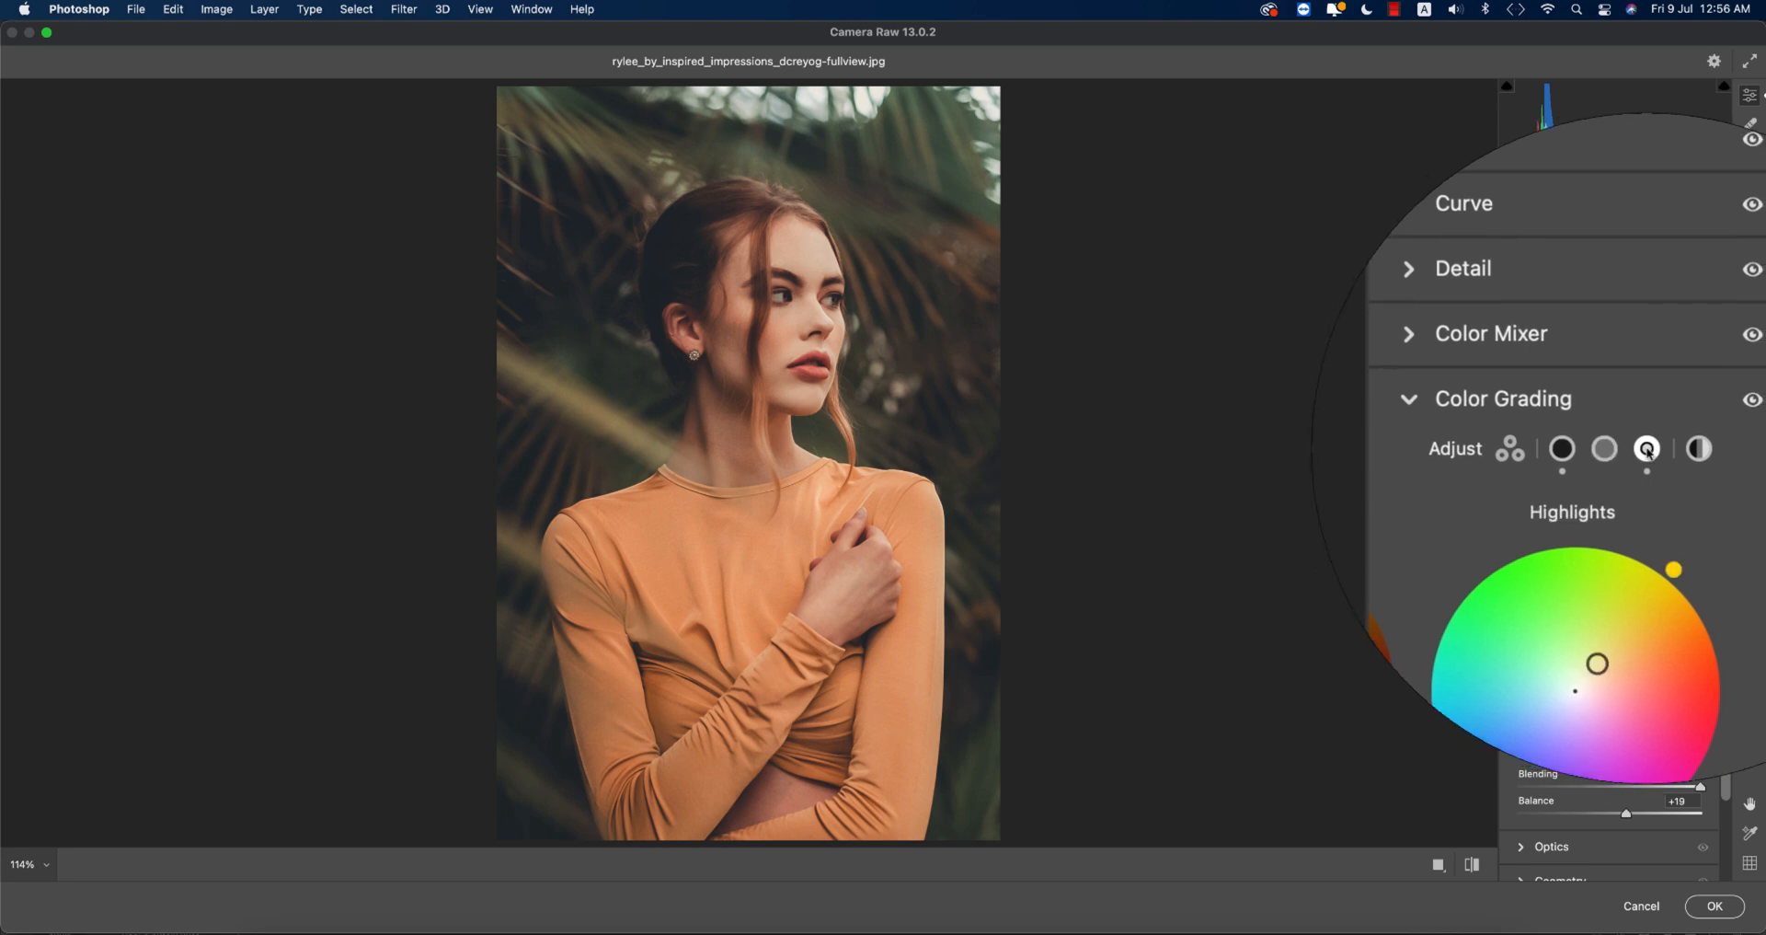
{"action": "left_click", "coordinate": [1623, 408]}
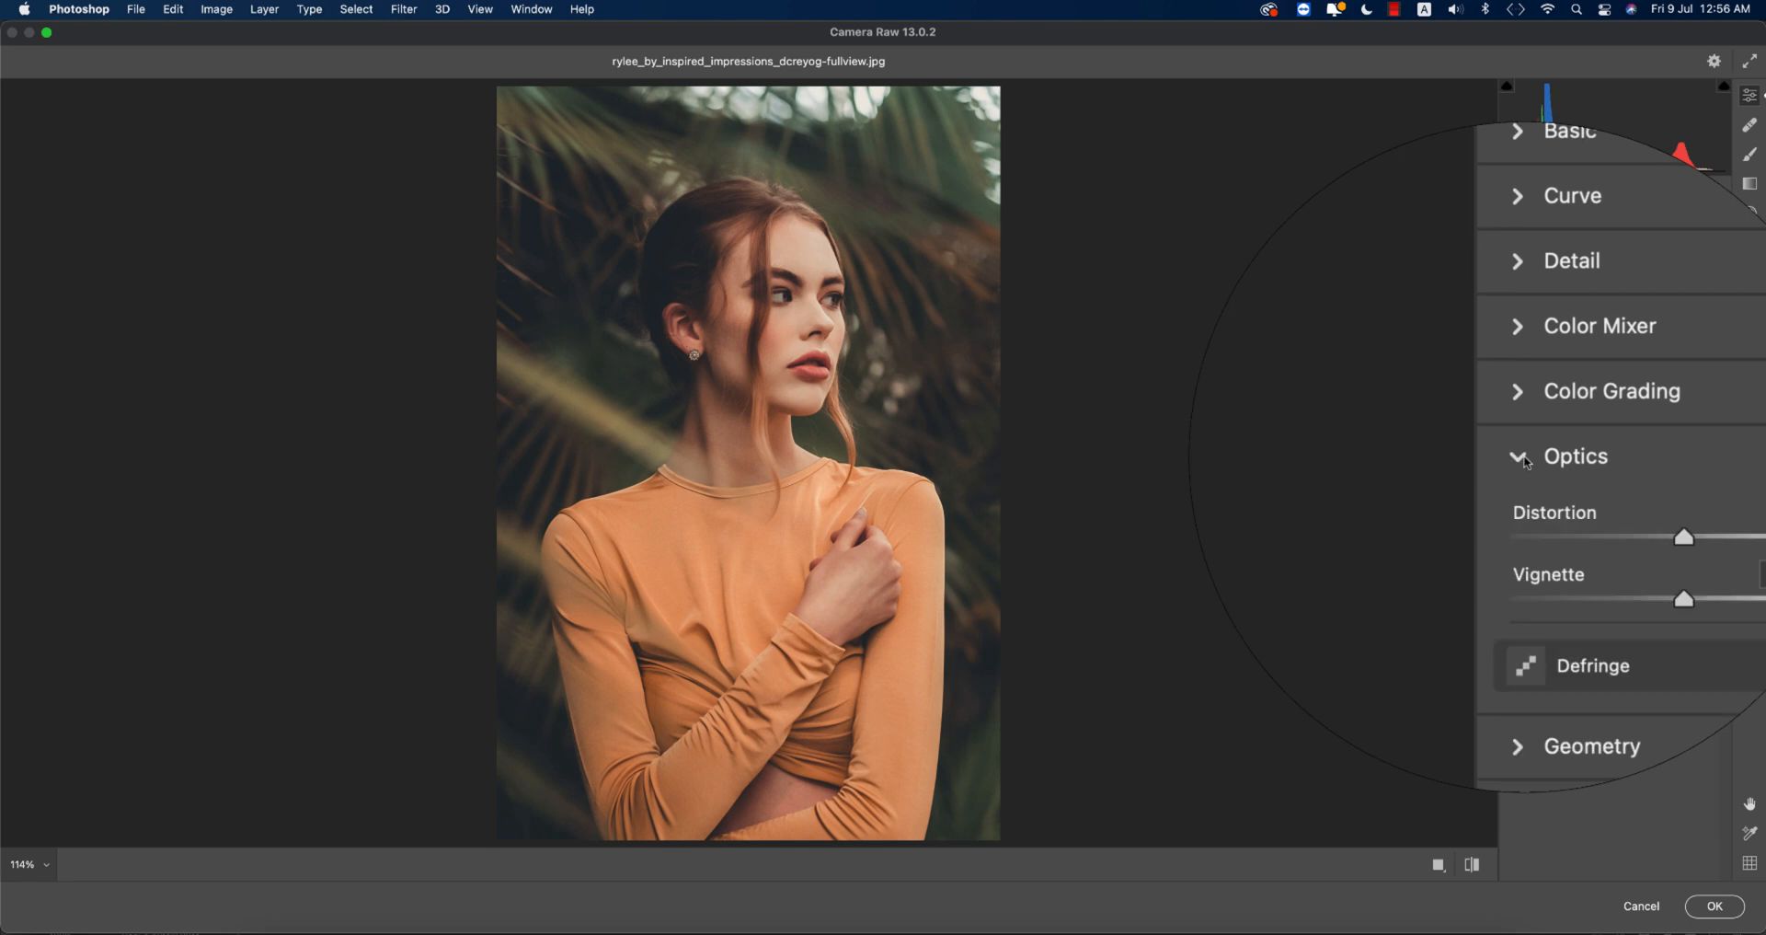
Set Effects vignetting to -11 and Calibration blue primary hue to -26
{"action": "left_click", "coordinate": [1517, 456]}
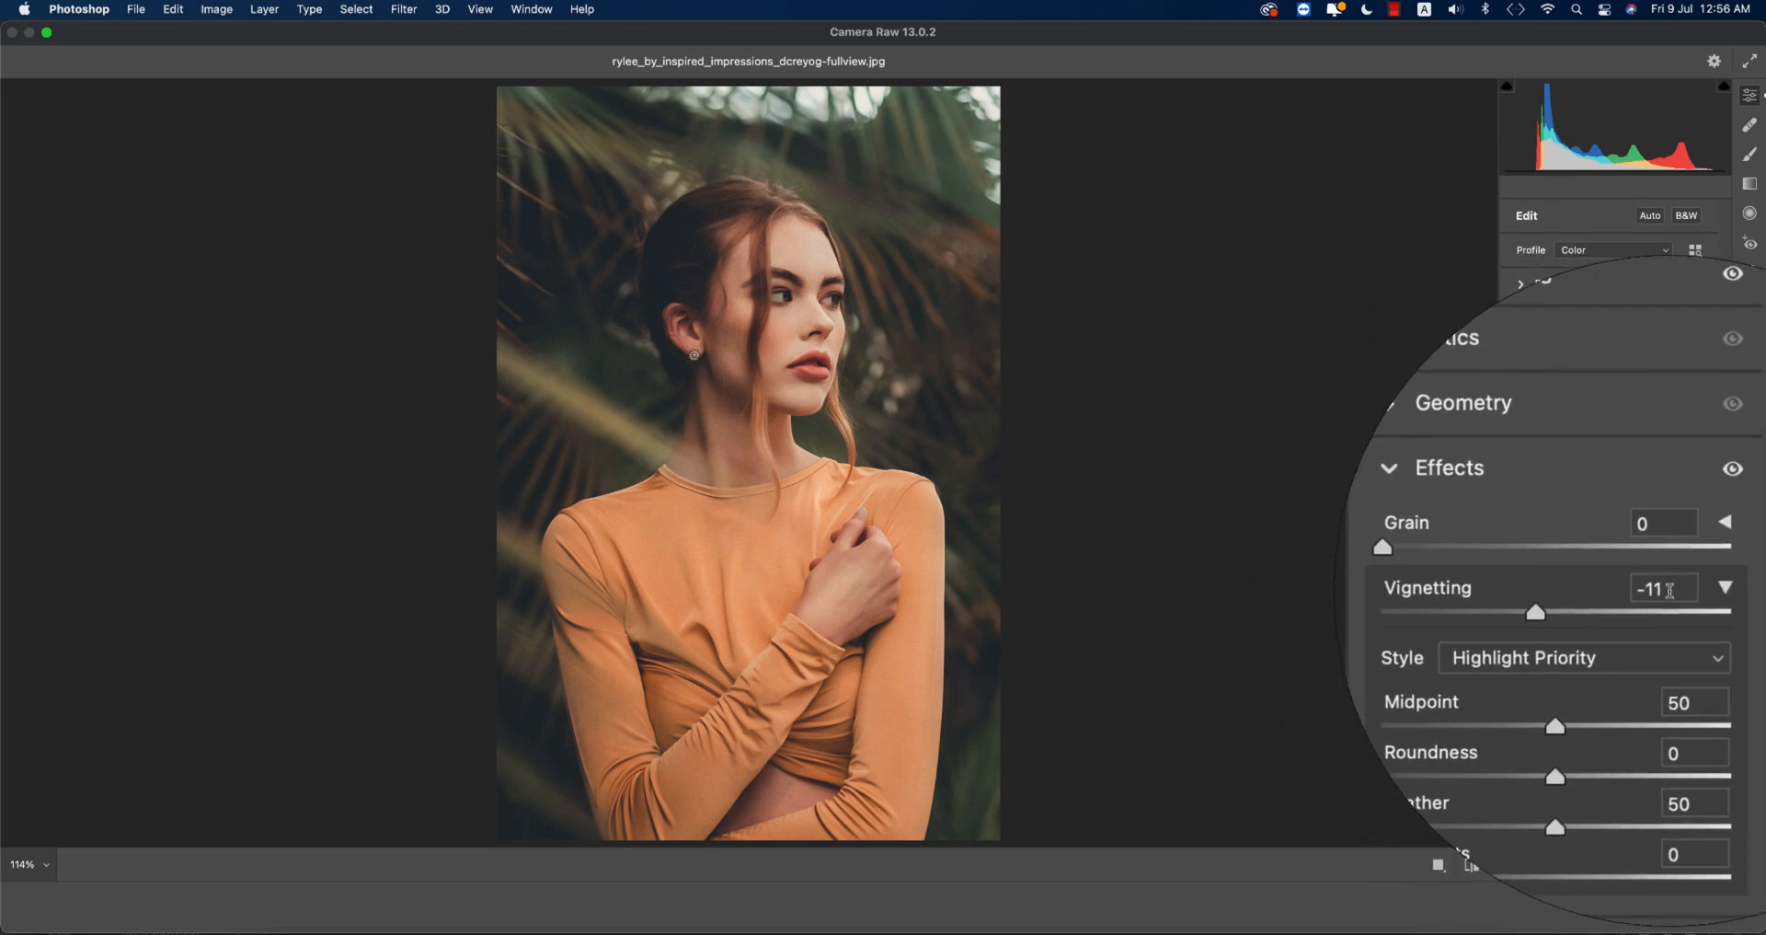
{"action": "left_click", "coordinate": [1661, 588]}
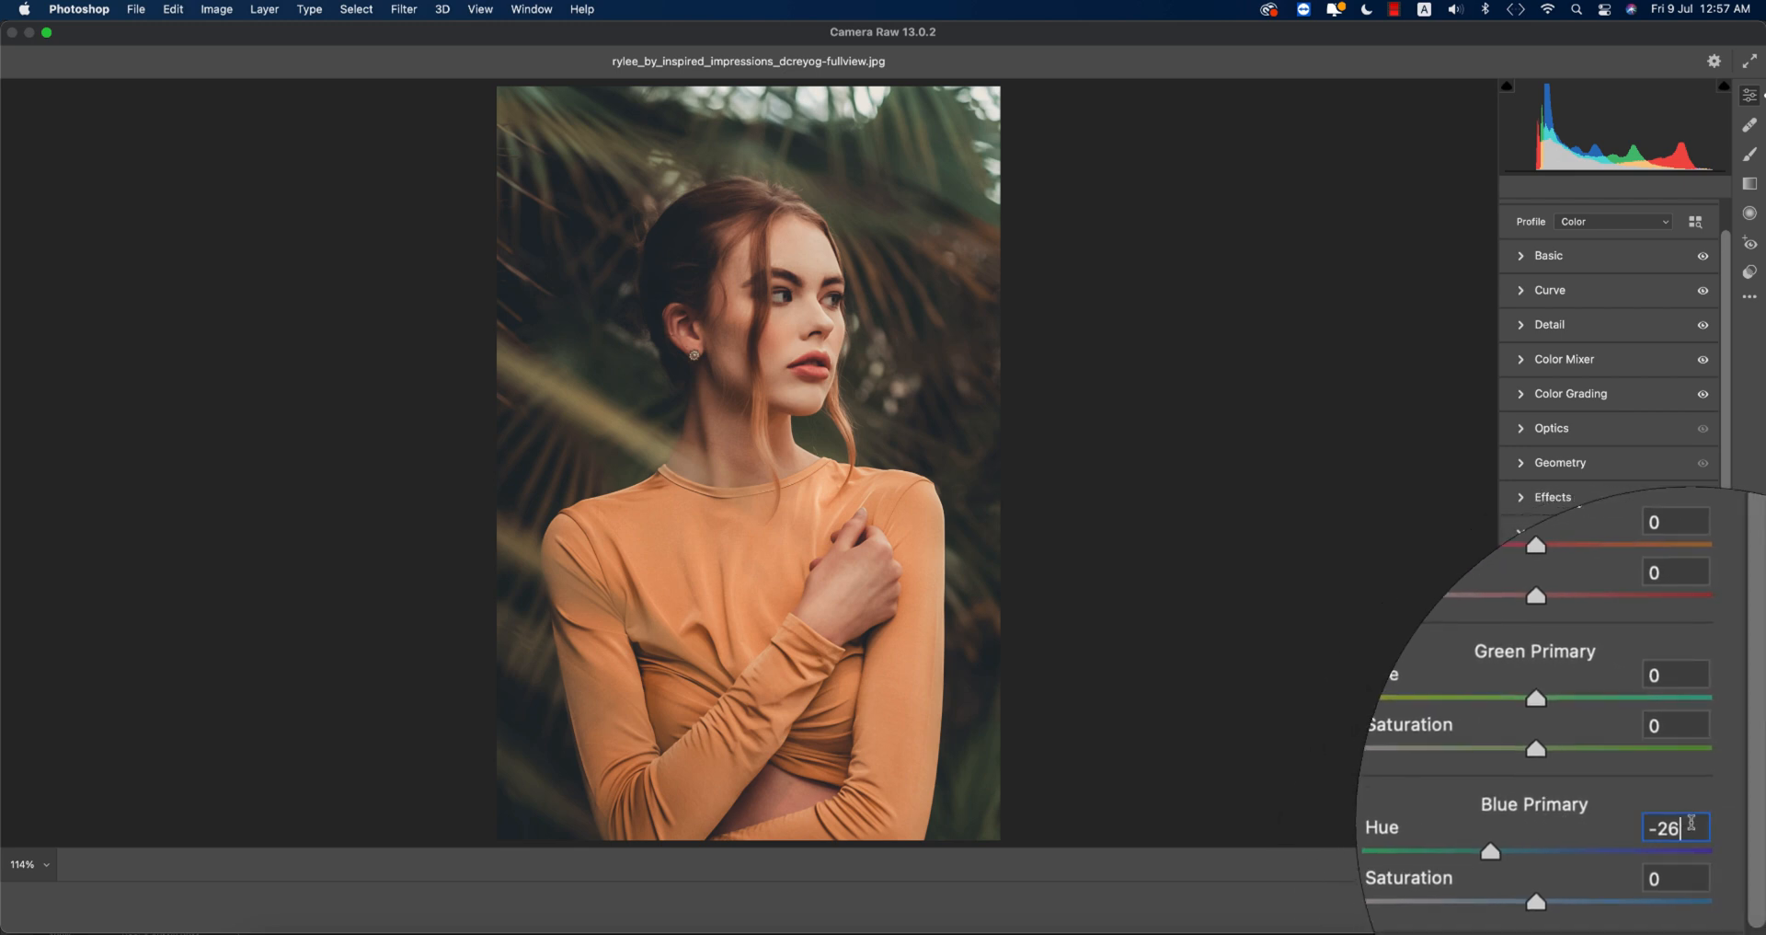
{"action": "mouse_move", "coordinate": [1697, 831]}
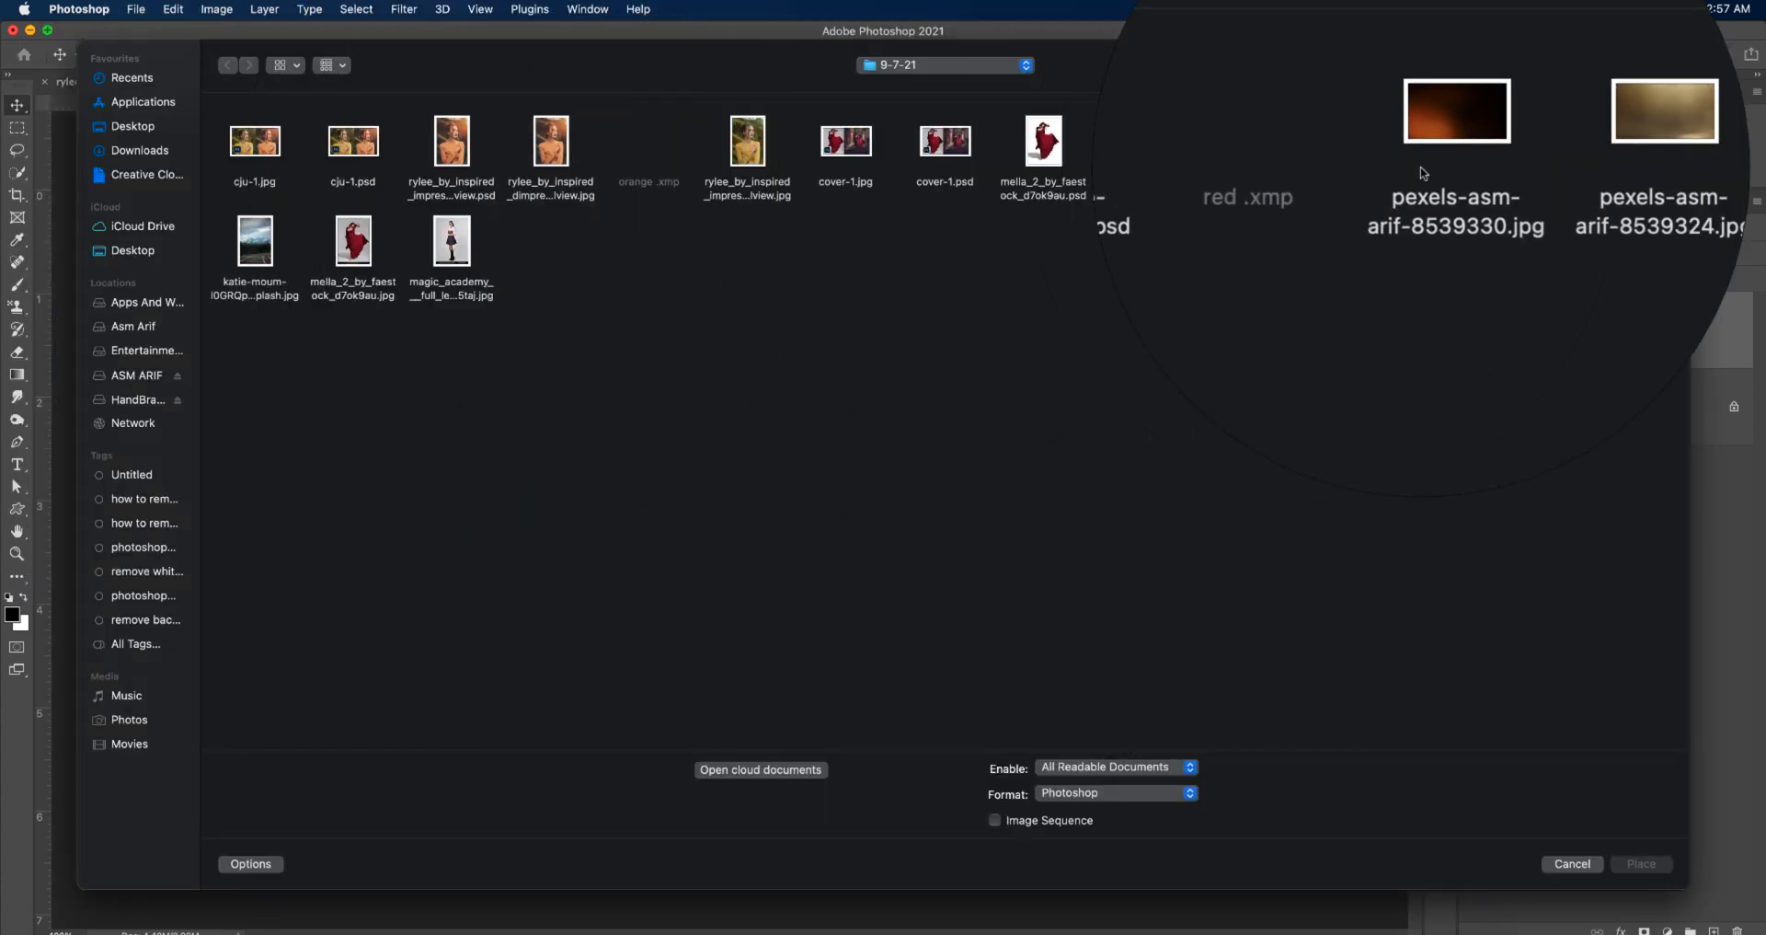
Place pexels-asm-arif-8539330.jpg embedded, flipped horizontally, scaled to cover the portrait
{"action": "double_click", "coordinate": [1456, 111]}
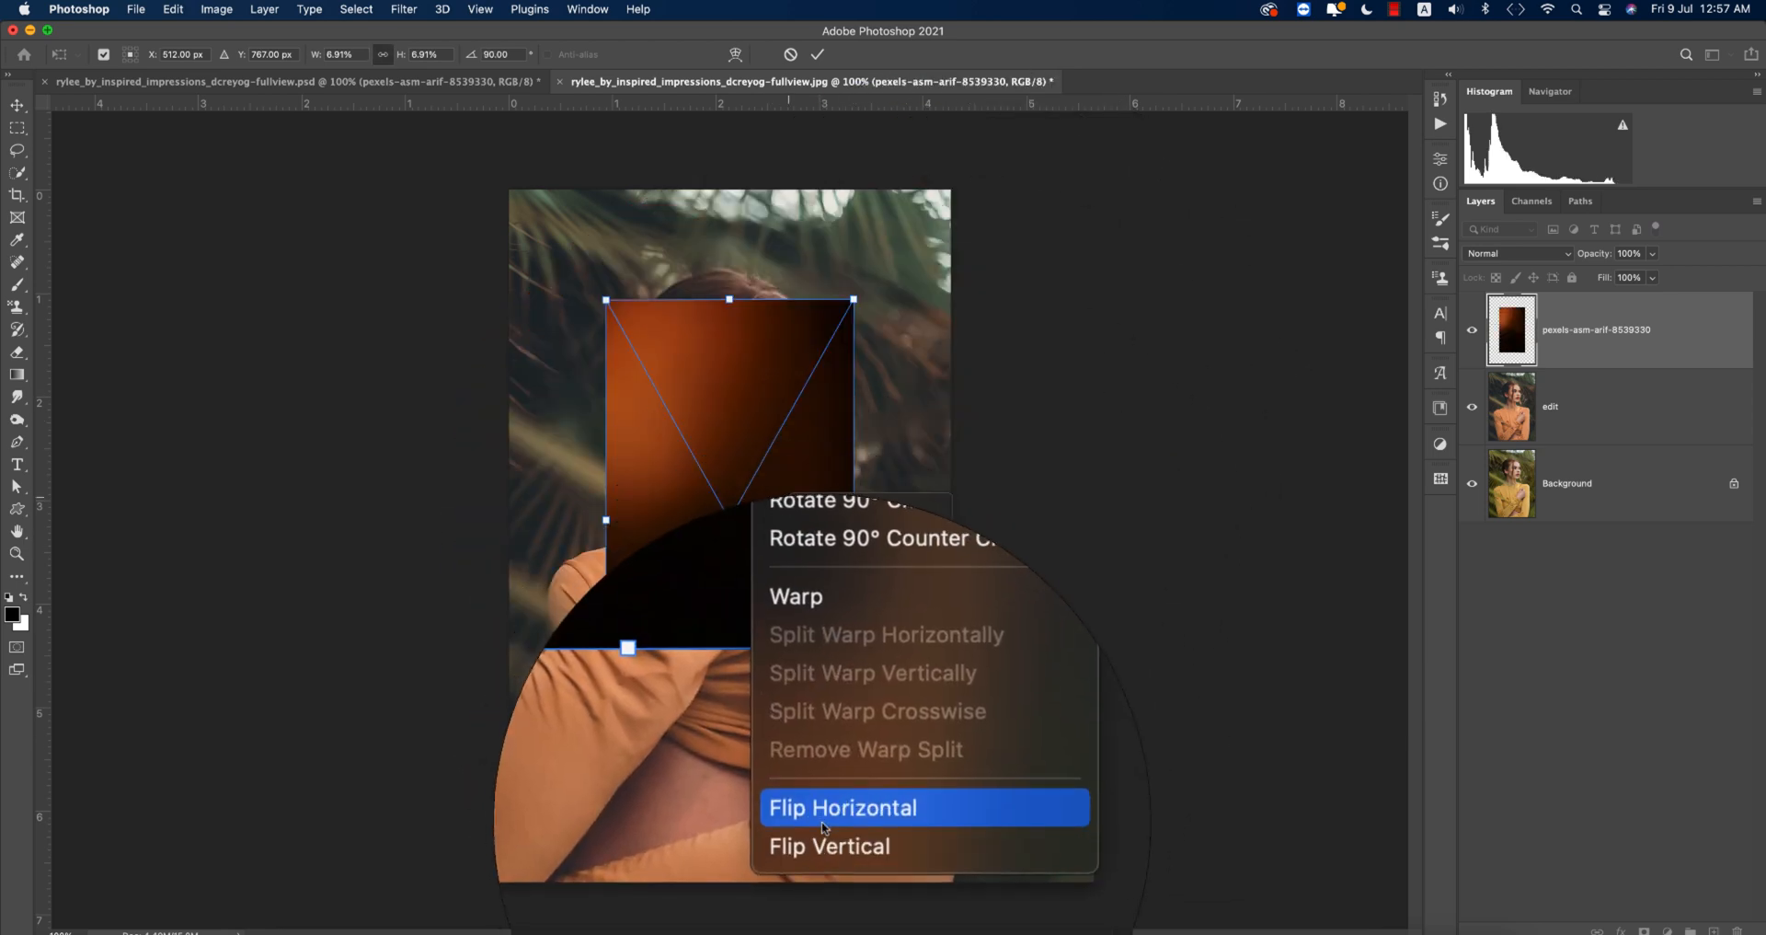
{"action": "left_click", "coordinate": [842, 807]}
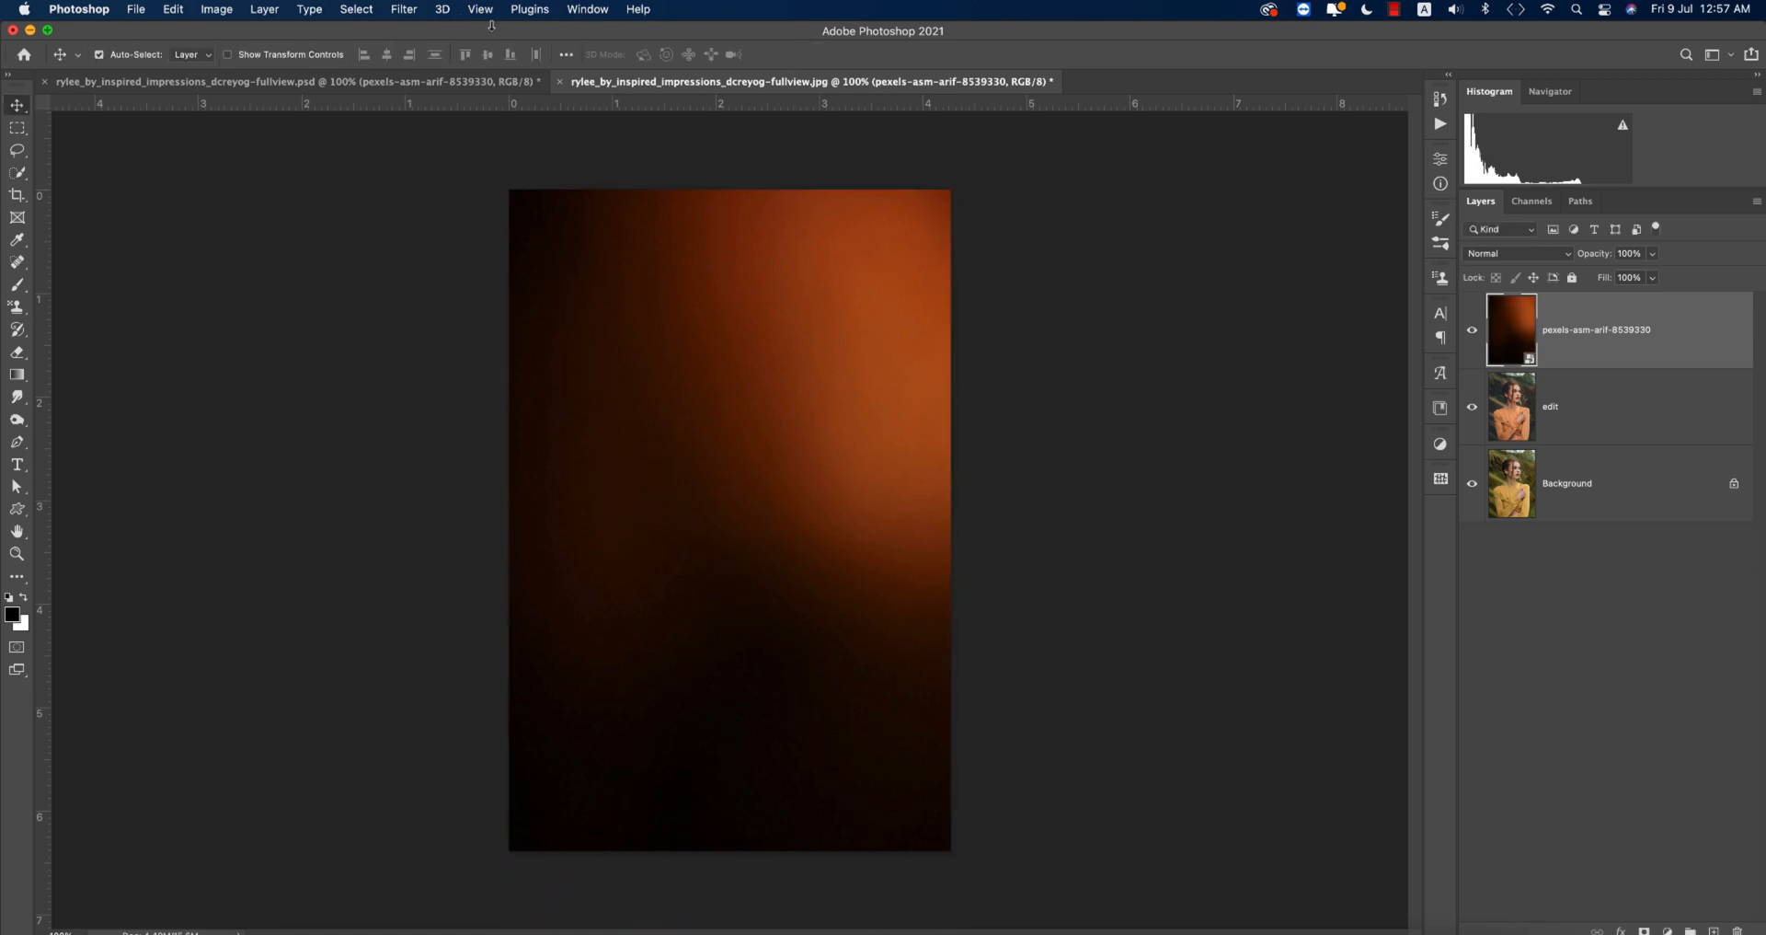
Gaussian-blur the flare, set it to Screen, and merge it with the edit layer
{"action": "left_click", "coordinate": [403, 9]}
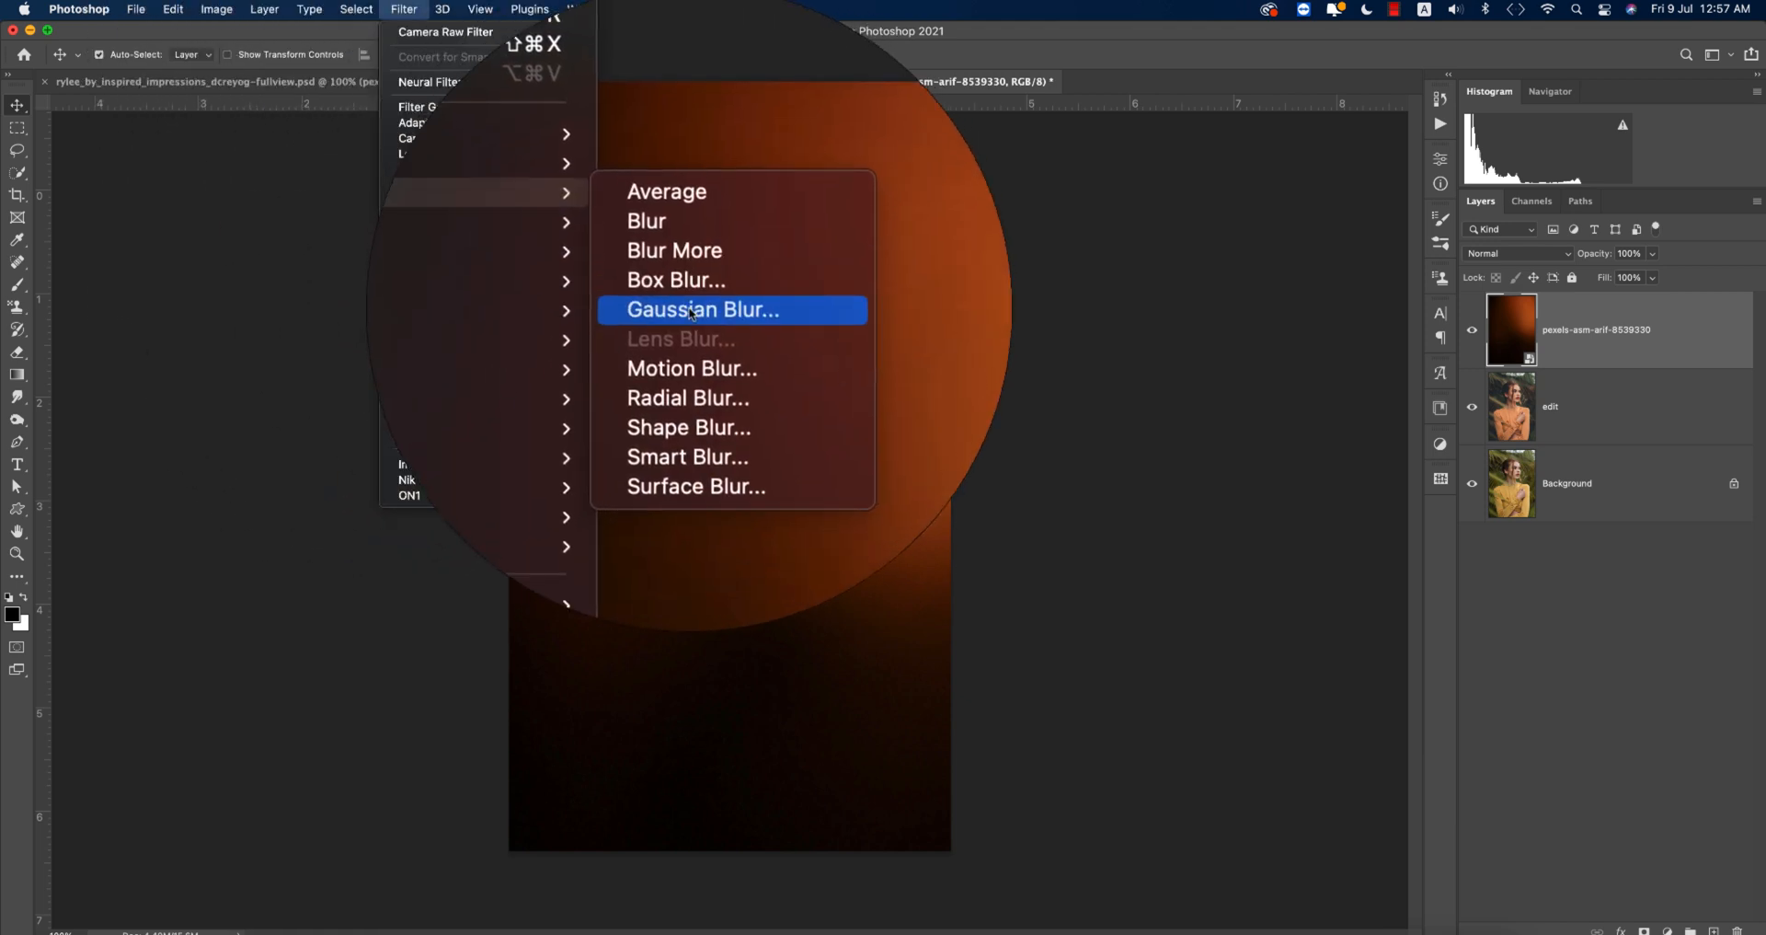
{"action": "left_click", "coordinate": [704, 309]}
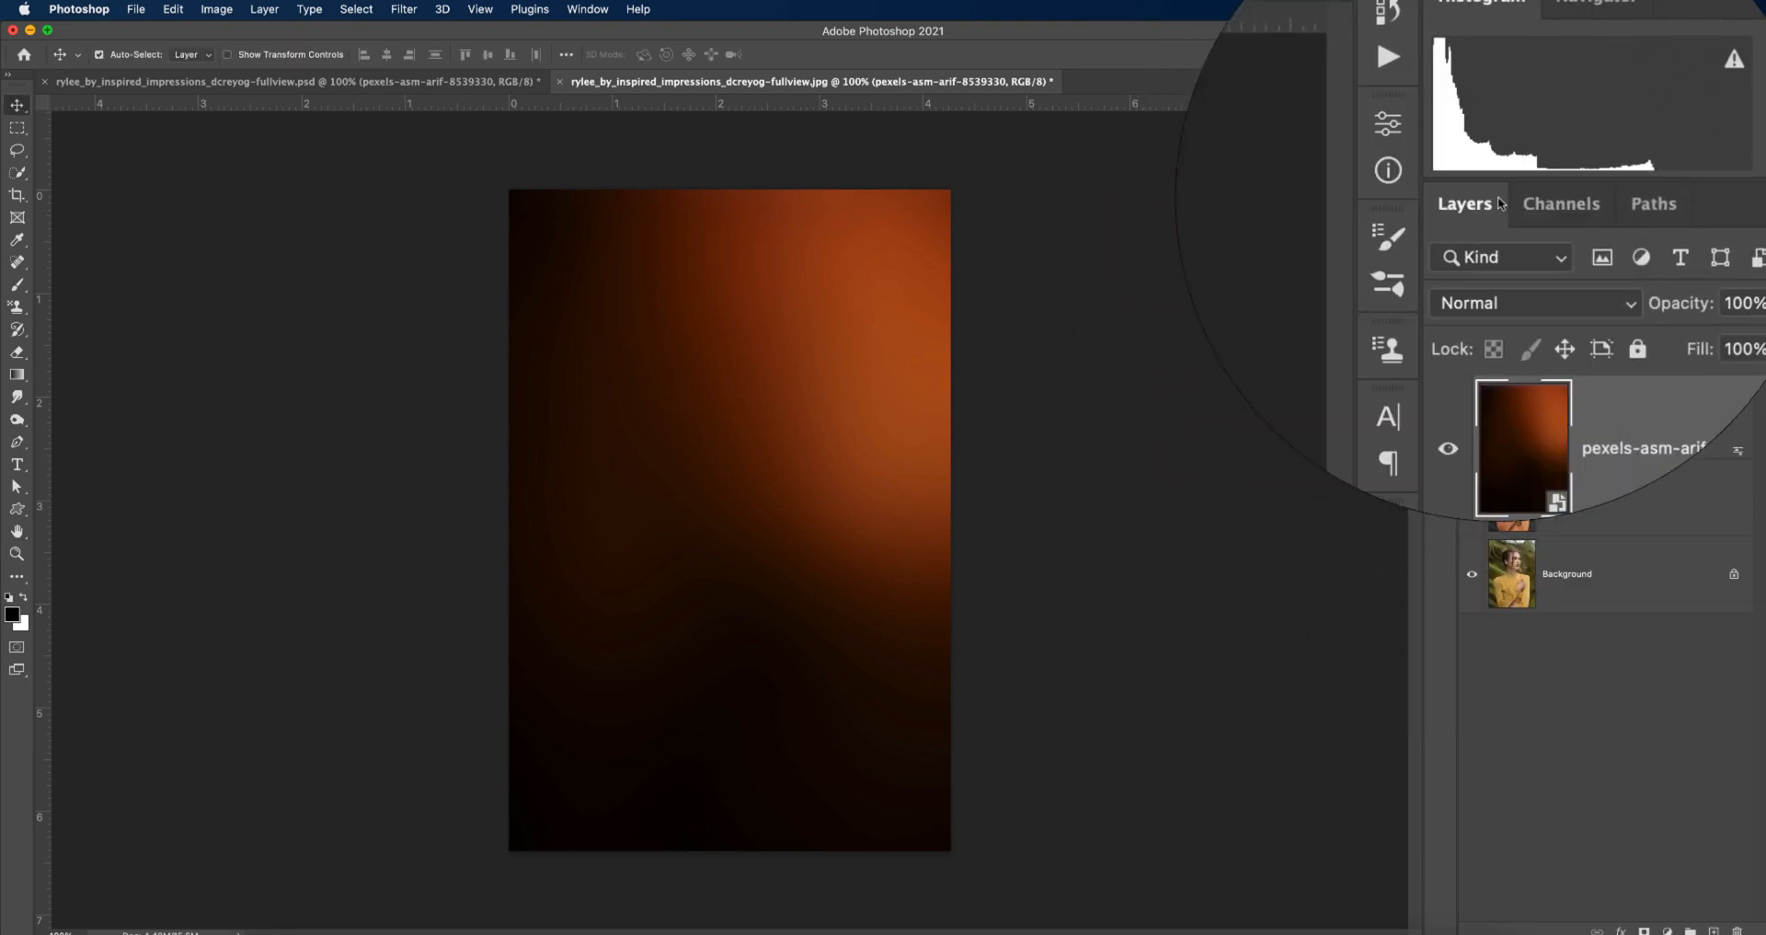
{"action": "left_click", "coordinate": [1524, 303]}
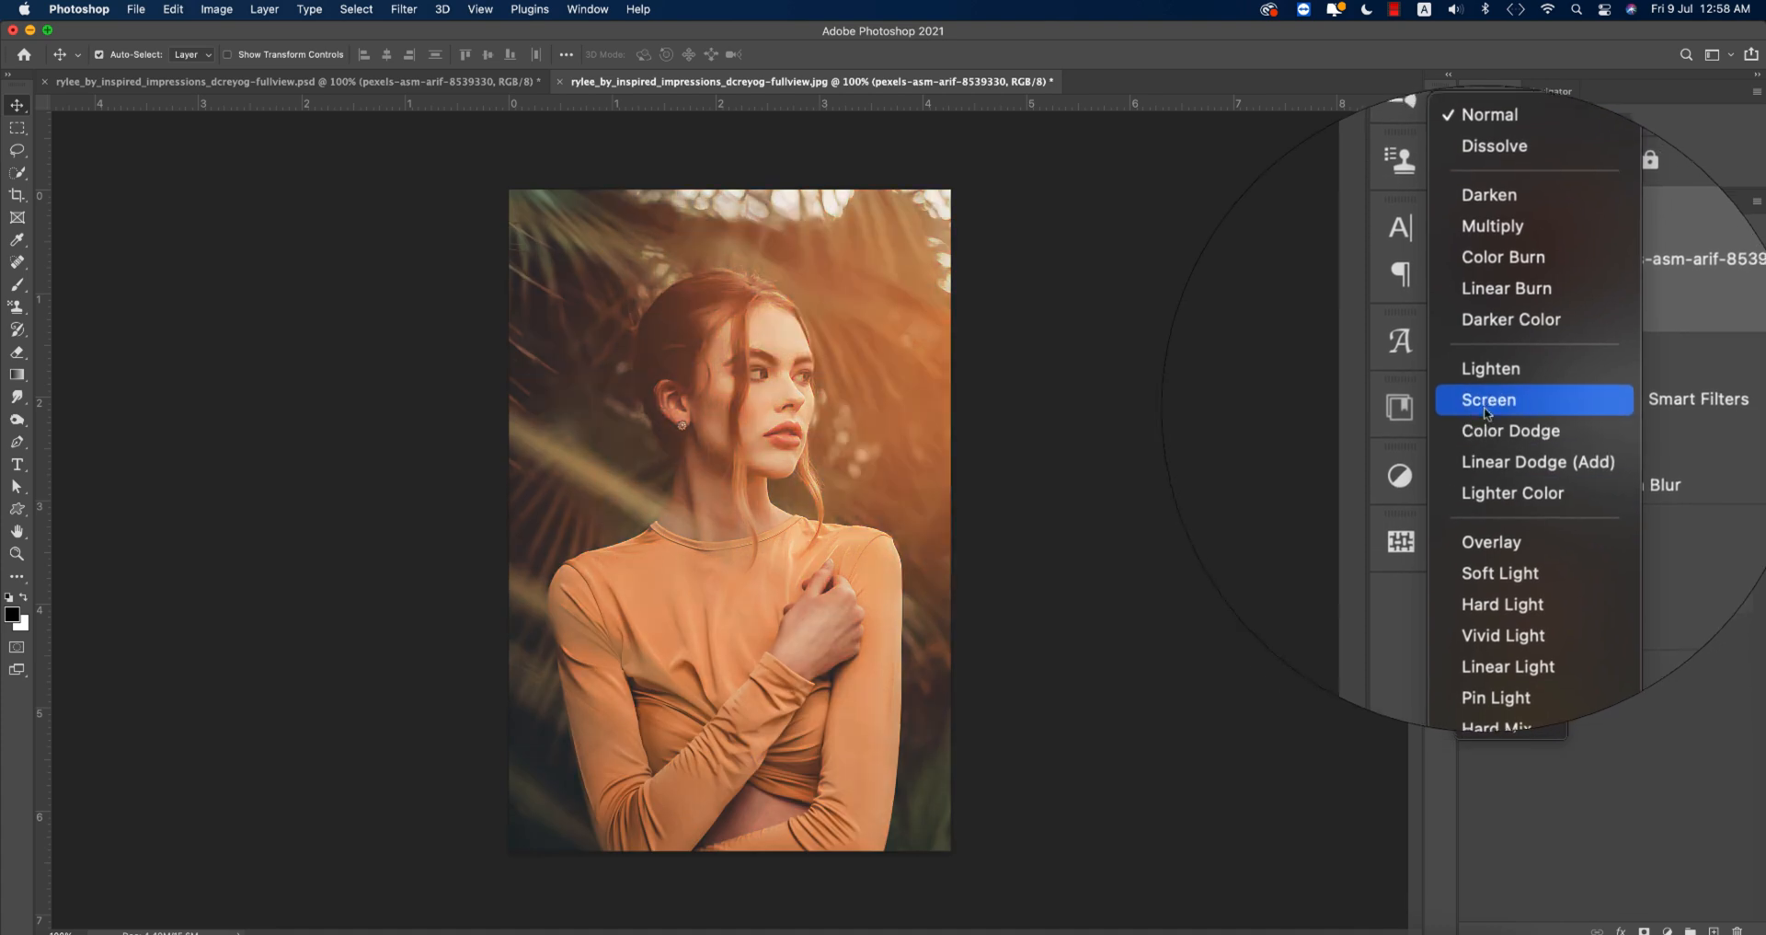
{"action": "left_click", "coordinate": [1487, 400]}
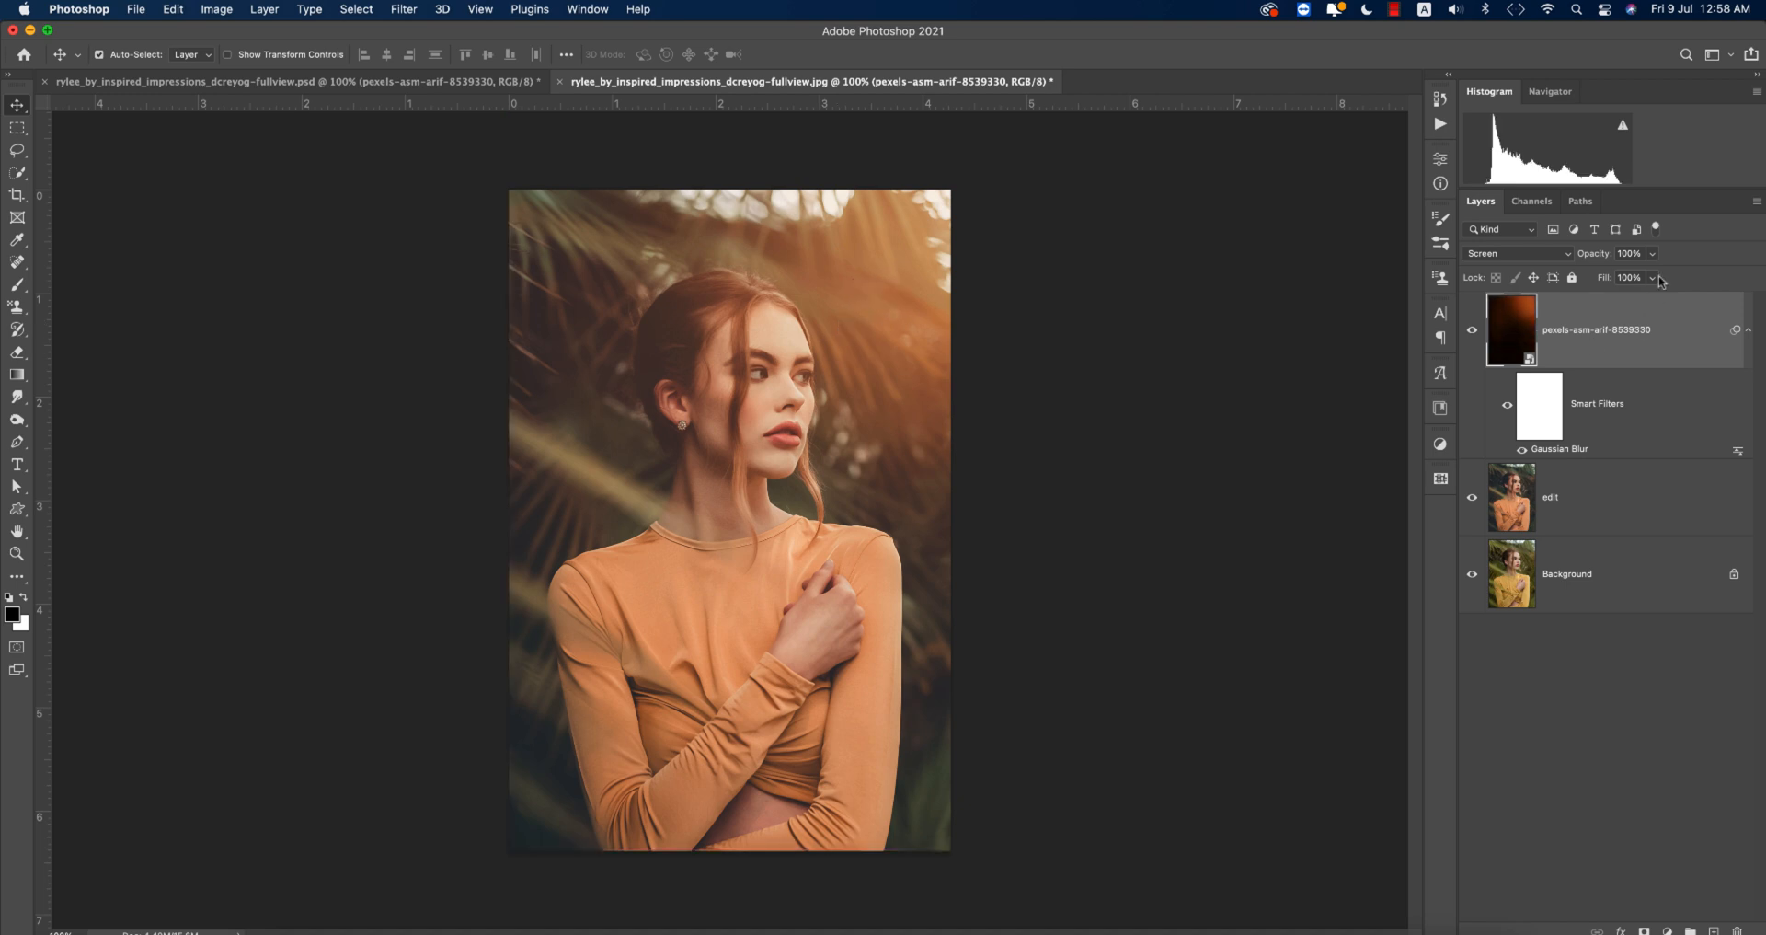
{"action": "mouse_move", "coordinate": [1646, 296]}
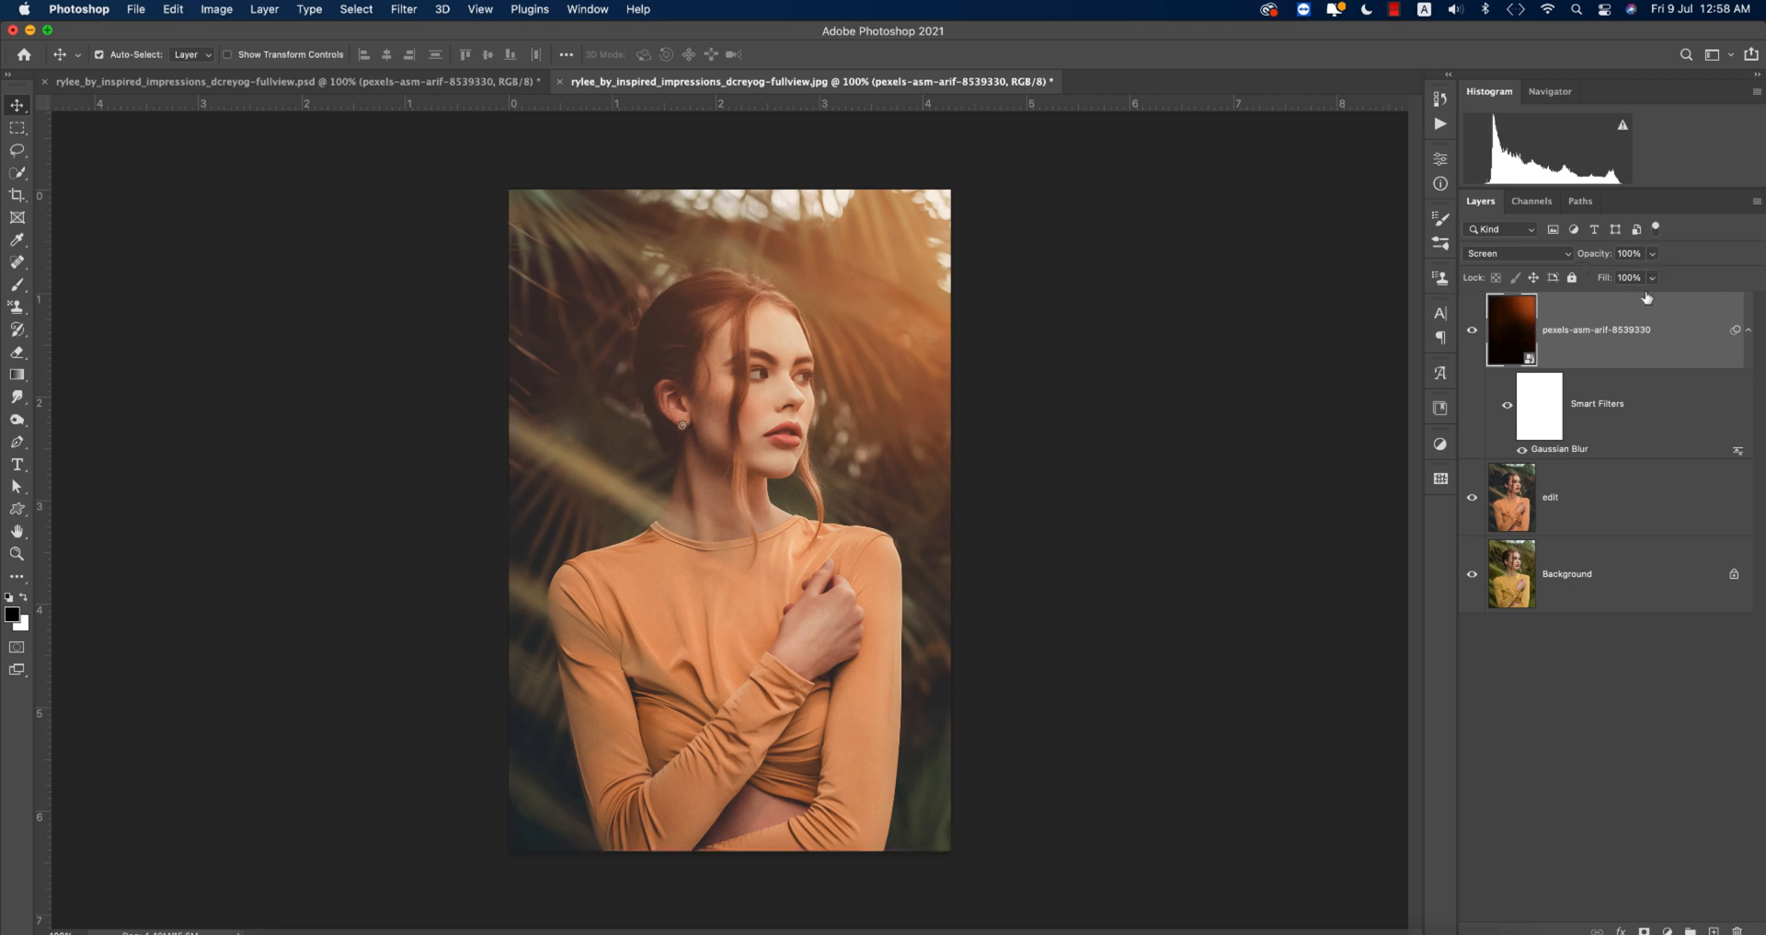
{"action": "left_click_drag", "start_coordinate": [1631, 277], "coordinate": [1630, 277]}
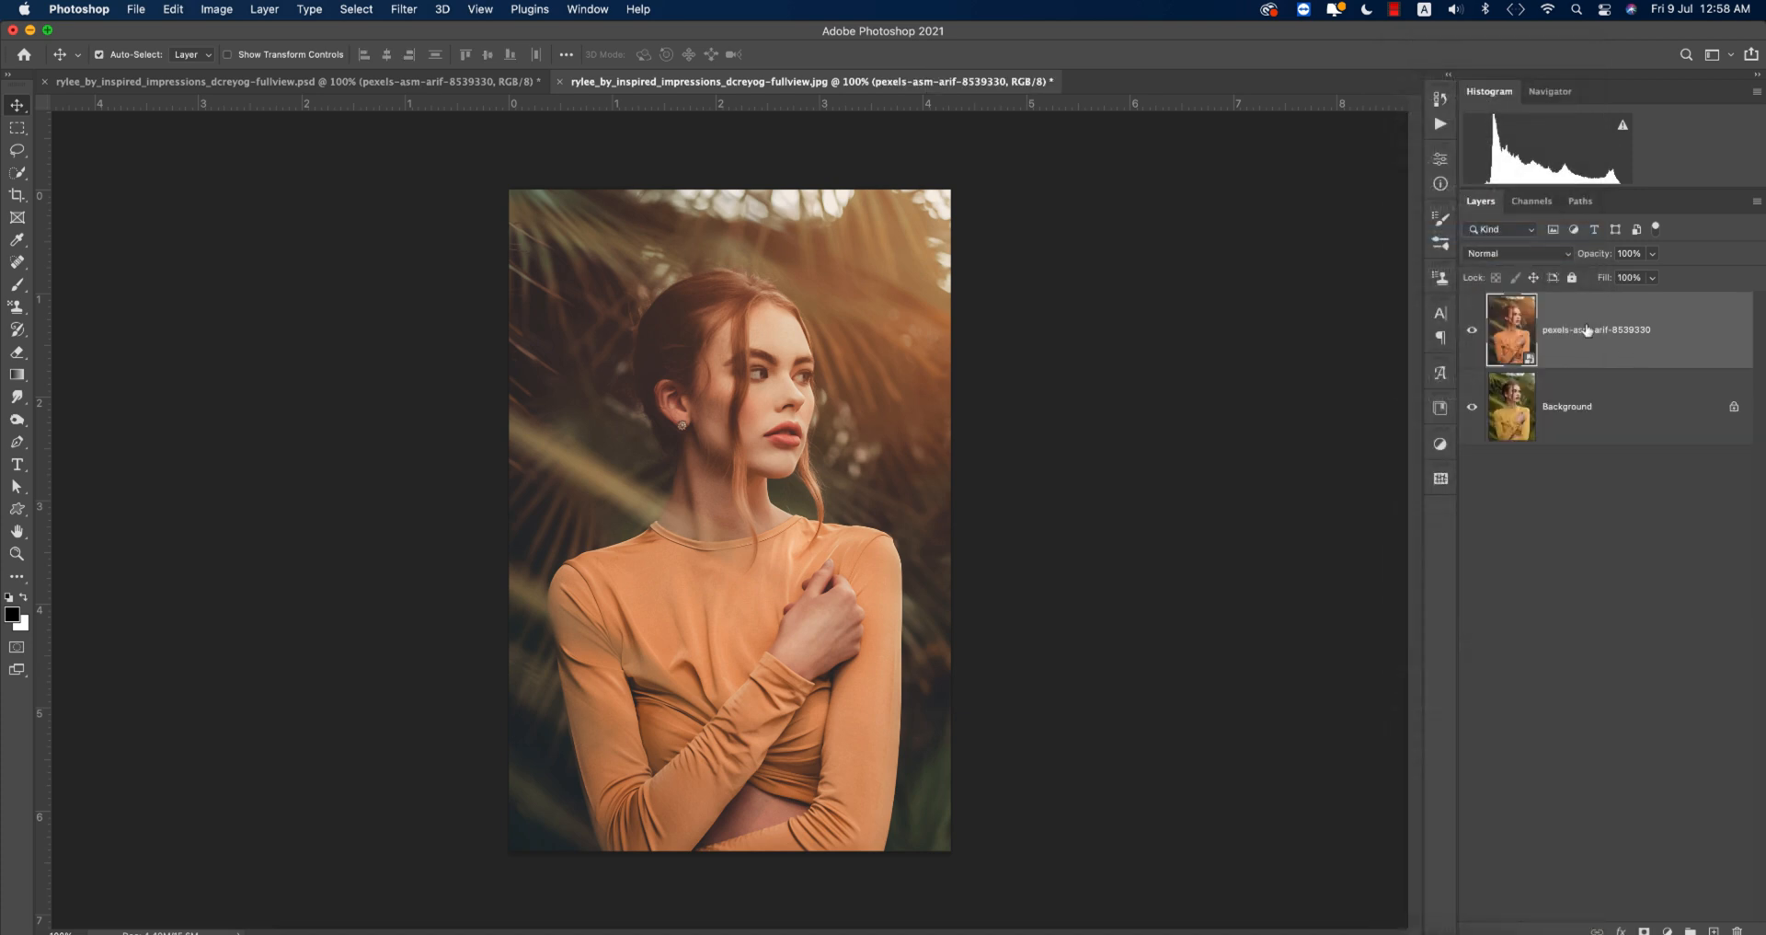
Rename the combined layer 'edit' and save a layered Photoshop file
{"action": "double_click", "coordinate": [1595, 329]}
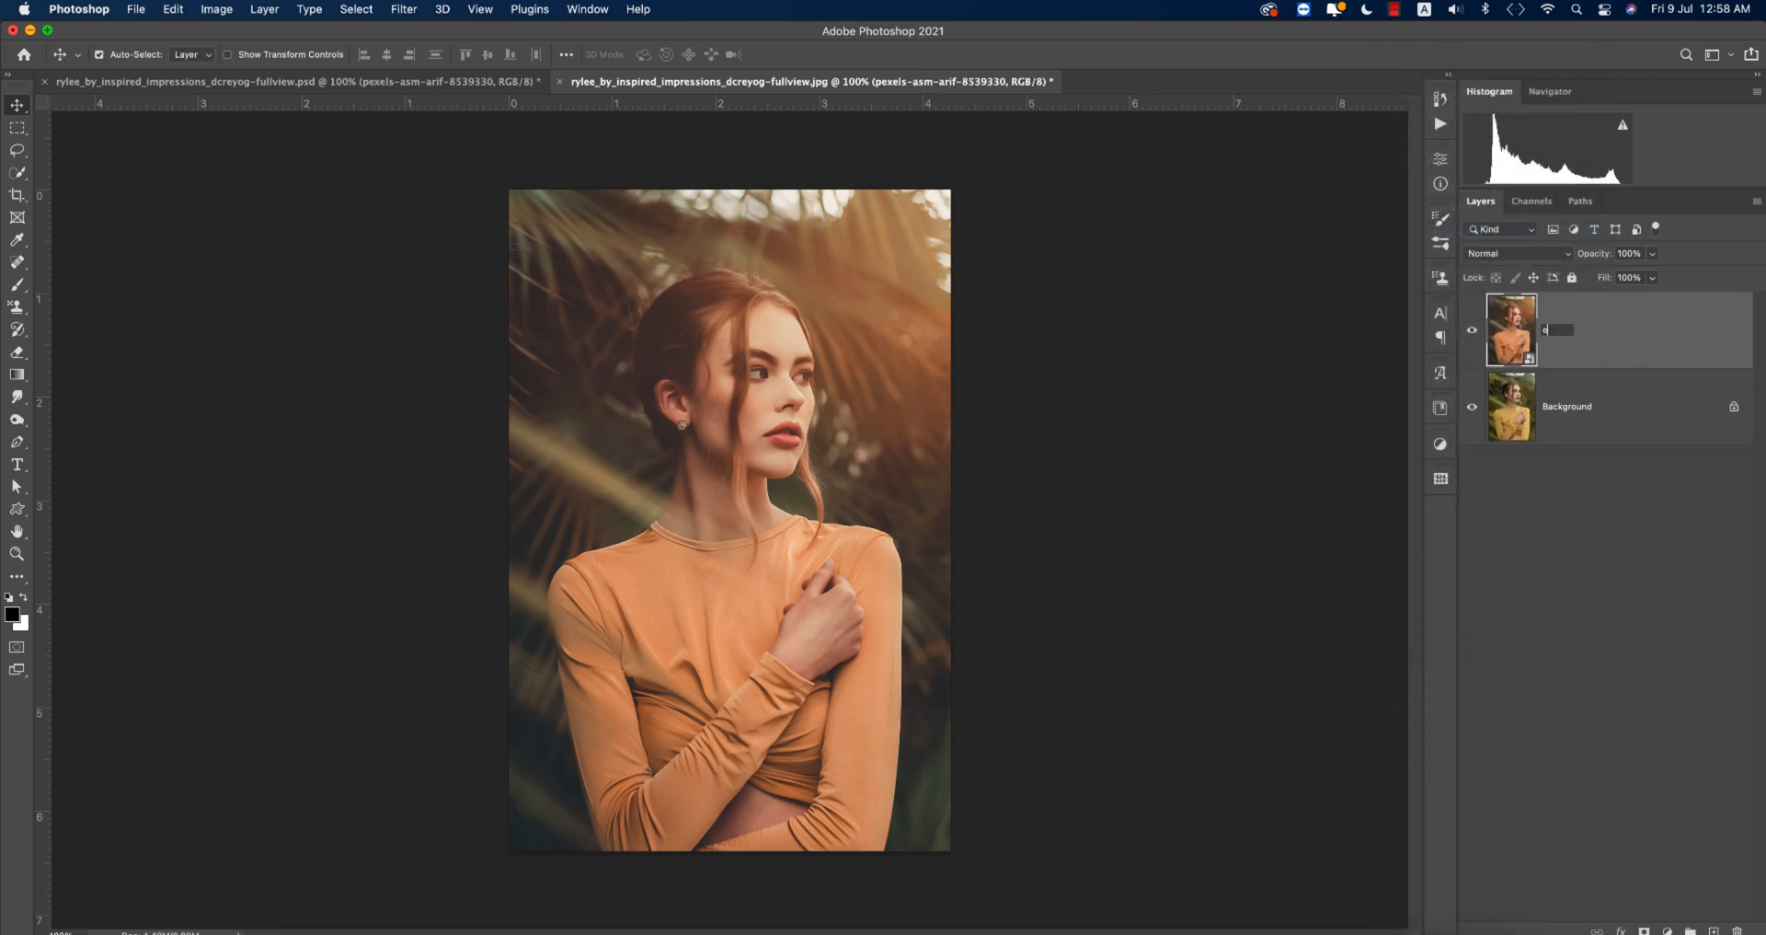
{"action": "type", "text": "edit"}
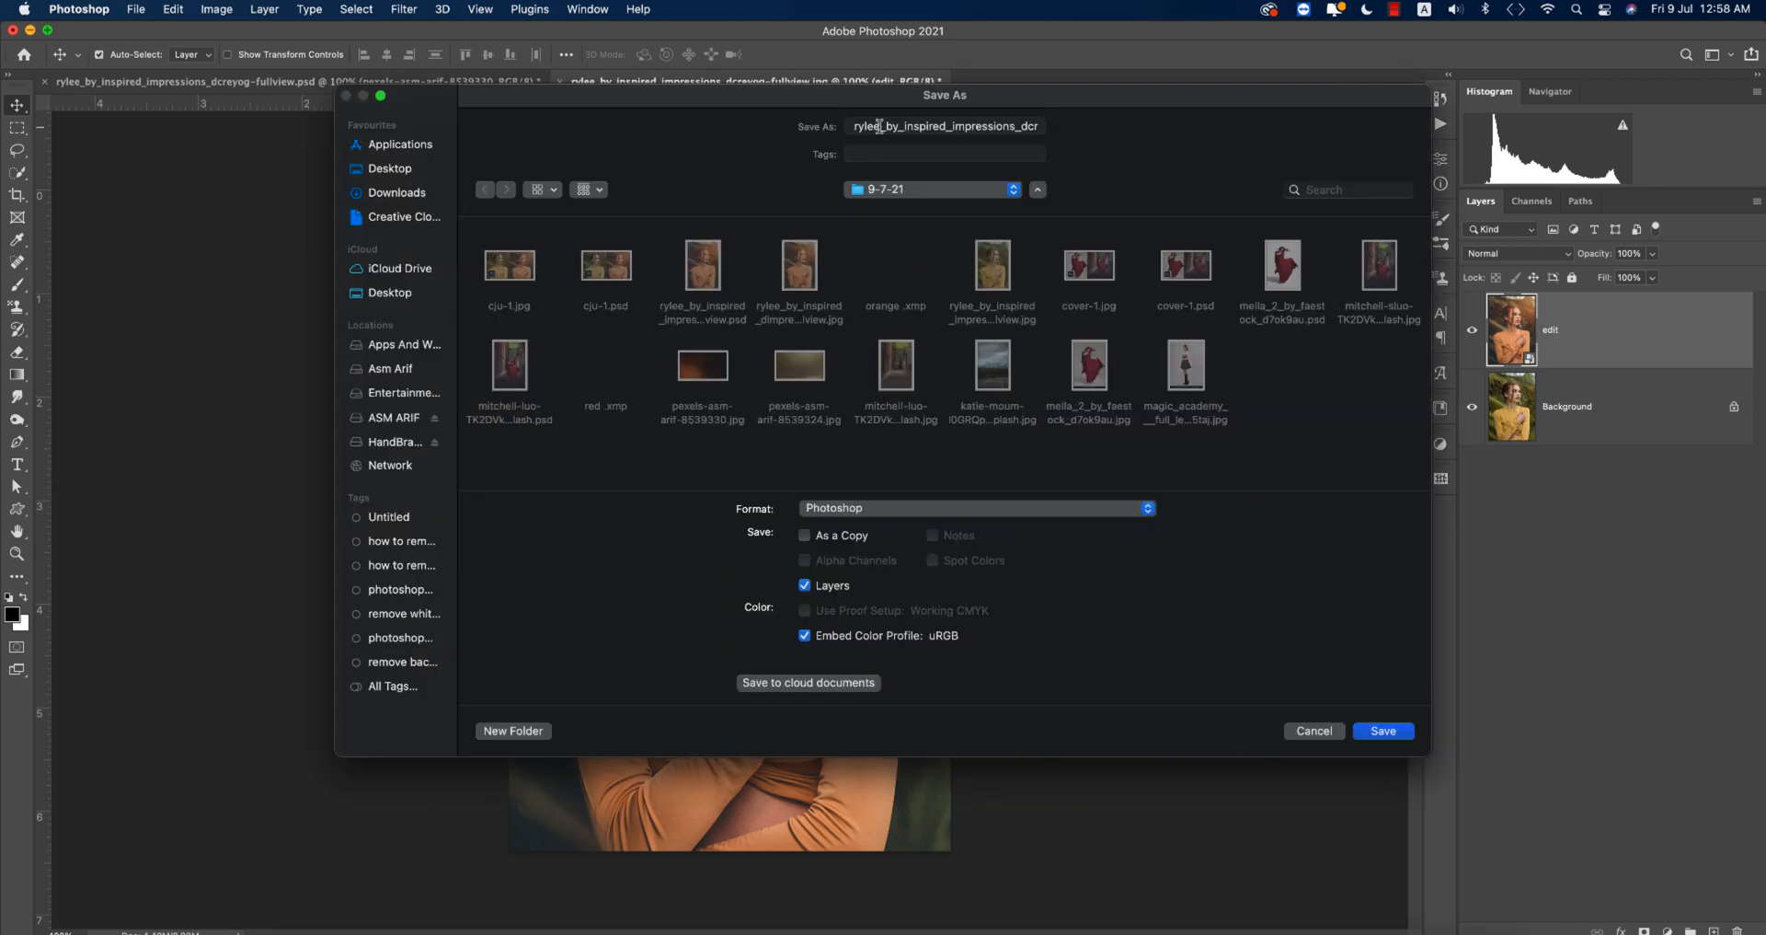
{"action": "left_click", "coordinate": [1384, 730]}
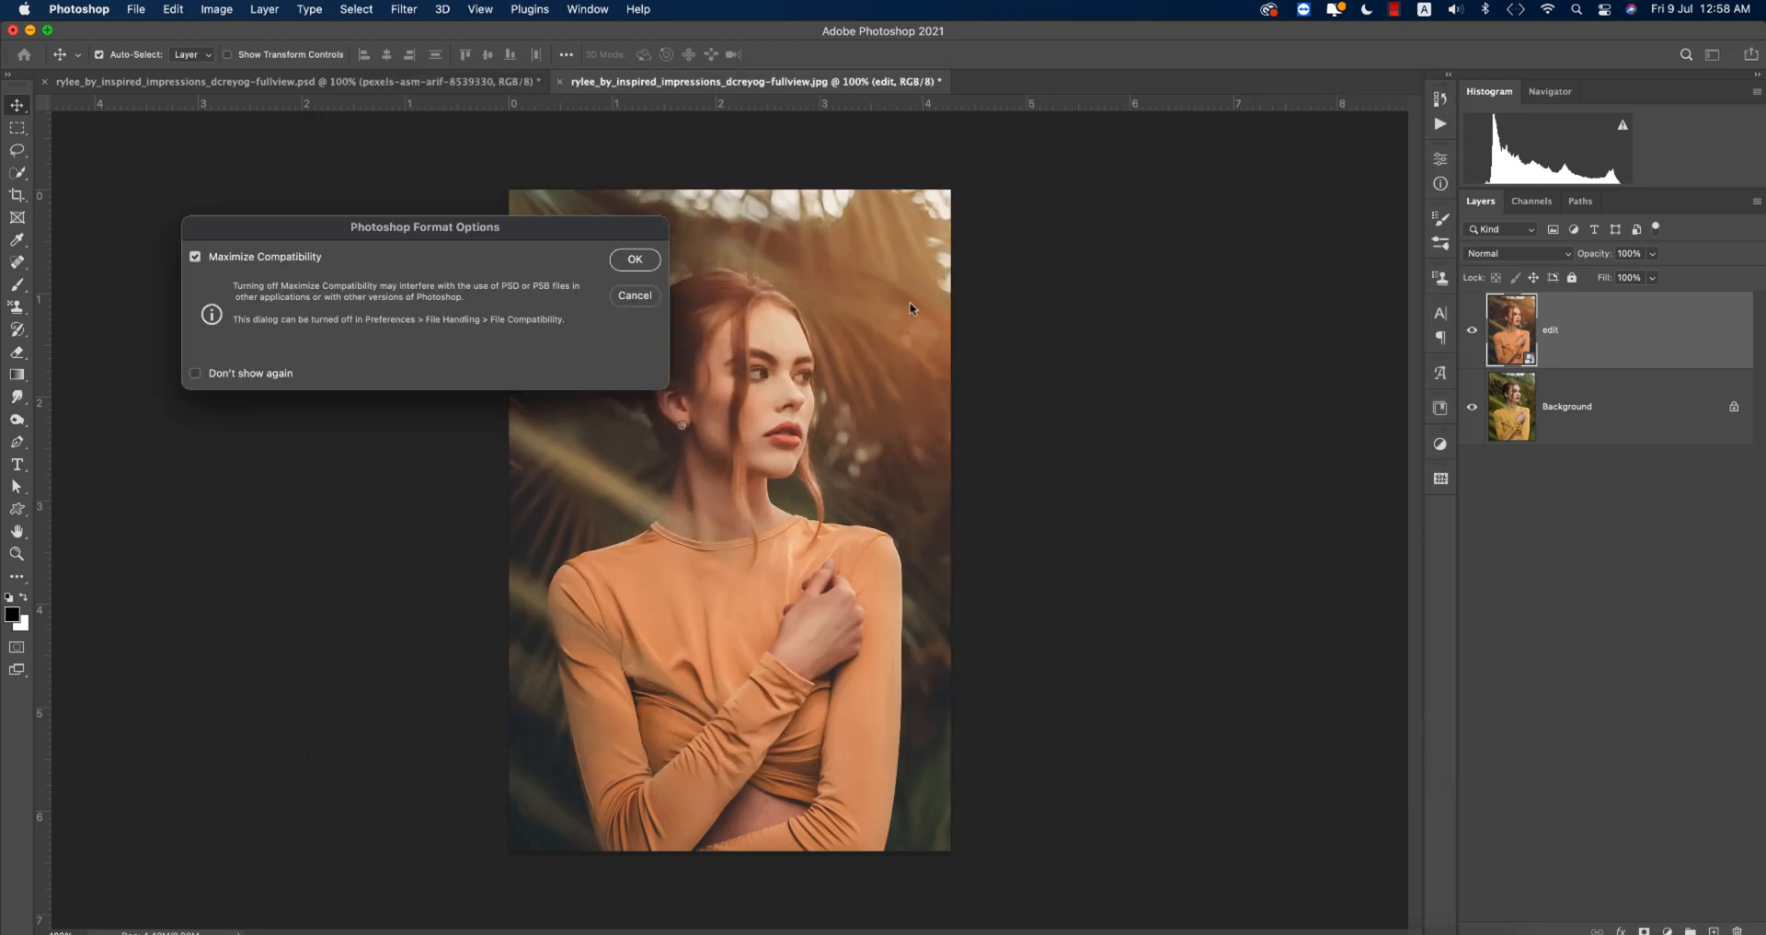
{"action": "left_click", "coordinate": [634, 259]}
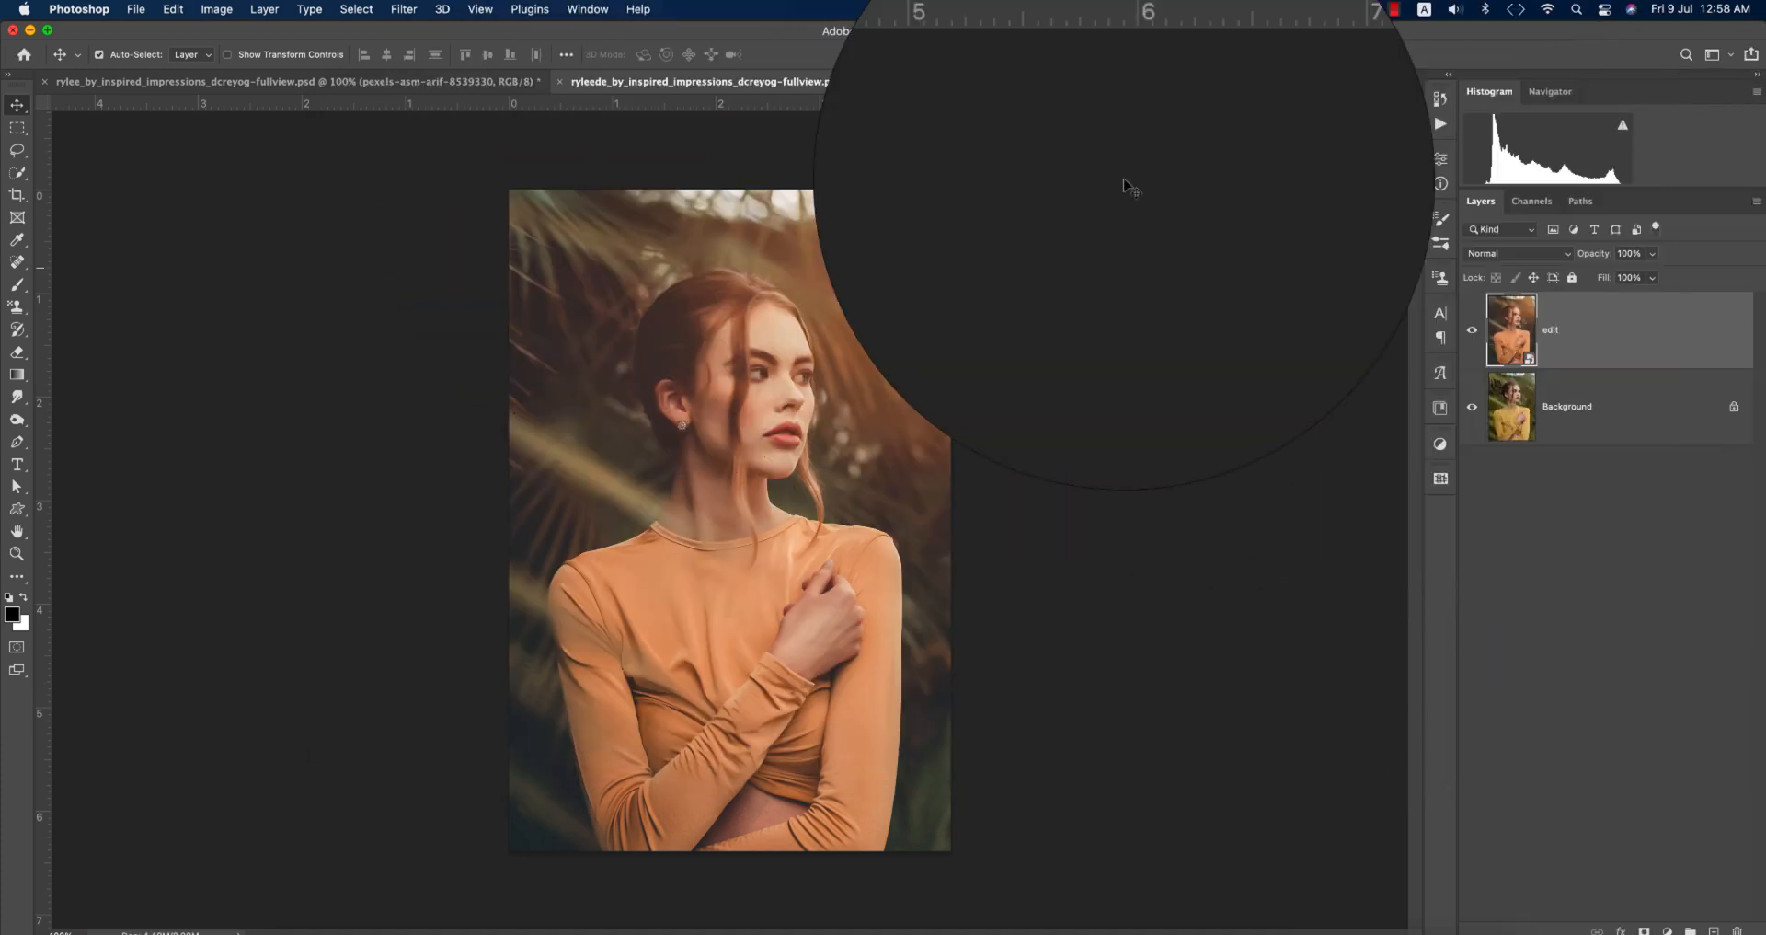
Apply Color Efex Pro 4 Cross Processing to the edit layer at 38% strength
{"action": "left_click", "coordinate": [402, 9]}
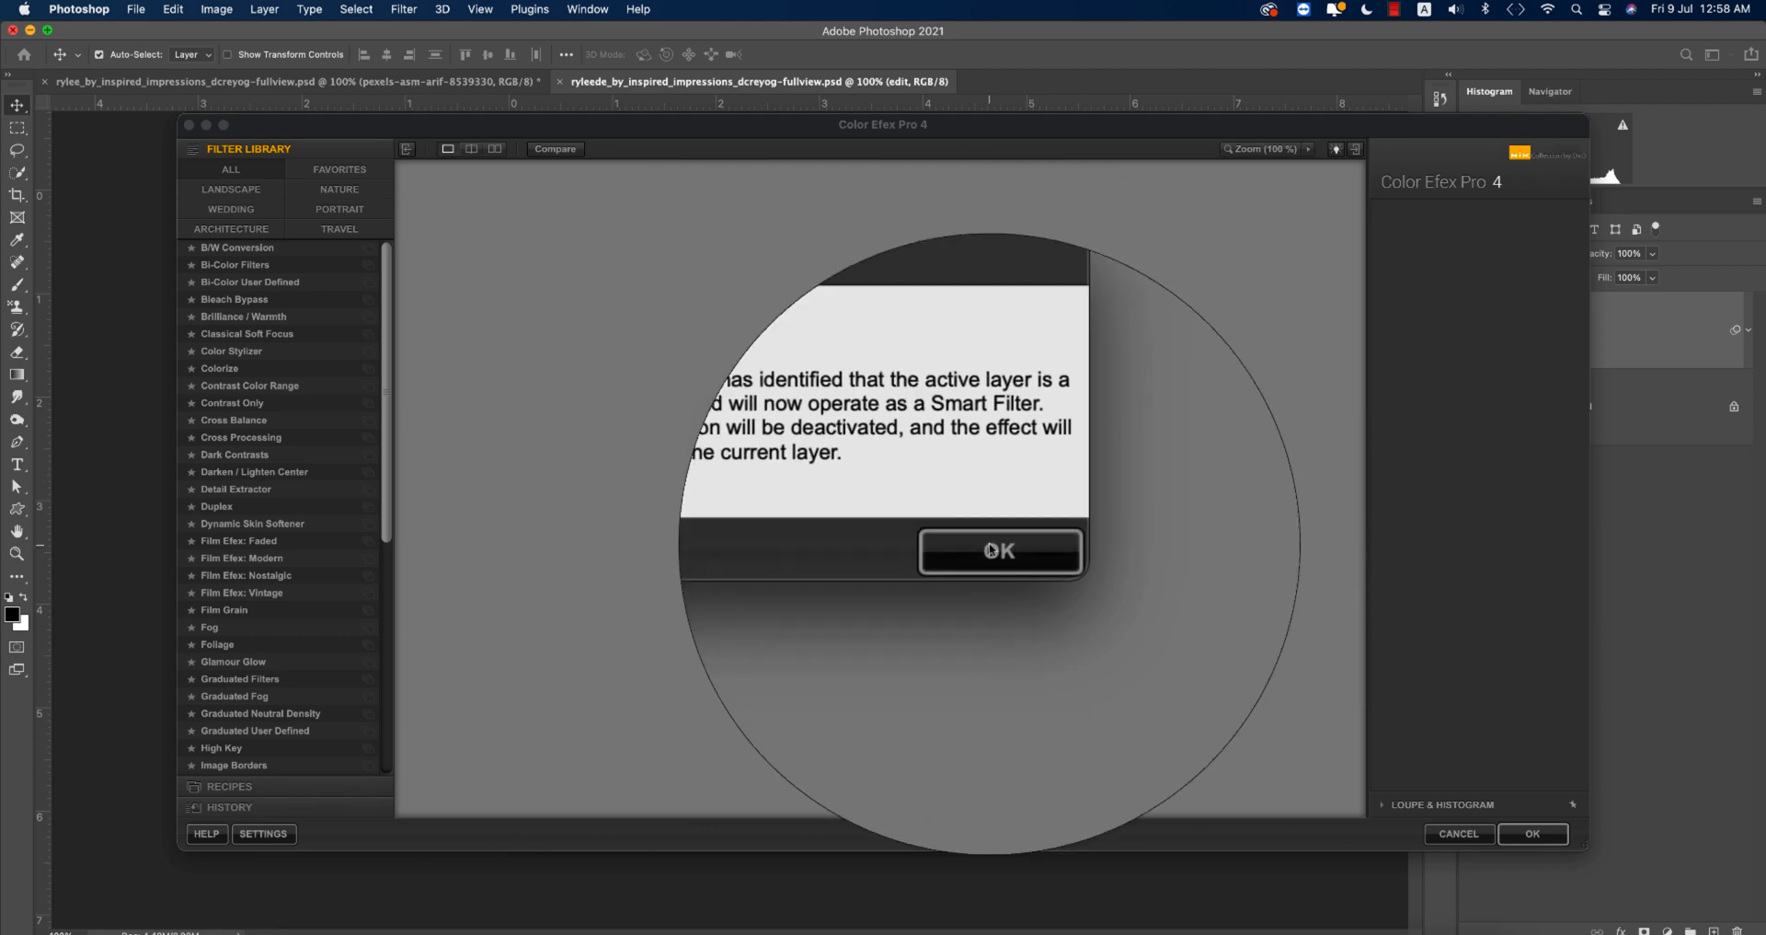
{"action": "left_click", "coordinate": [999, 552]}
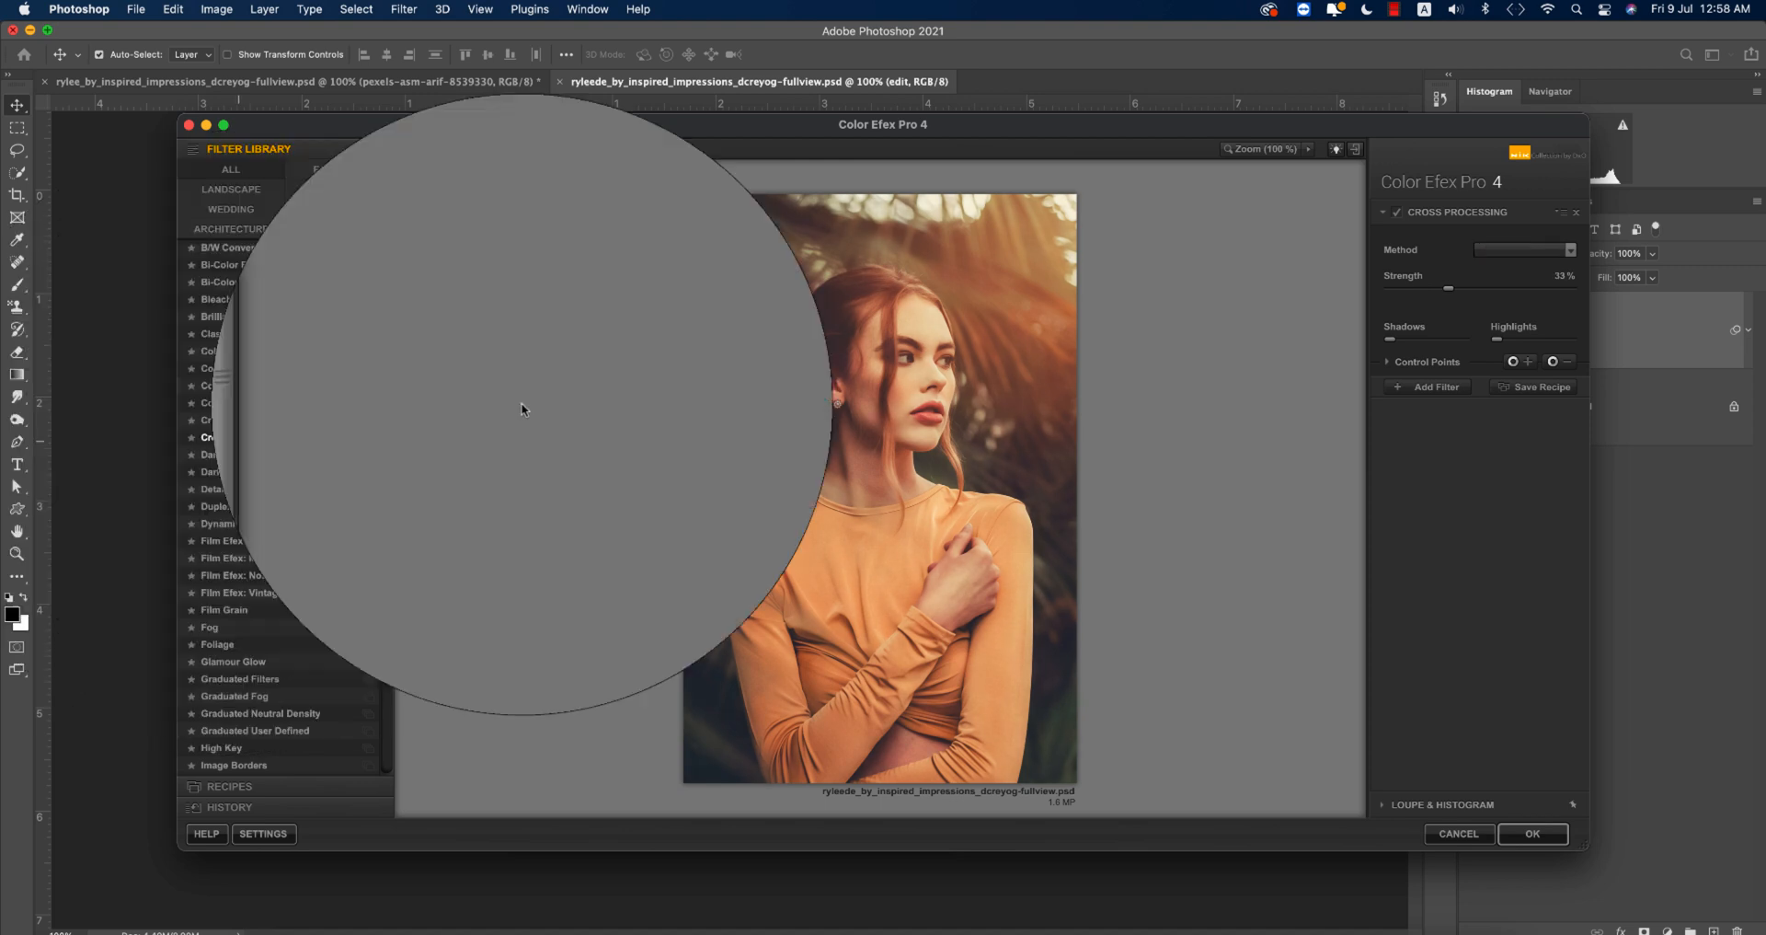
{"action": "left_click", "coordinate": [1523, 249]}
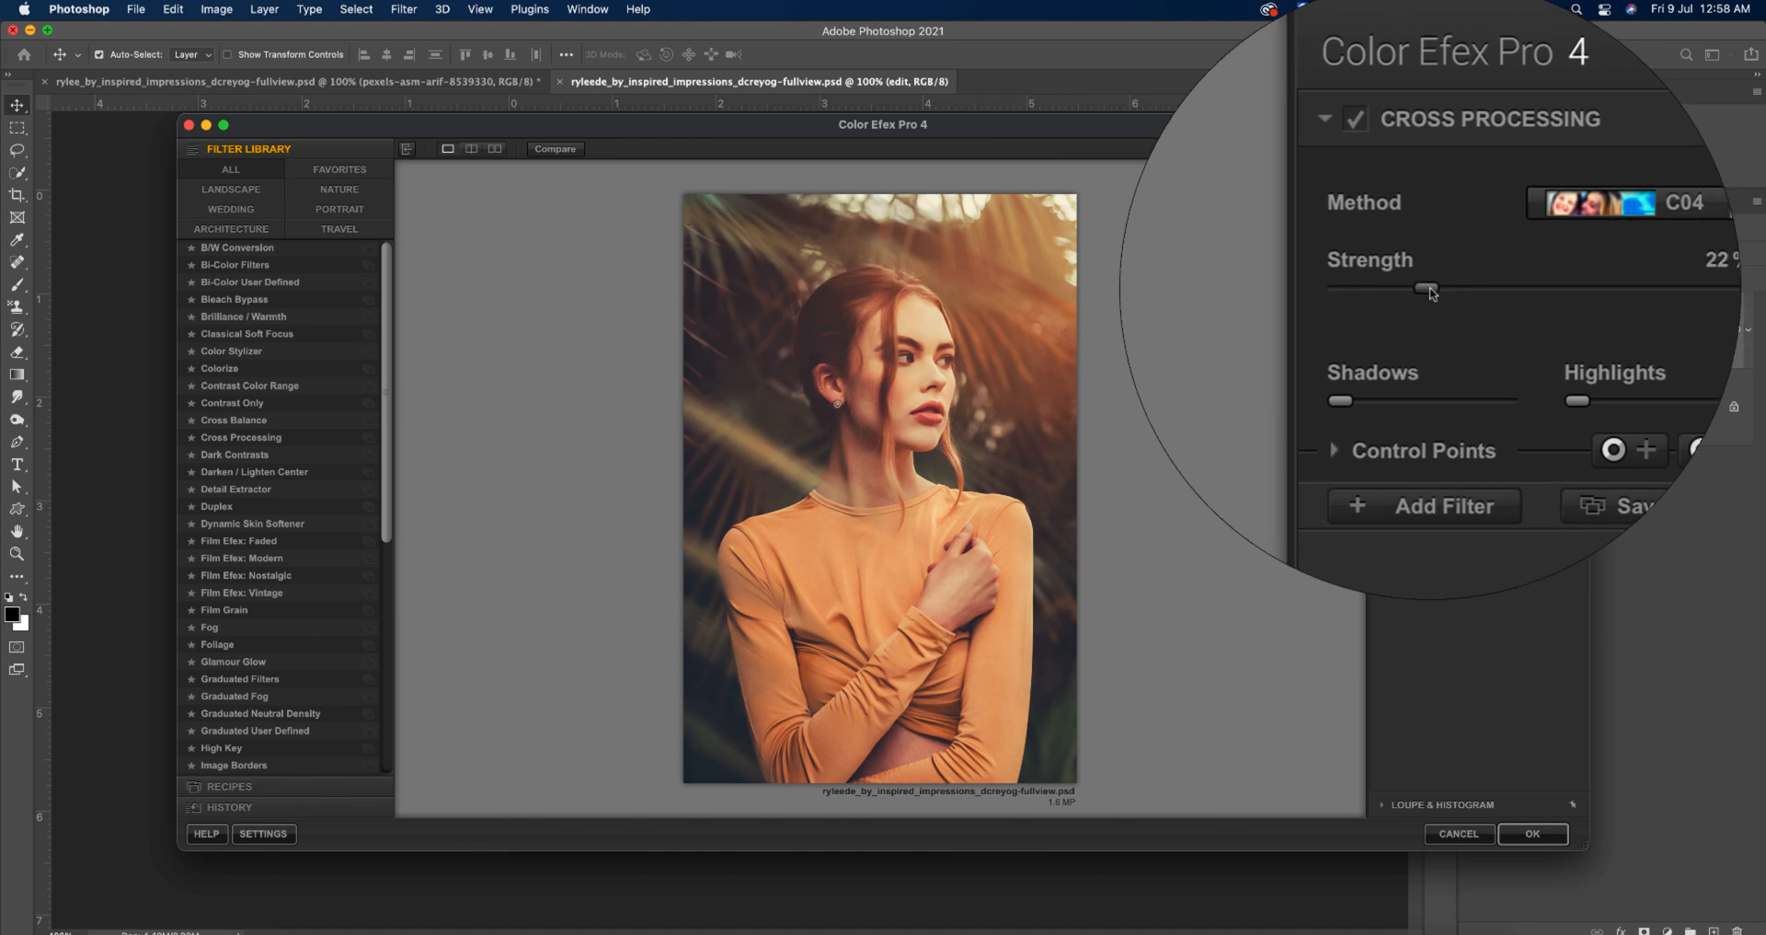
{"action": "left_click_drag", "start_coordinate": [1429, 290], "coordinate": [1529, 282]}
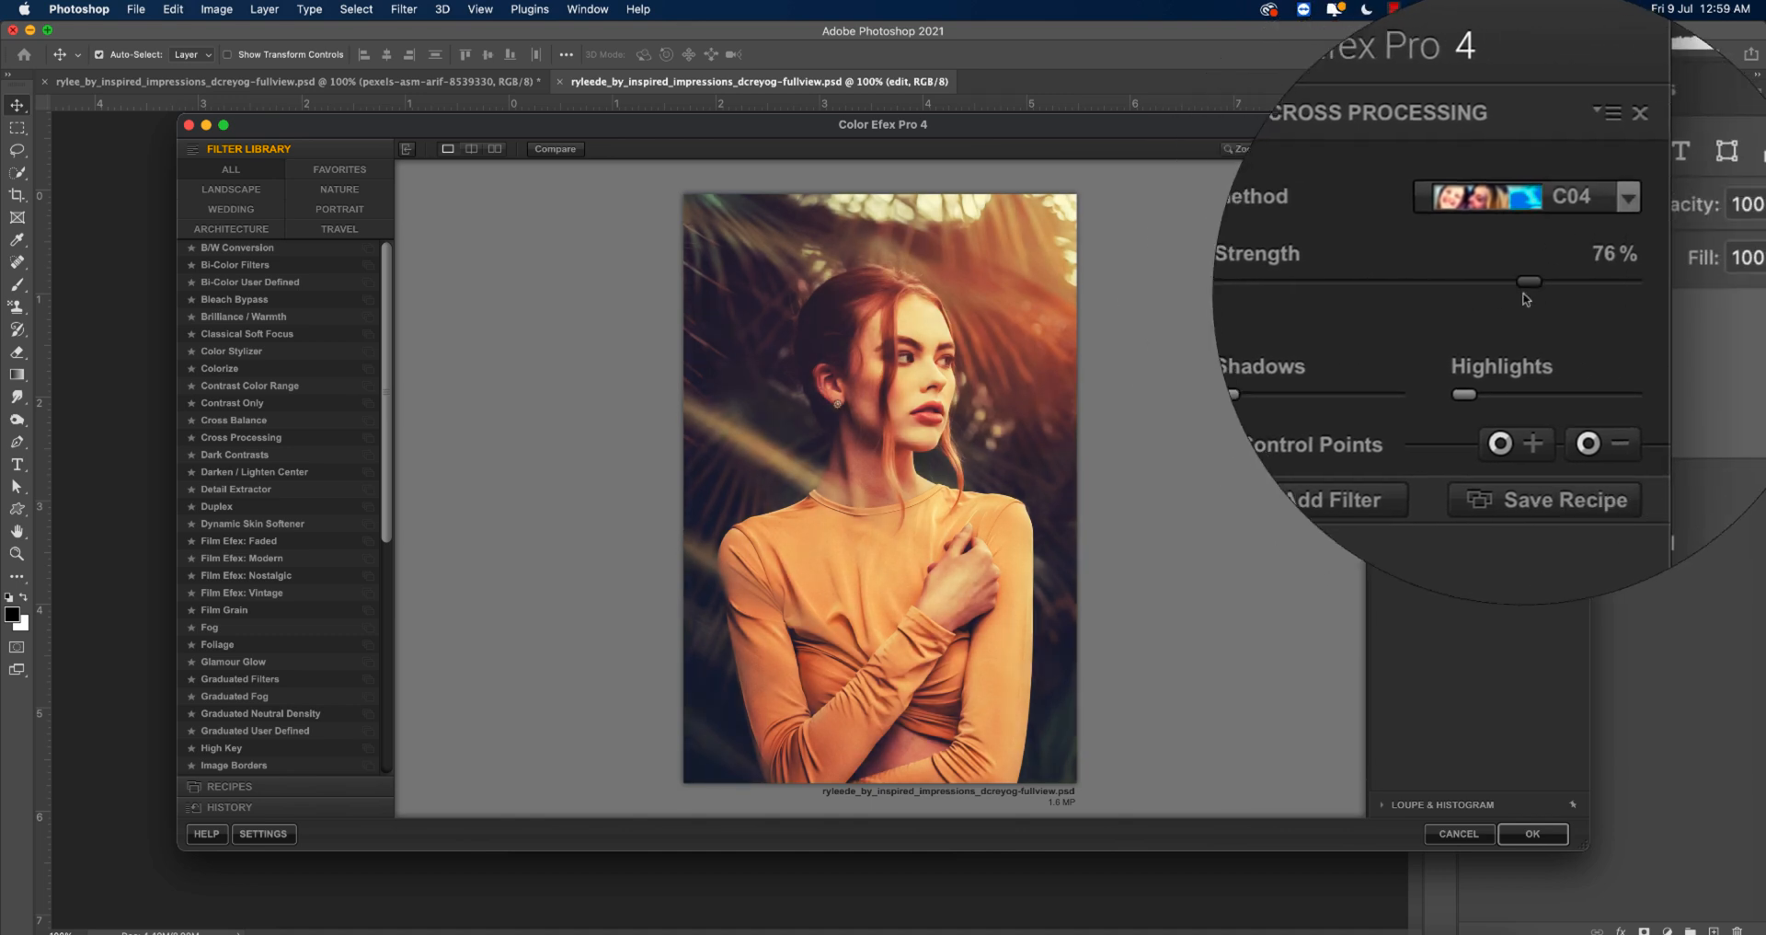
{"action": "left_click_drag", "start_coordinate": [1530, 281], "coordinate": [1450, 282]}
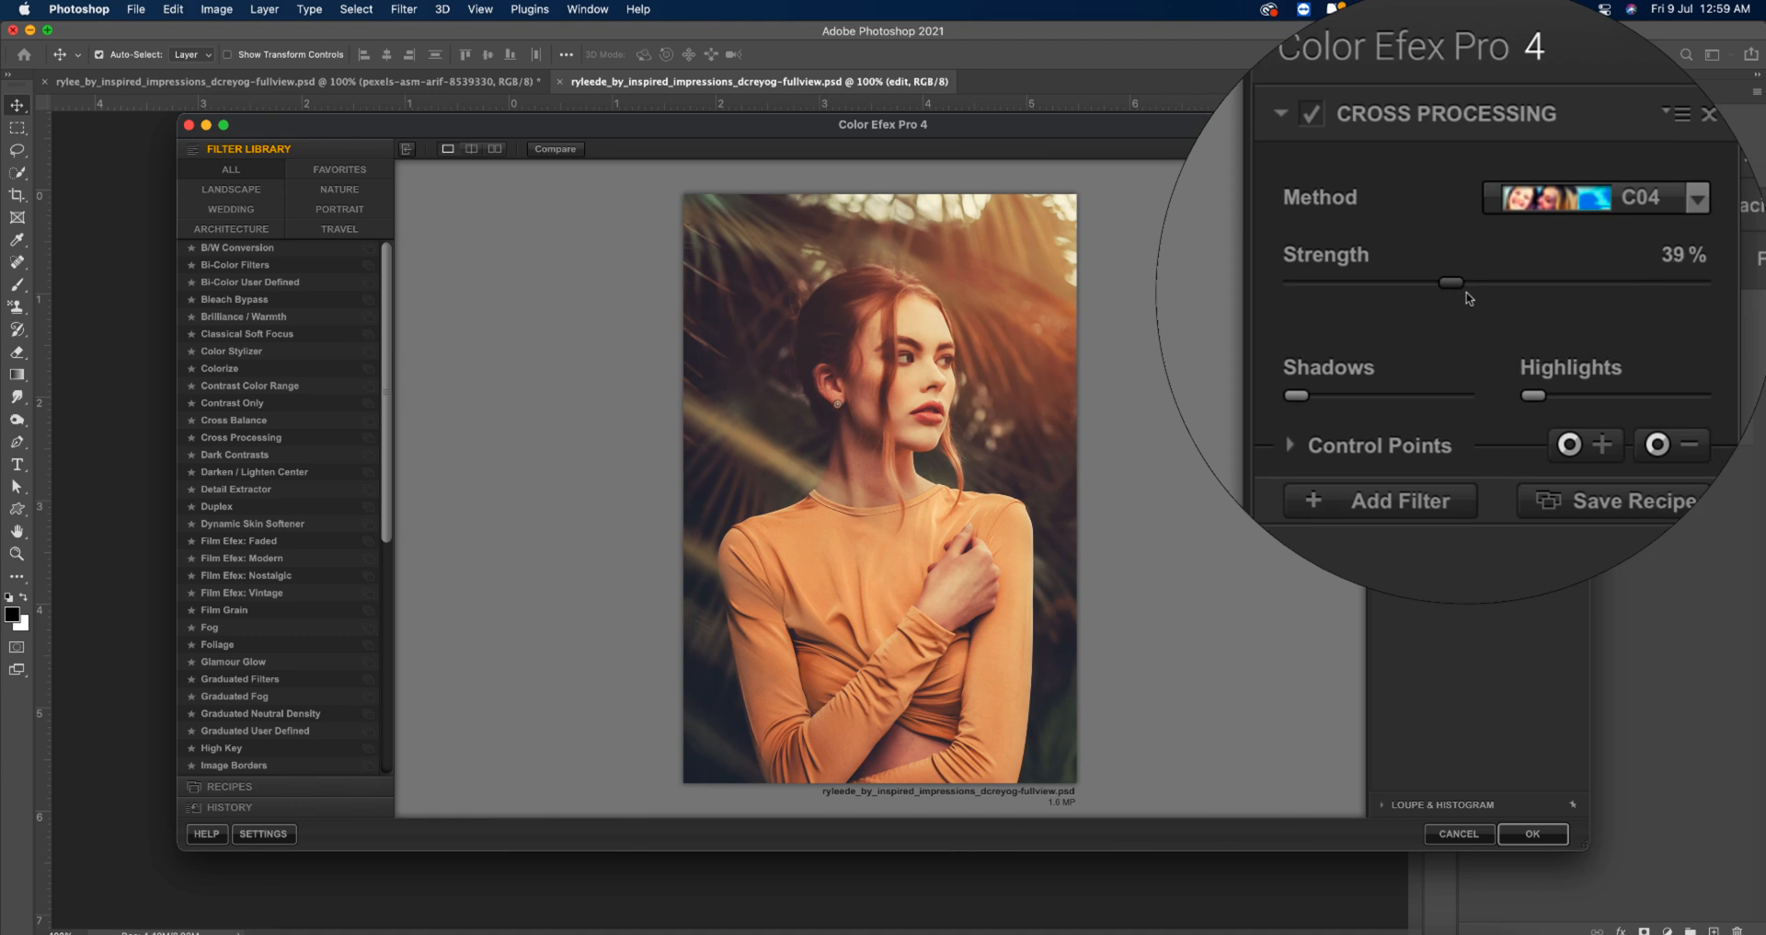
{"action": "left_click_drag", "start_coordinate": [1452, 282], "coordinate": [1452, 281]}
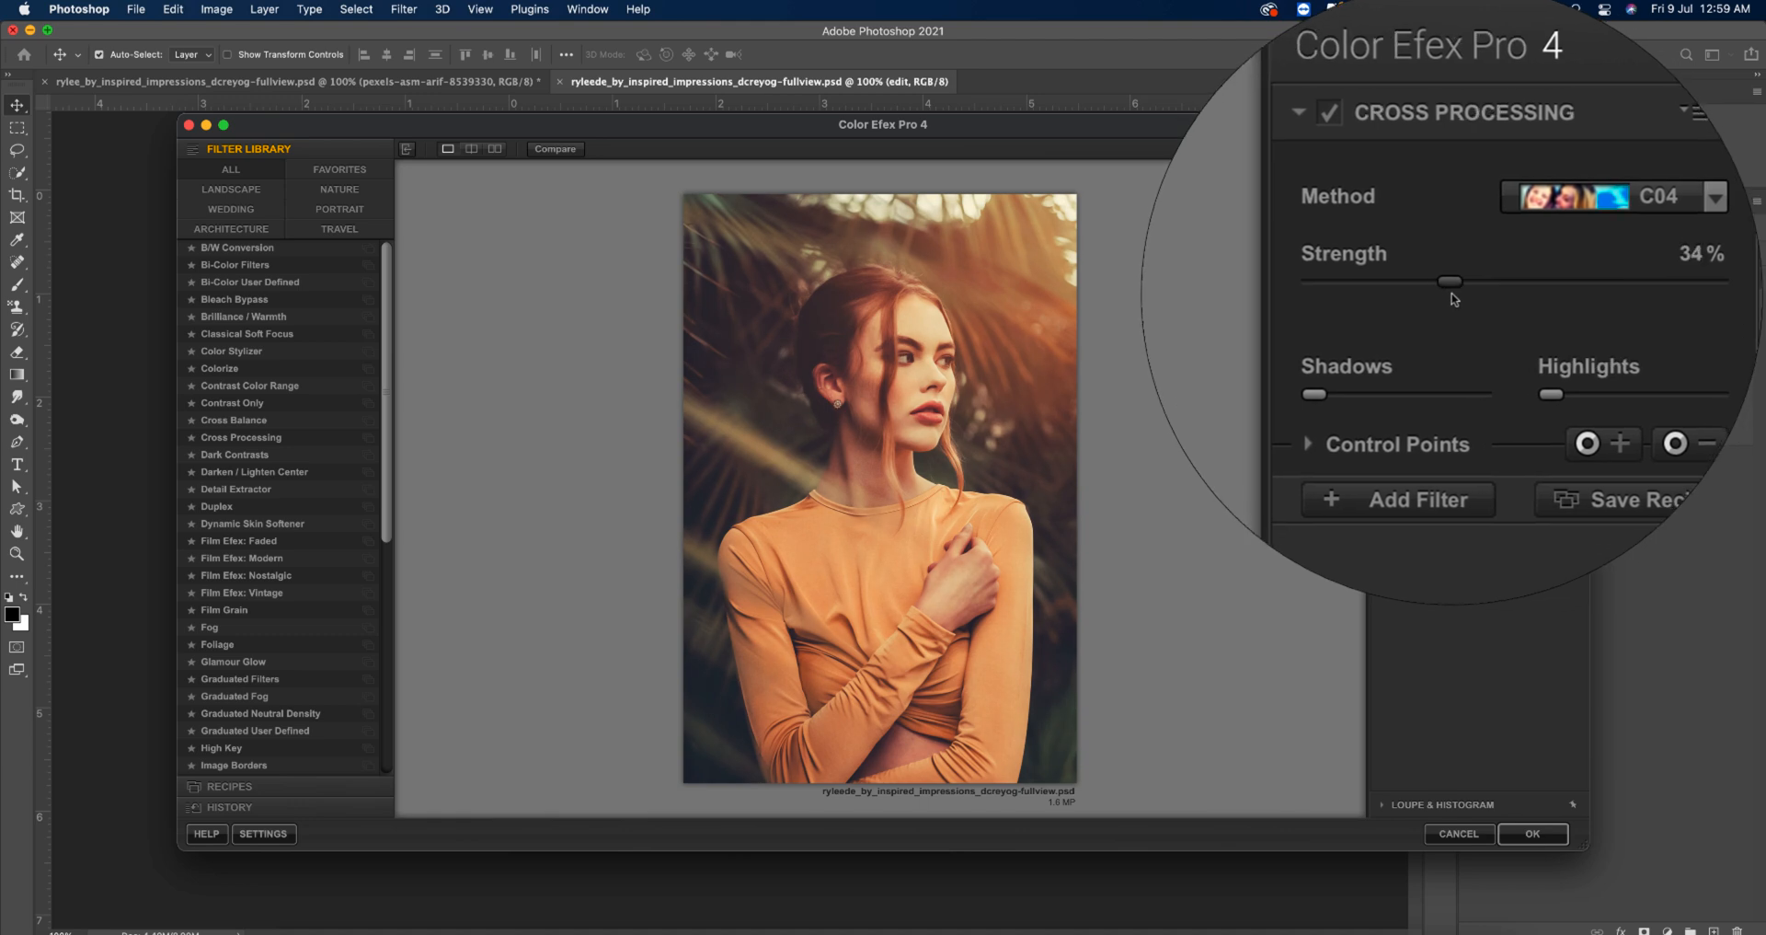
{"action": "left_click_drag", "start_coordinate": [1451, 281], "coordinate": [1460, 277]}
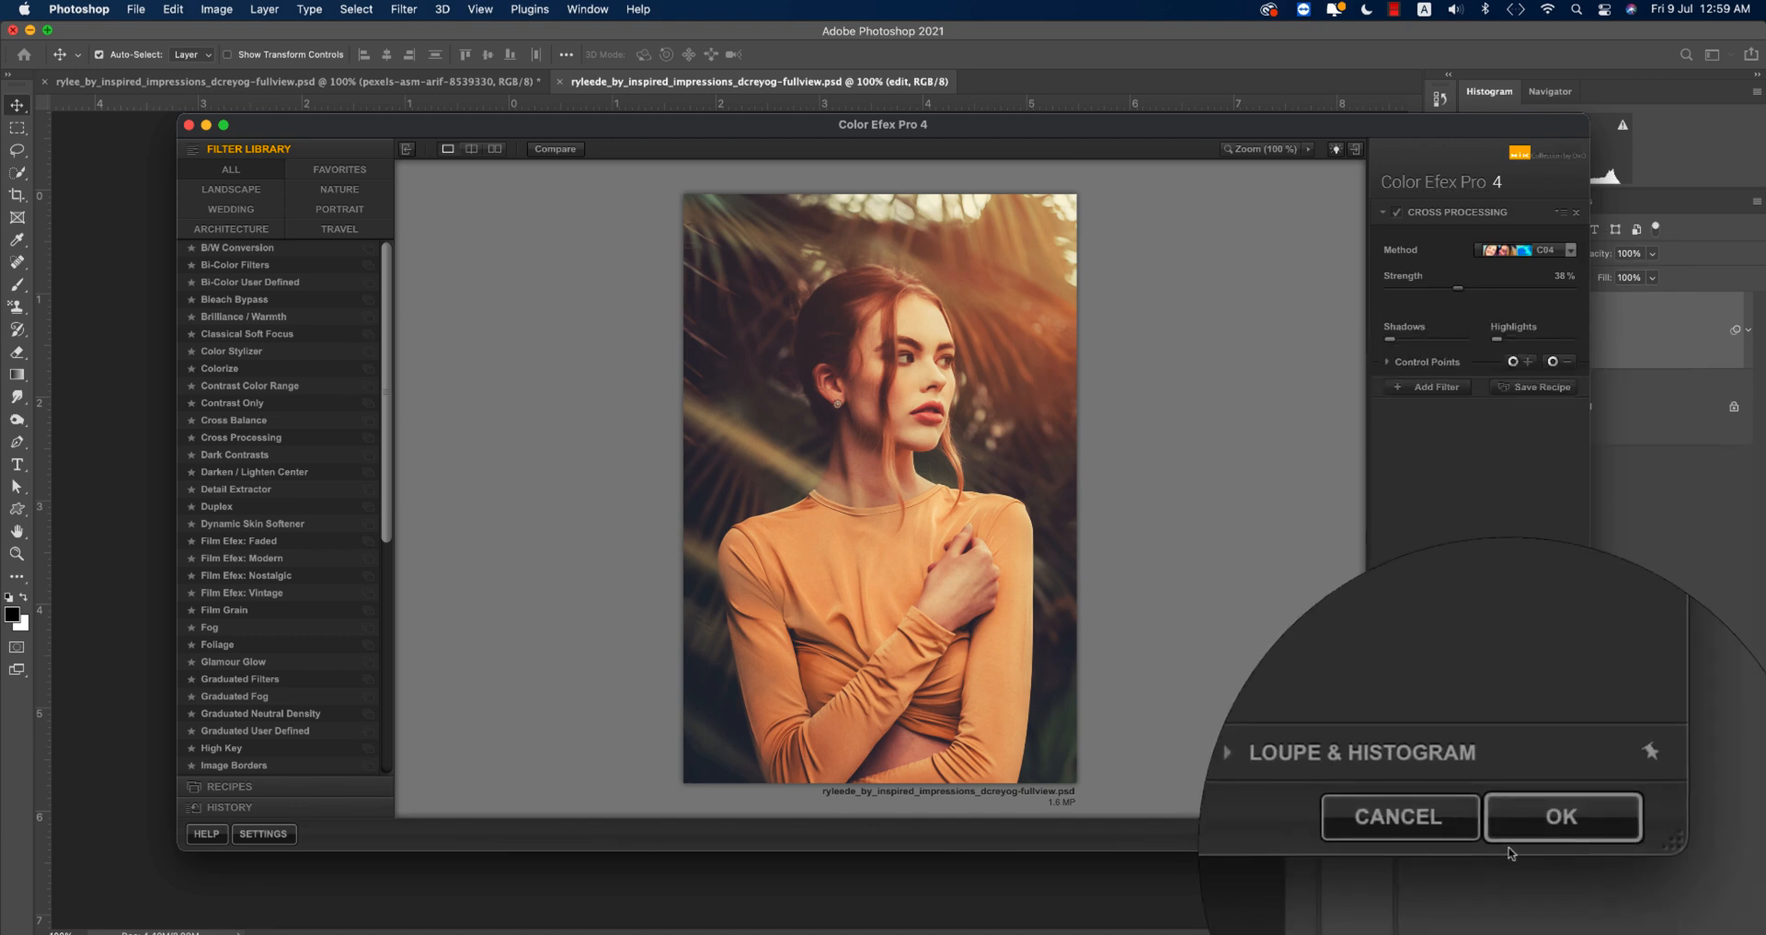
{"action": "left_click", "coordinate": [1562, 816]}
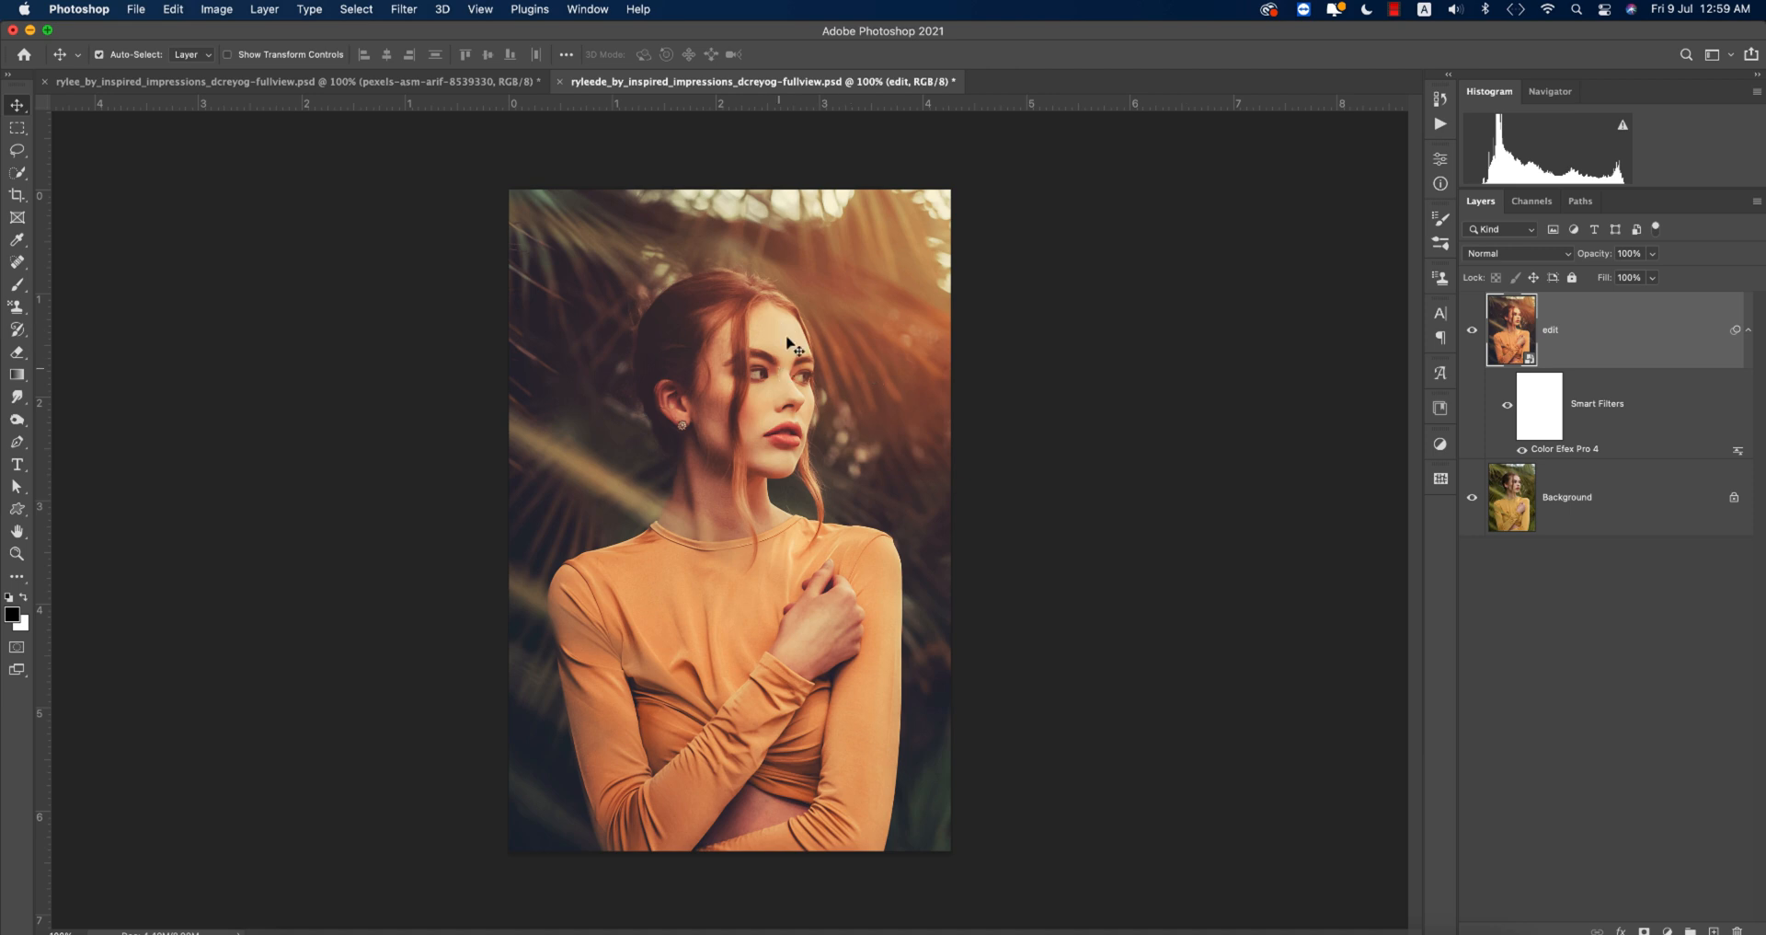
{"action": "mouse_move", "coordinate": [834, 415]}
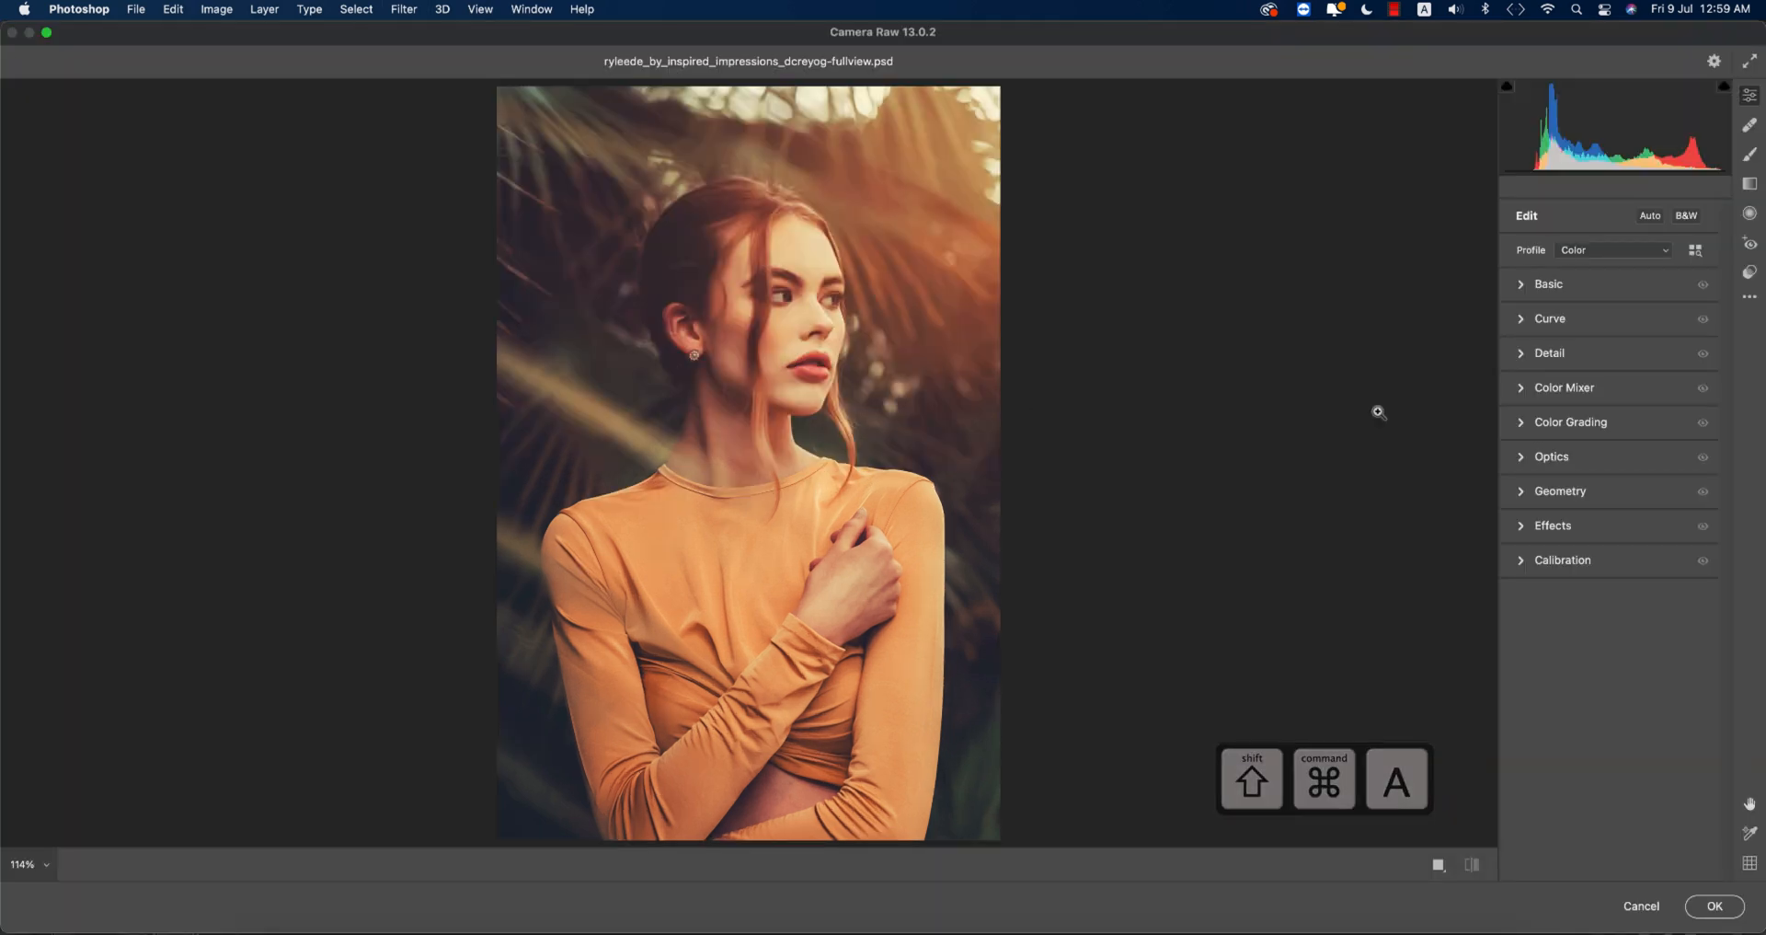
In the Camera Raw filter's Basic panel, lower Highlights to -24 and apply
{"action": "left_click", "coordinate": [1547, 283]}
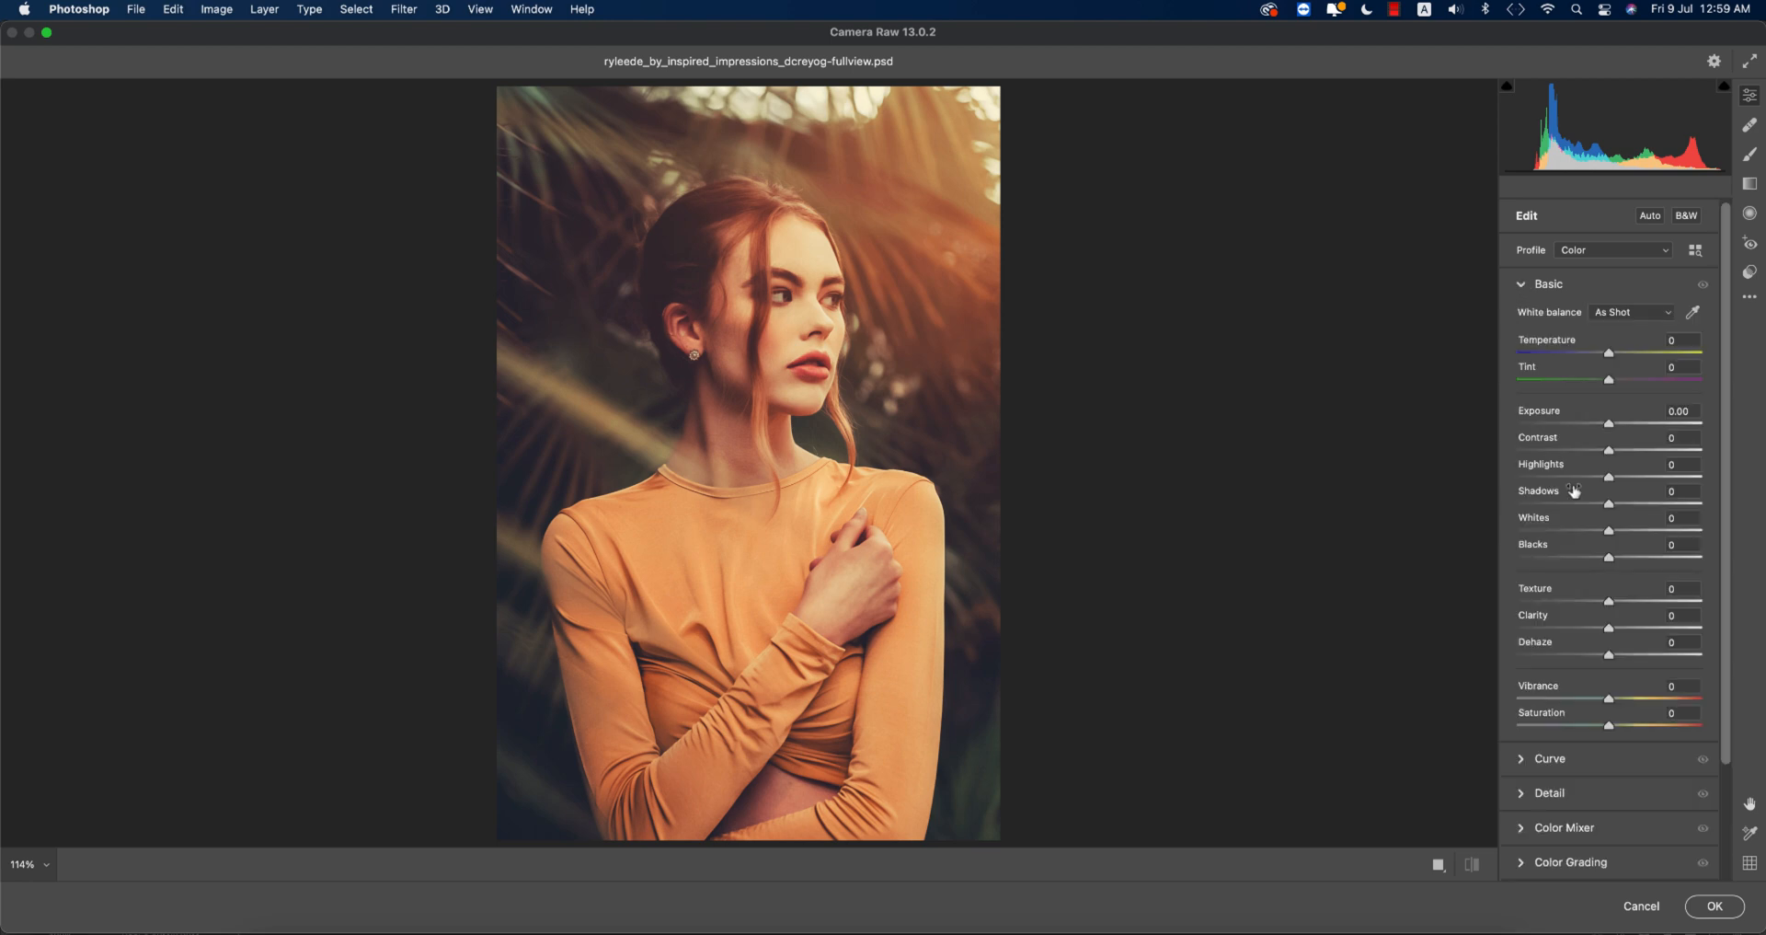
{"action": "left_click_drag", "start_coordinate": [1609, 476], "coordinate": [1585, 477]}
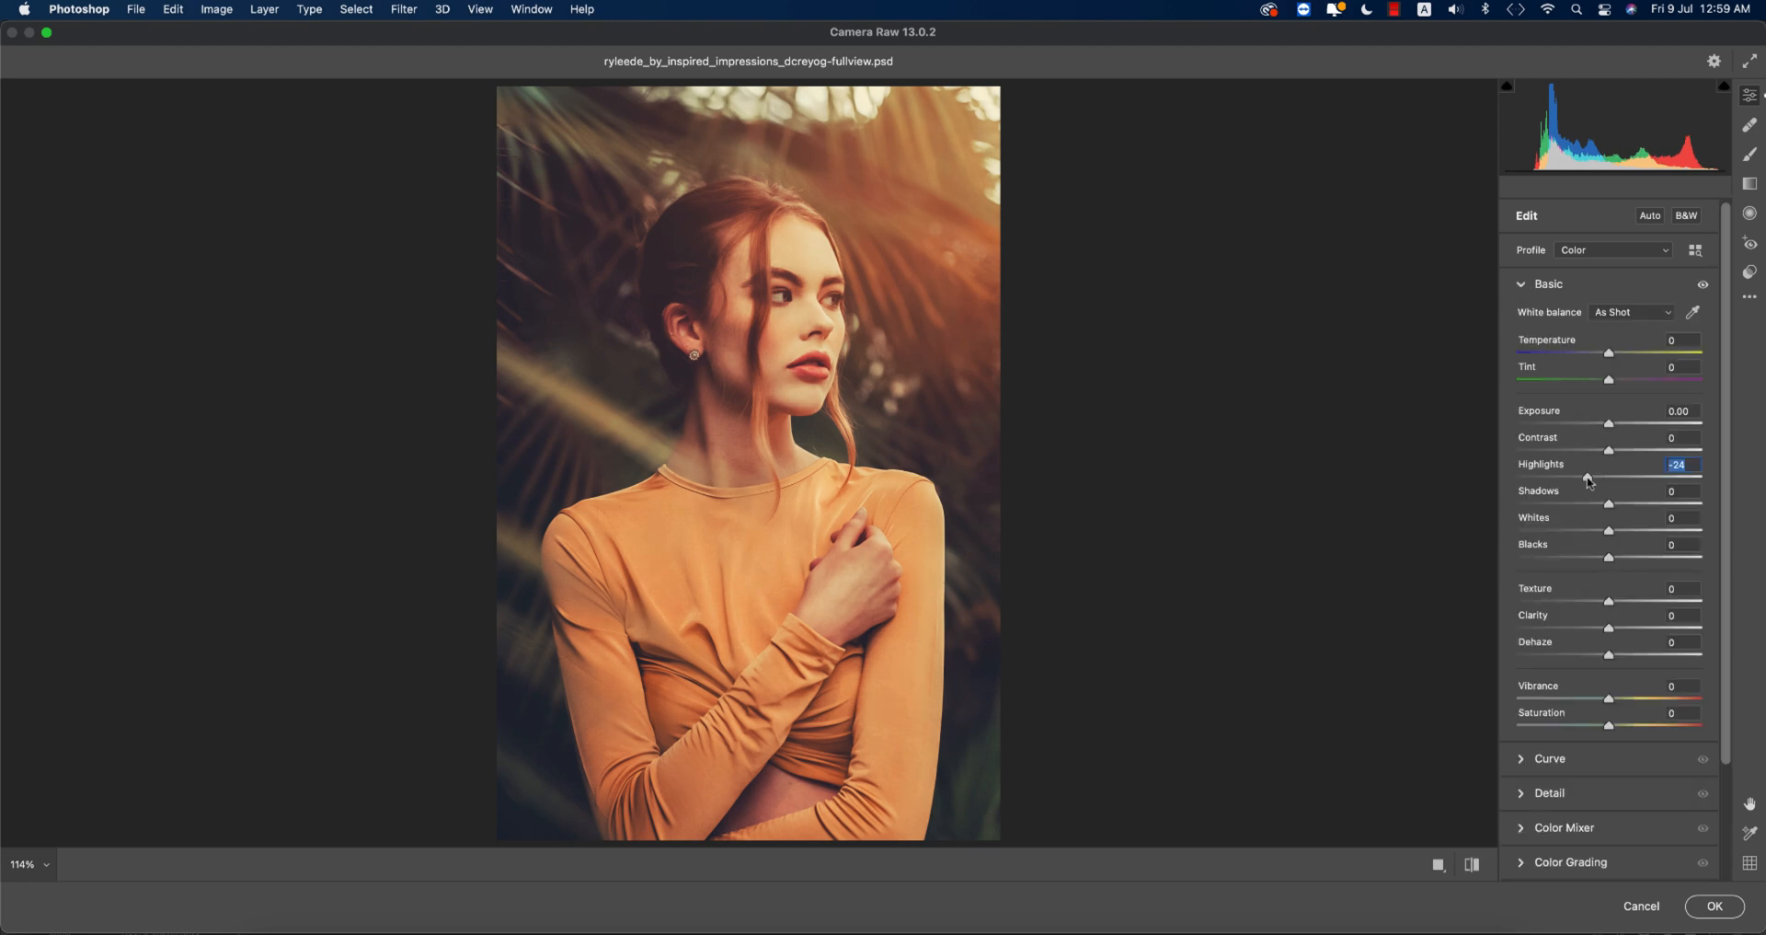
{"action": "left_click", "coordinate": [1714, 906]}
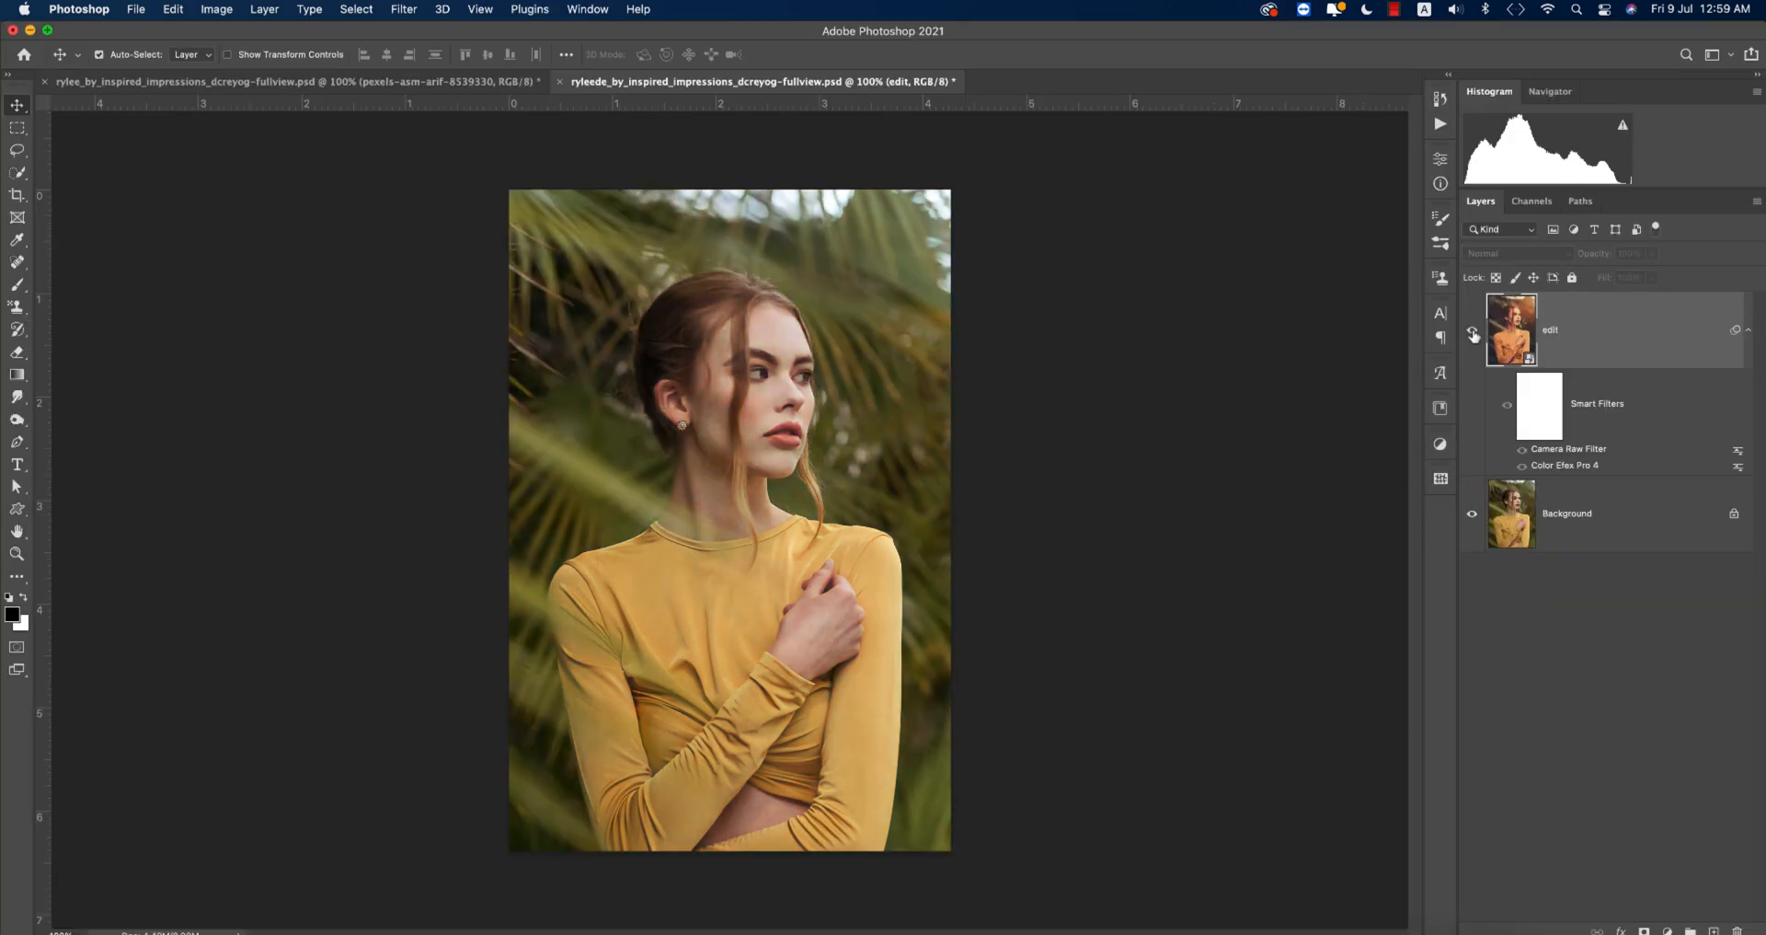
Toggle the edit layer's visibility to compare with the original, ending with it visible
{"action": "left_click", "coordinate": [1471, 333]}
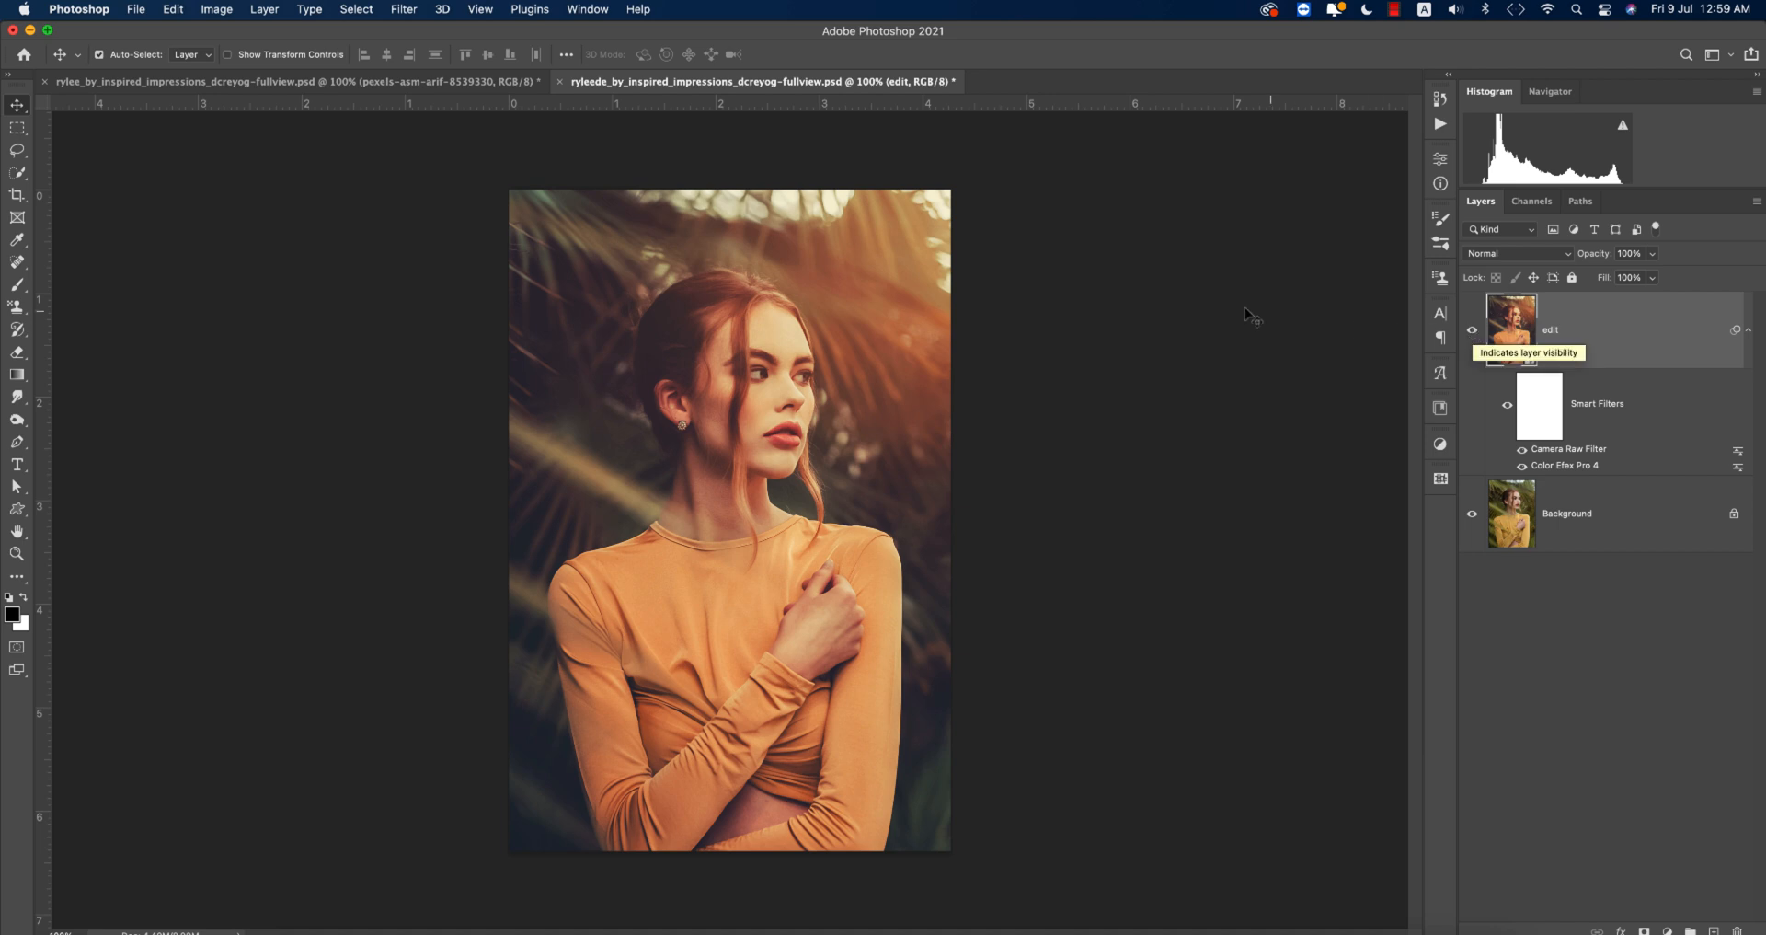
{"action": "mouse_move", "coordinate": [1266, 317]}
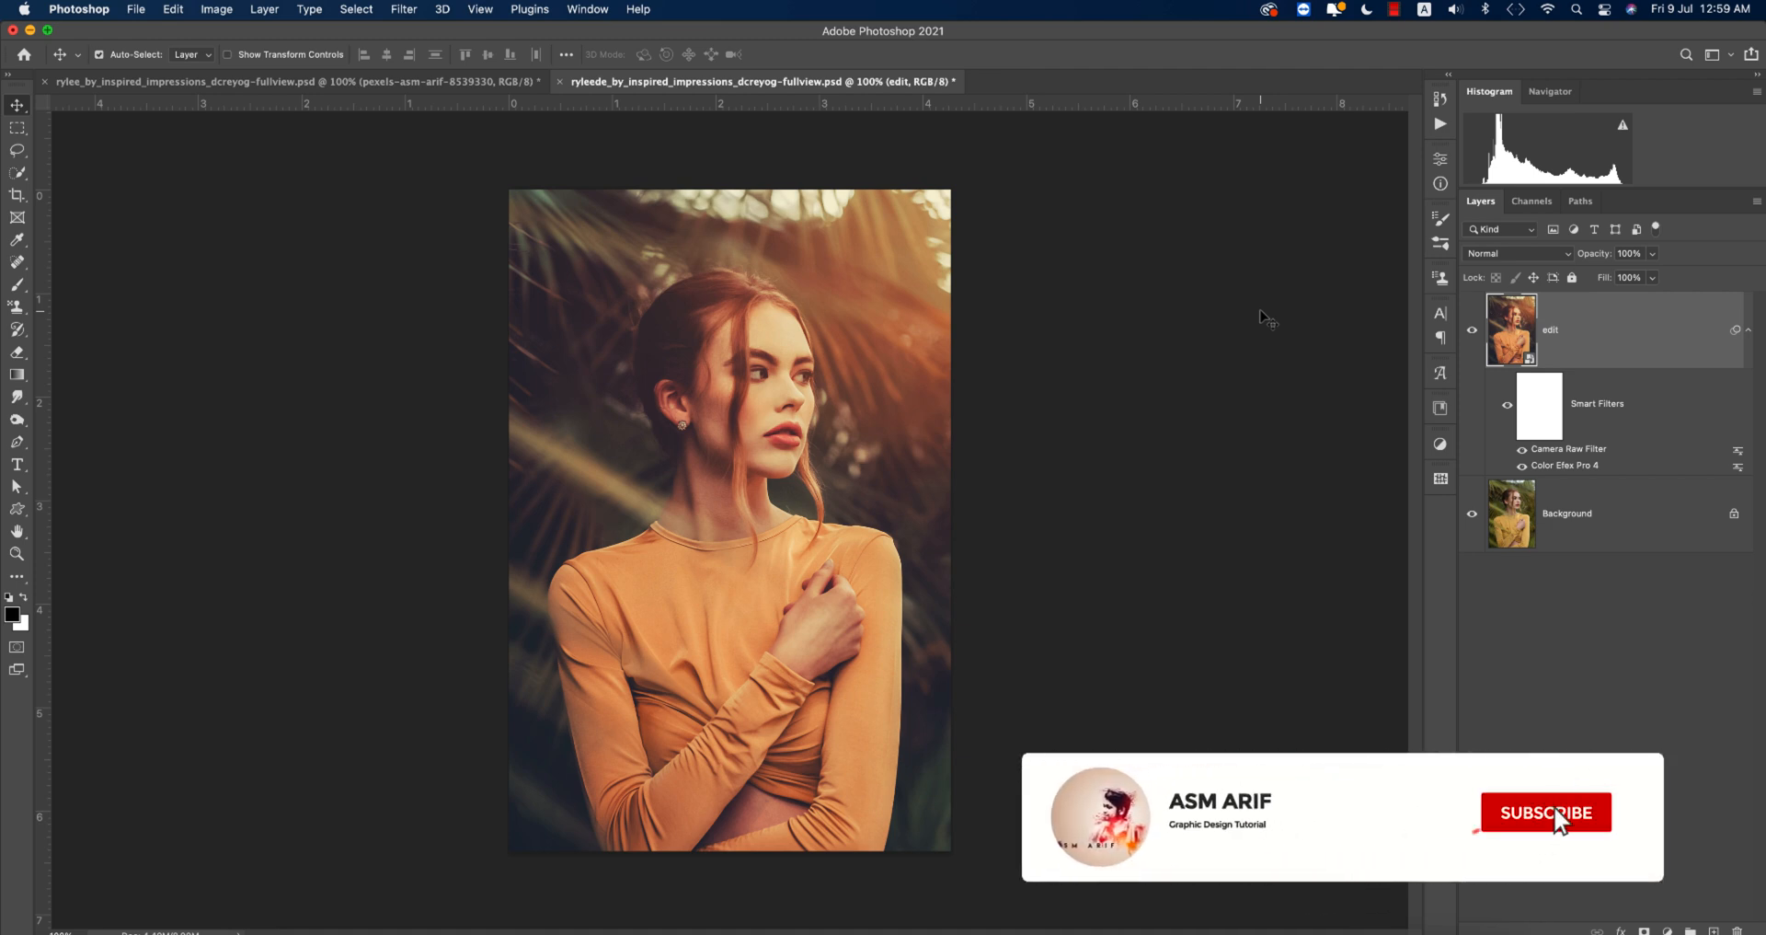
{"action": "left_click", "coordinate": [1546, 811]}
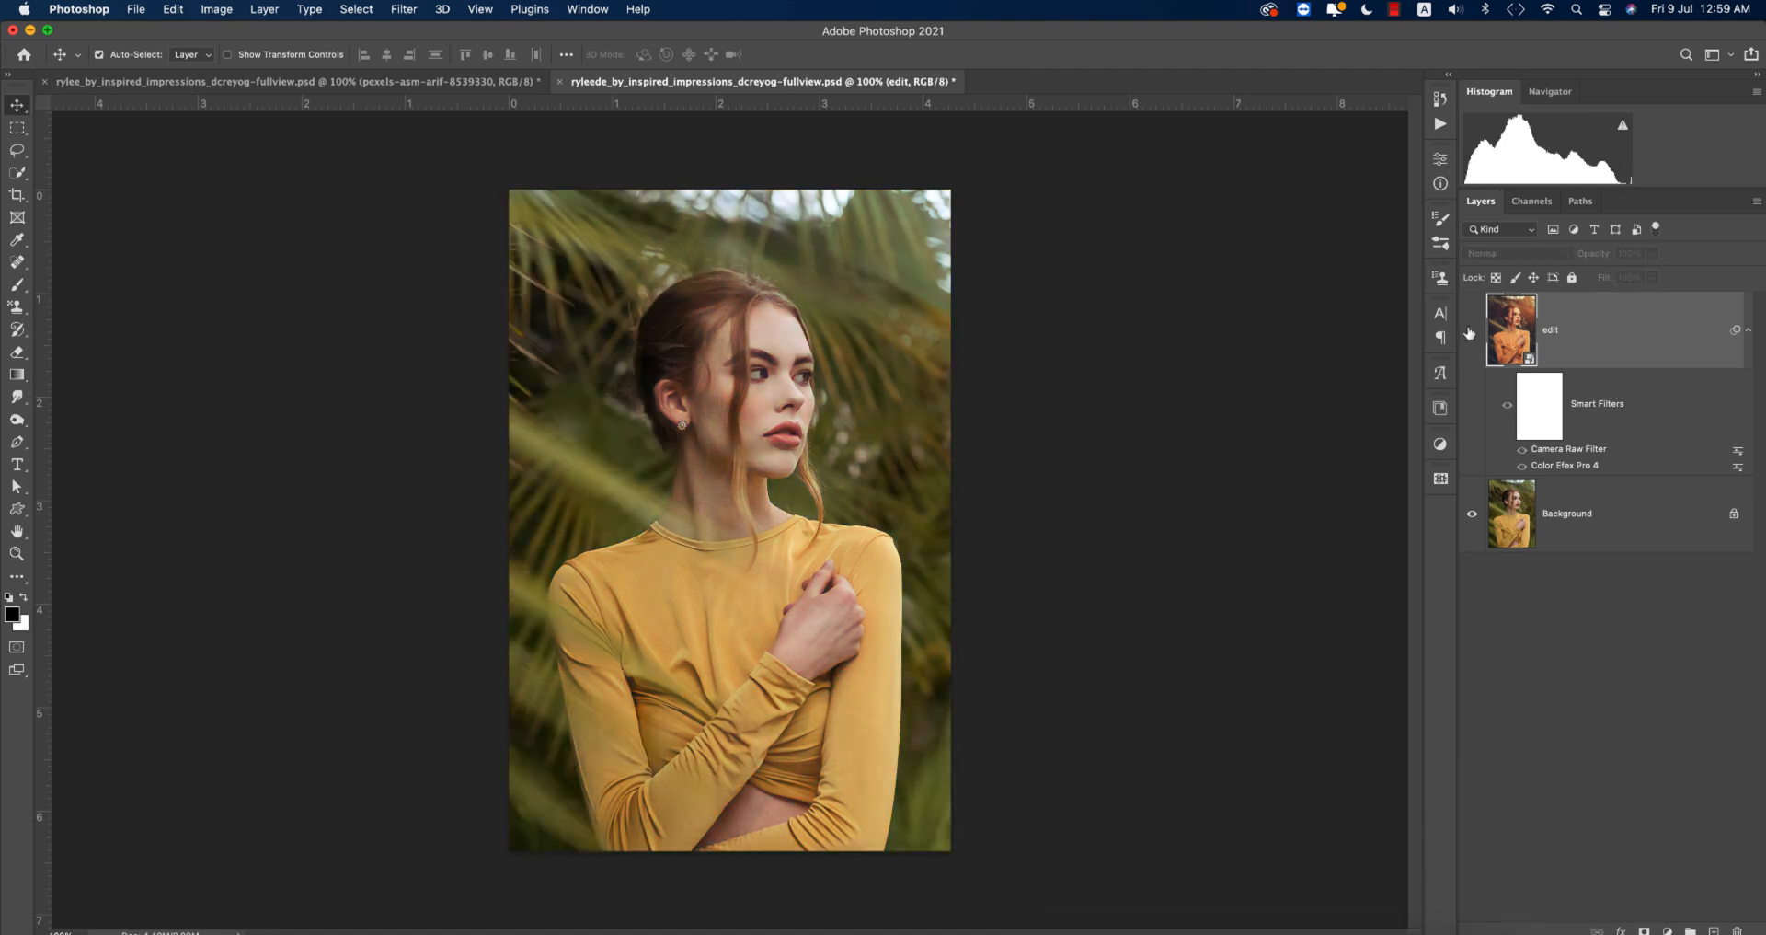
{"action": "left_click", "coordinate": [1471, 329]}
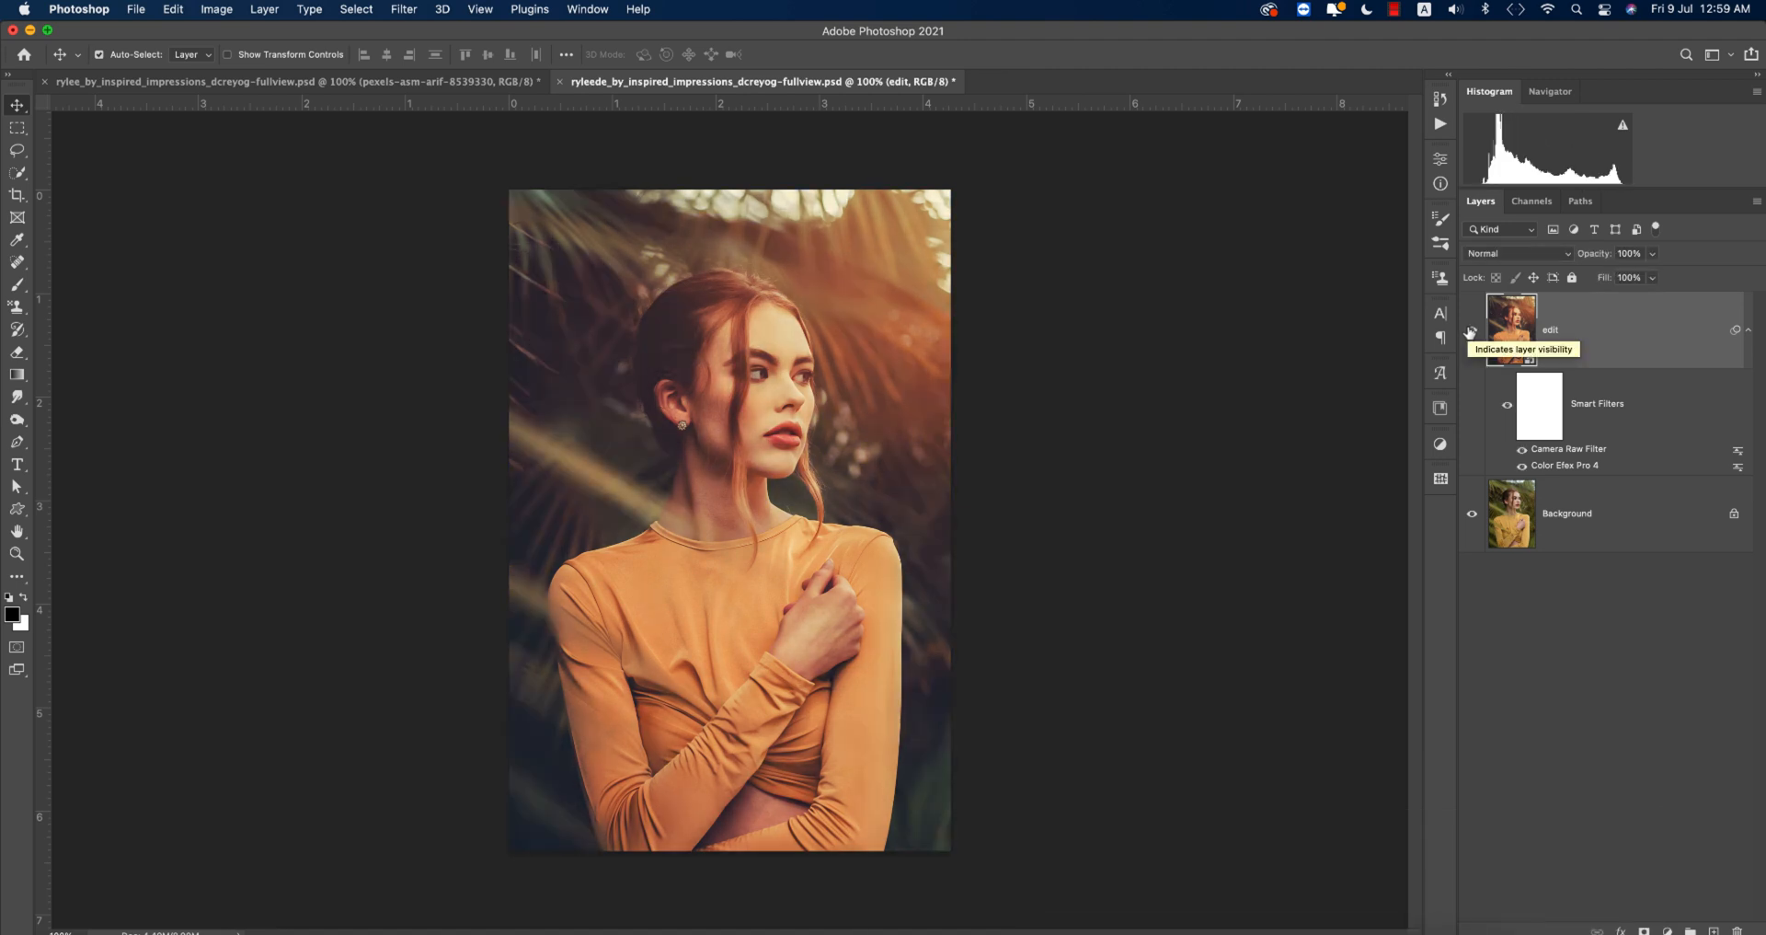